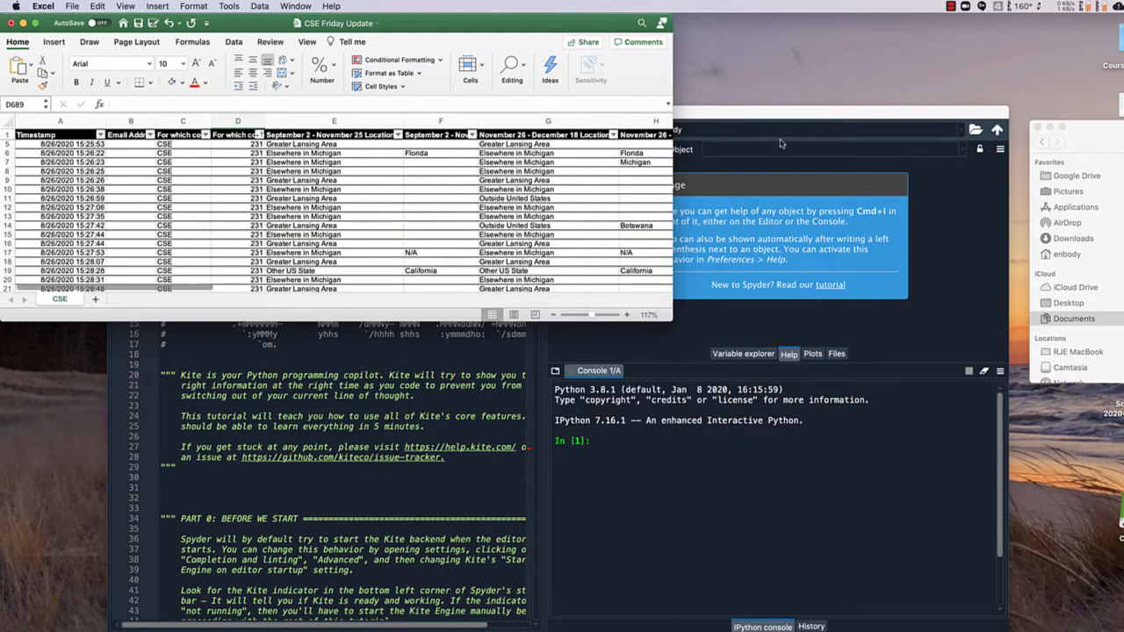
mouse_move(409, 24)
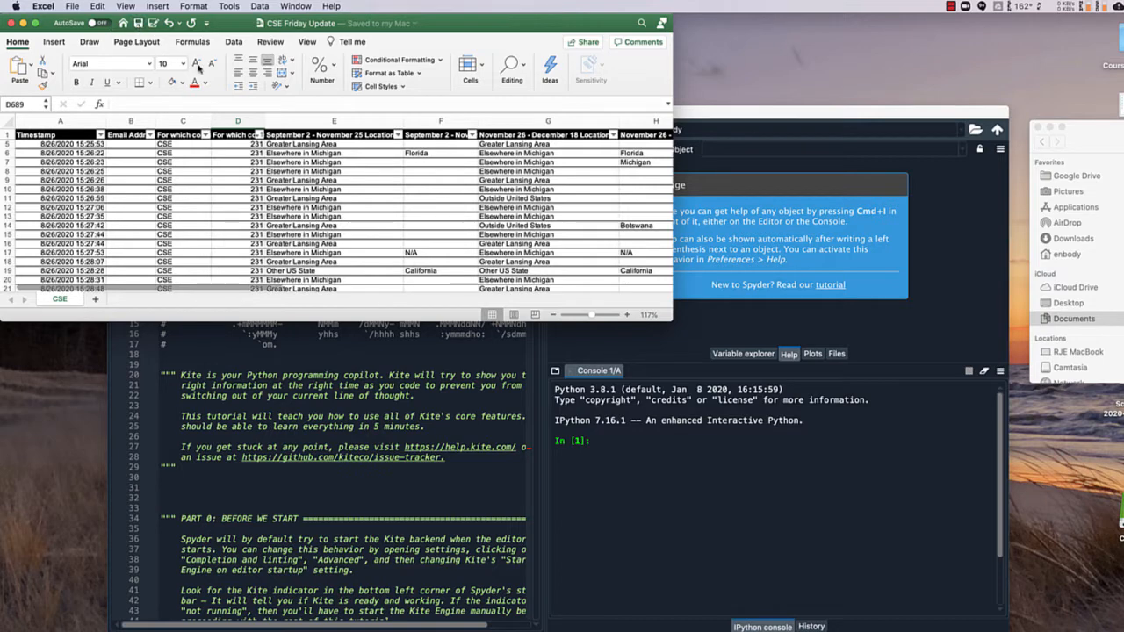
Save the CSE Friday Update workbook in CSV UTF-8 (Comma delimited) format
left_click(86, 7)
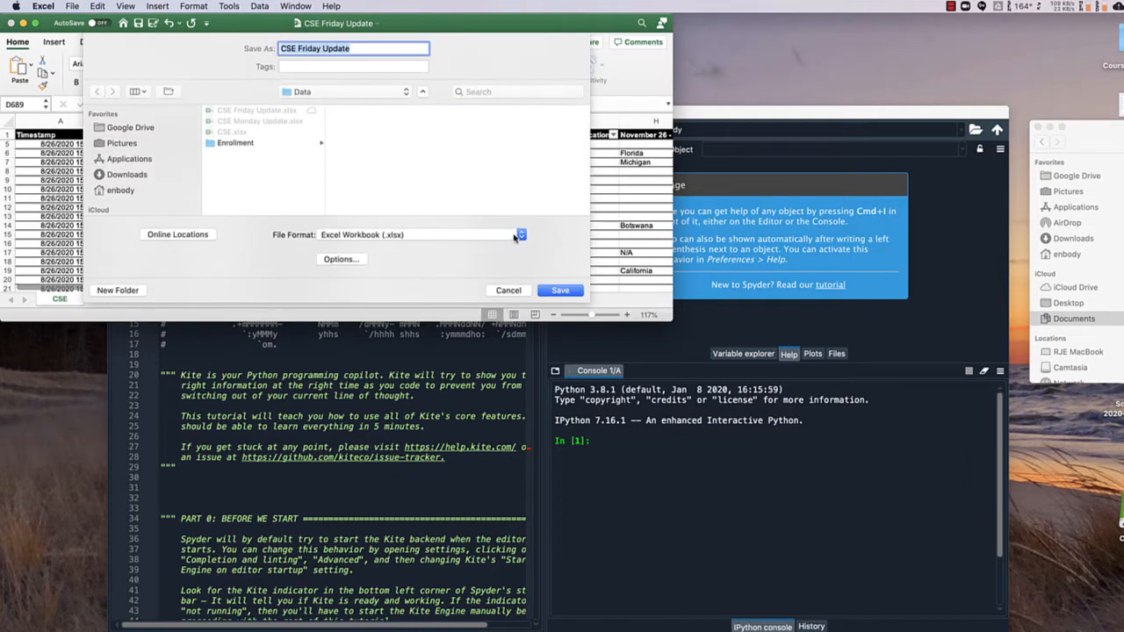
left_click(518, 234)
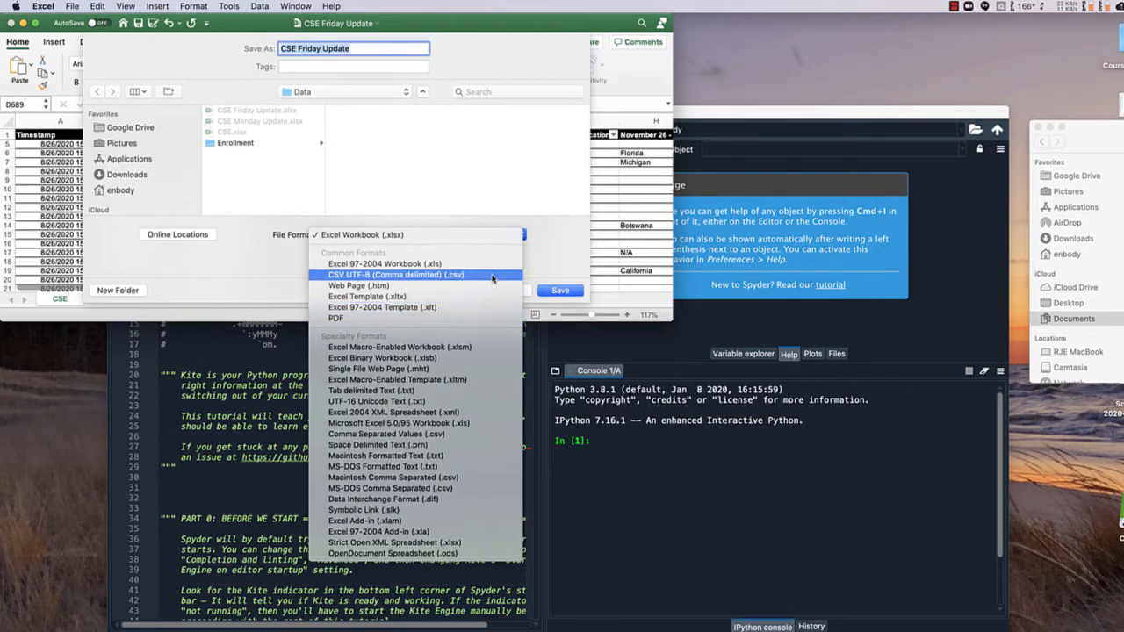
left_click(418, 274)
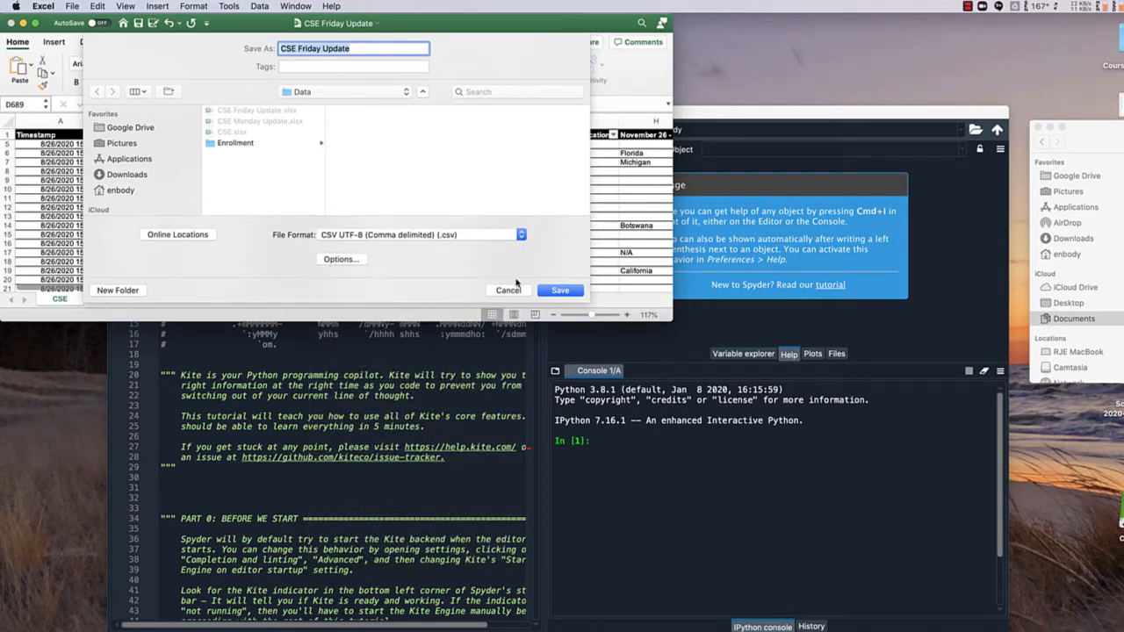
left_click(560, 290)
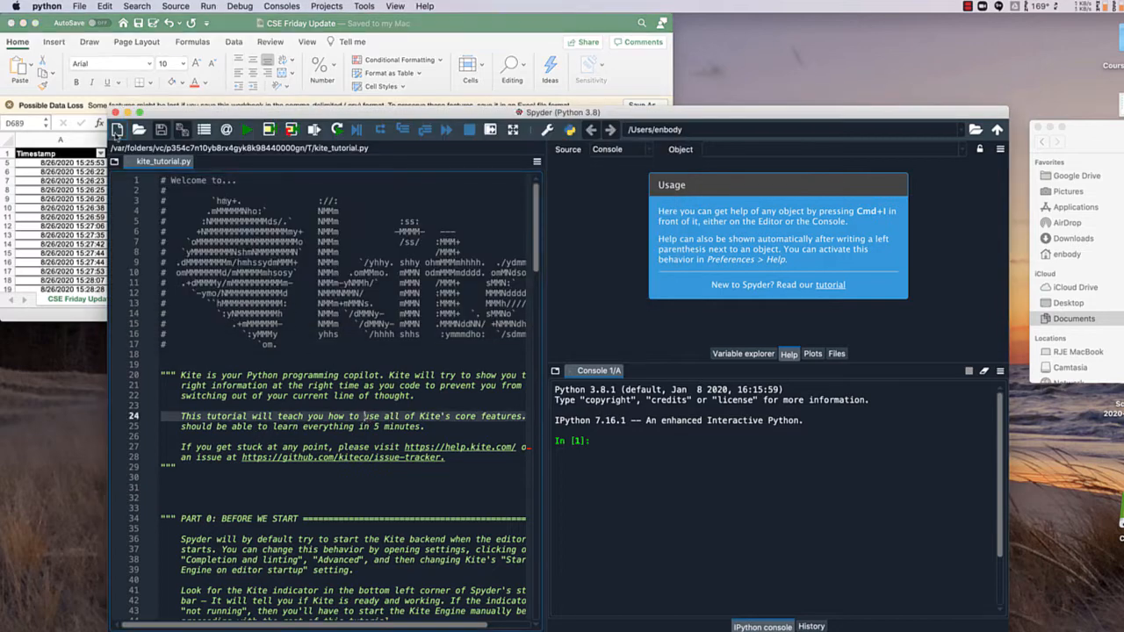
In a new script, import csv and open 'CSE Friday Update.csv' as fp
left_click(125, 129)
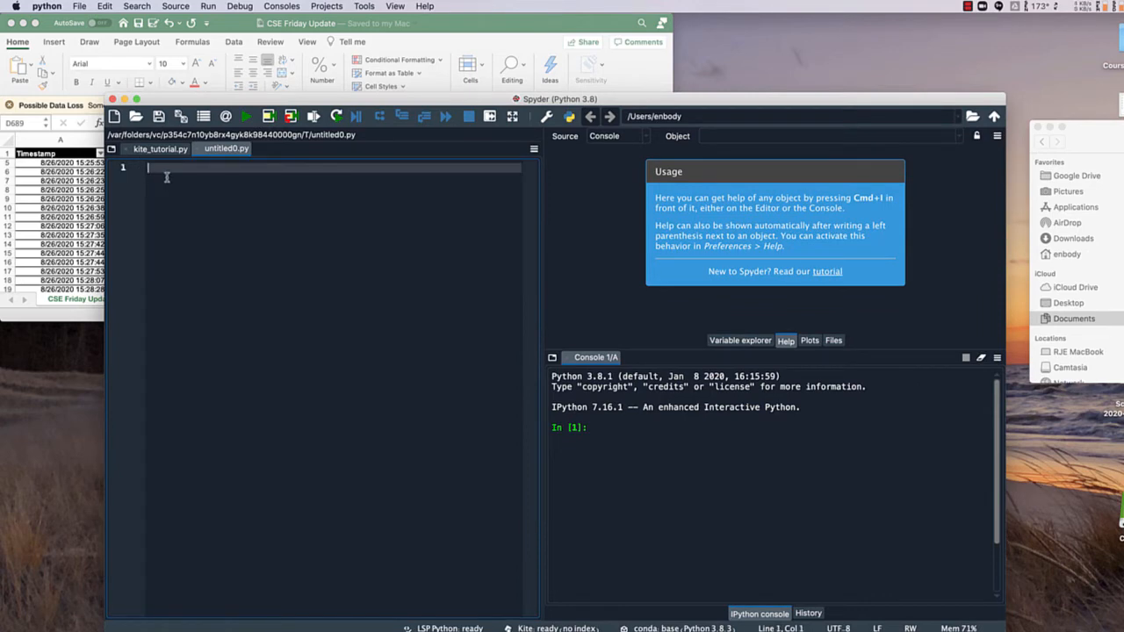
type("import csv")
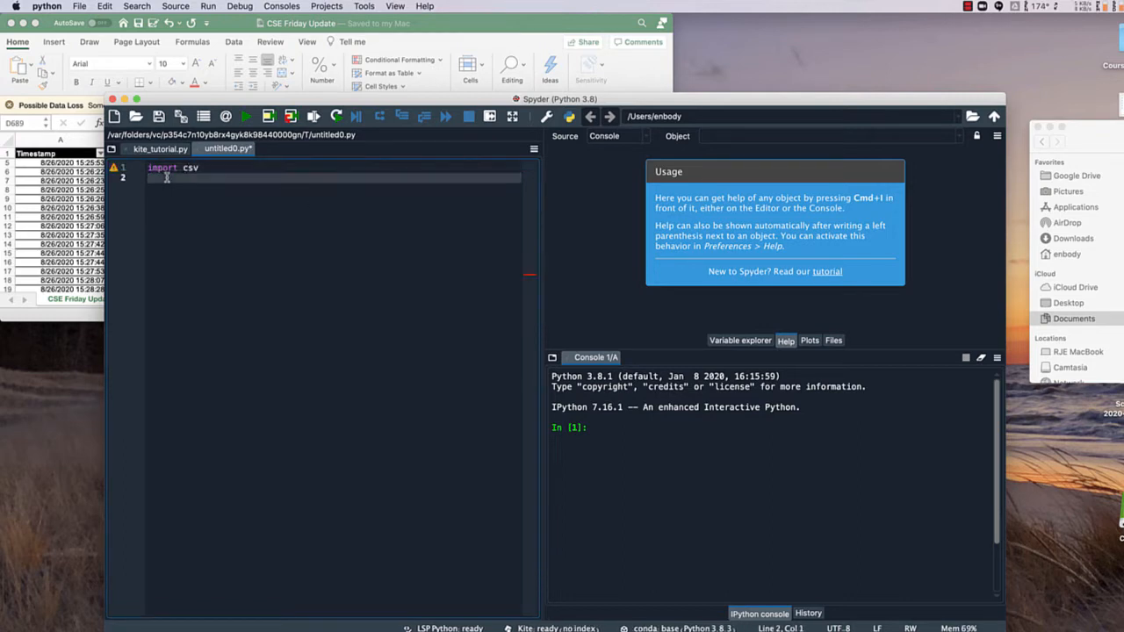
key("Enter")
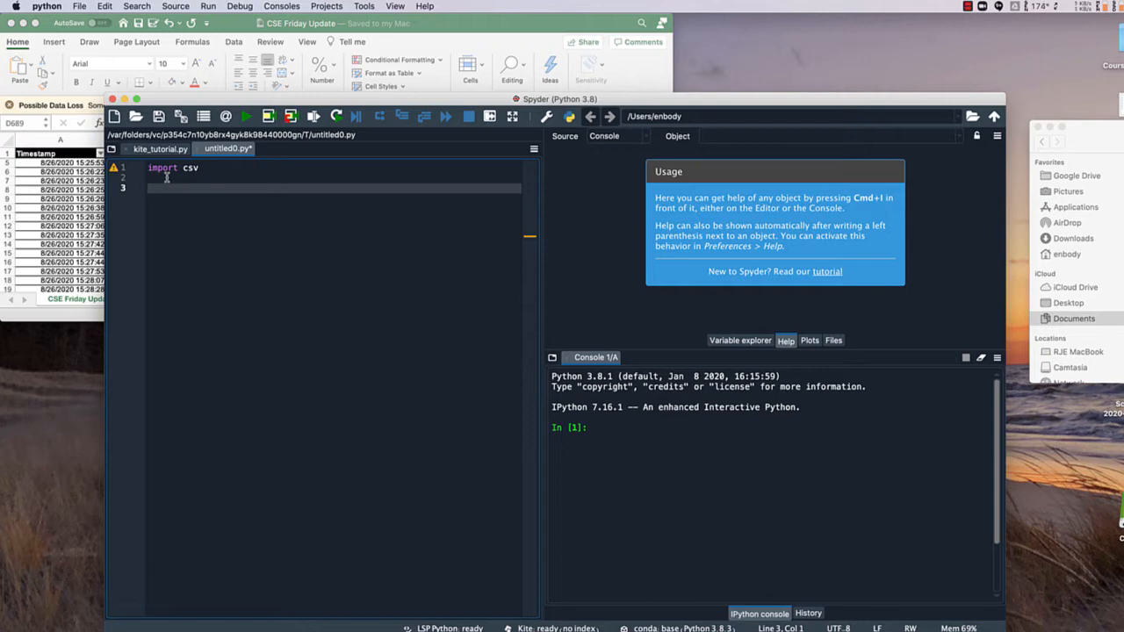
type("fp =")
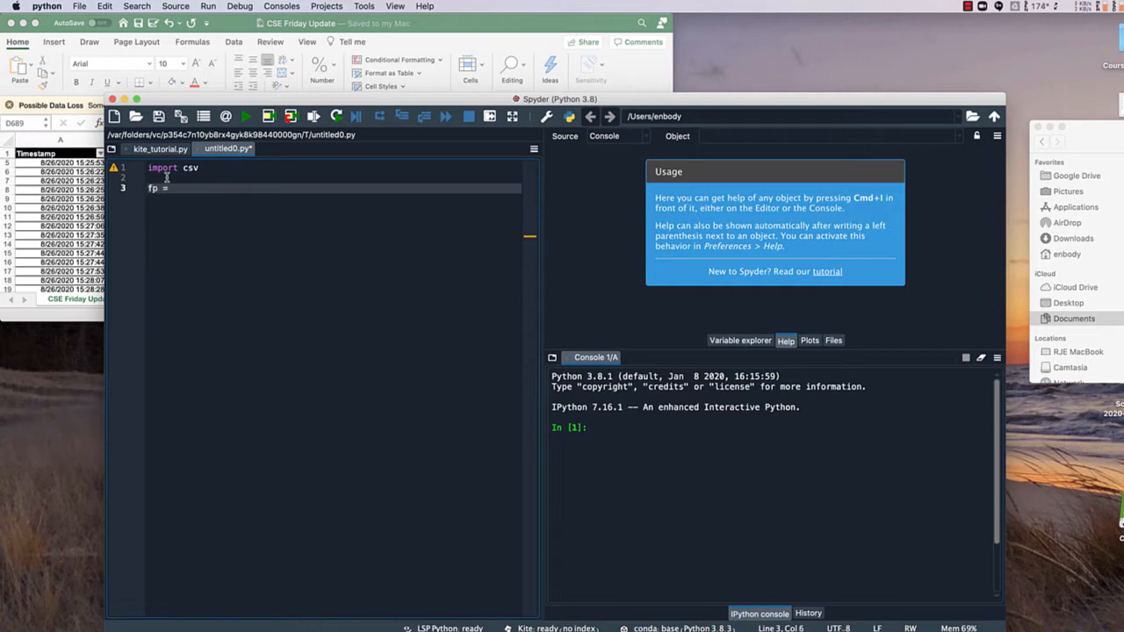
type("open(")
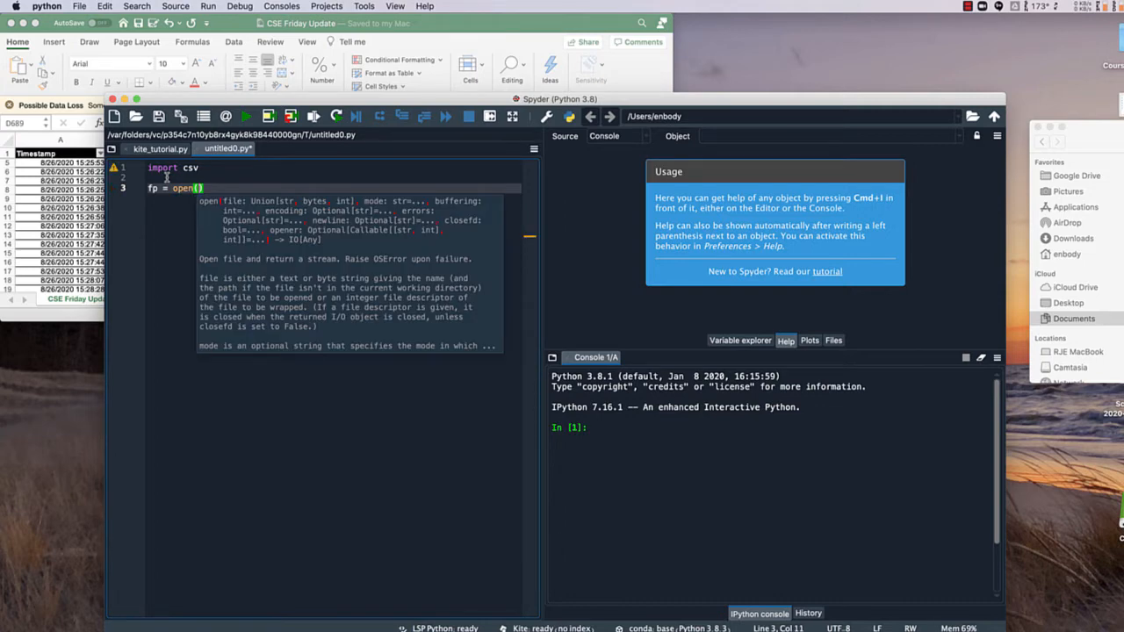
type("CSE Friday Updat\"")
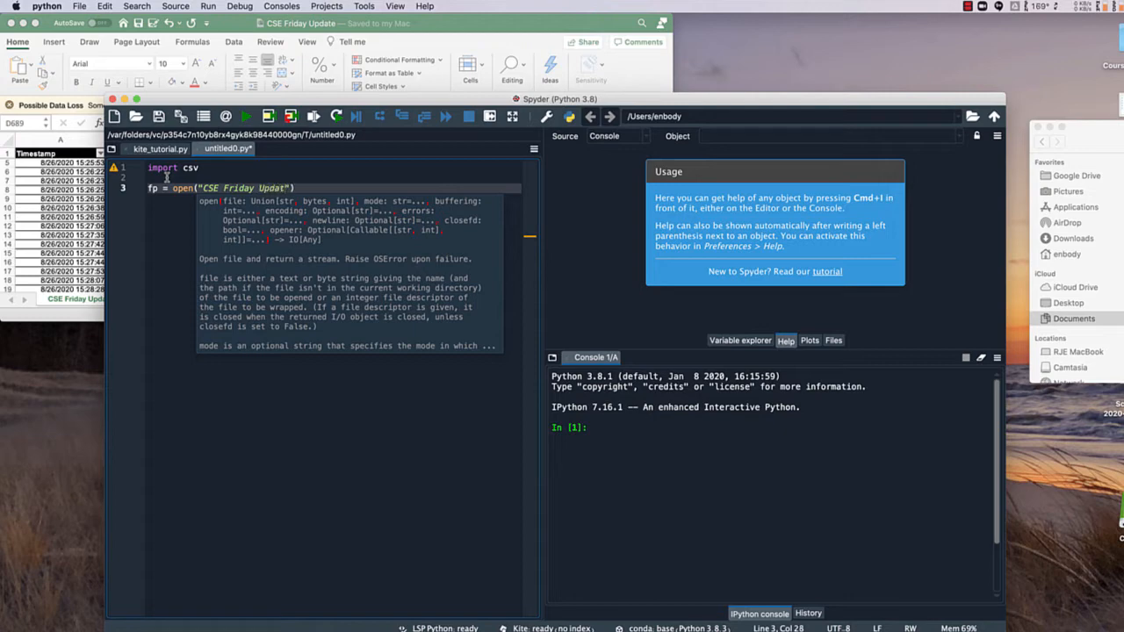
type(".csv")
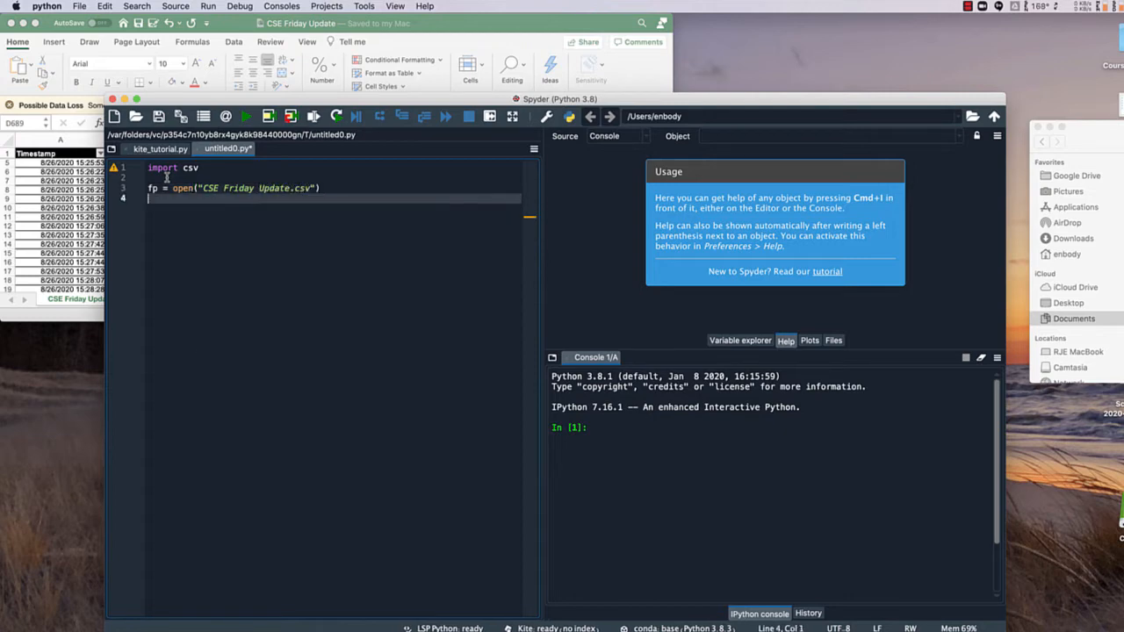
Add a for loop over fp that prints each line
type("for line in")
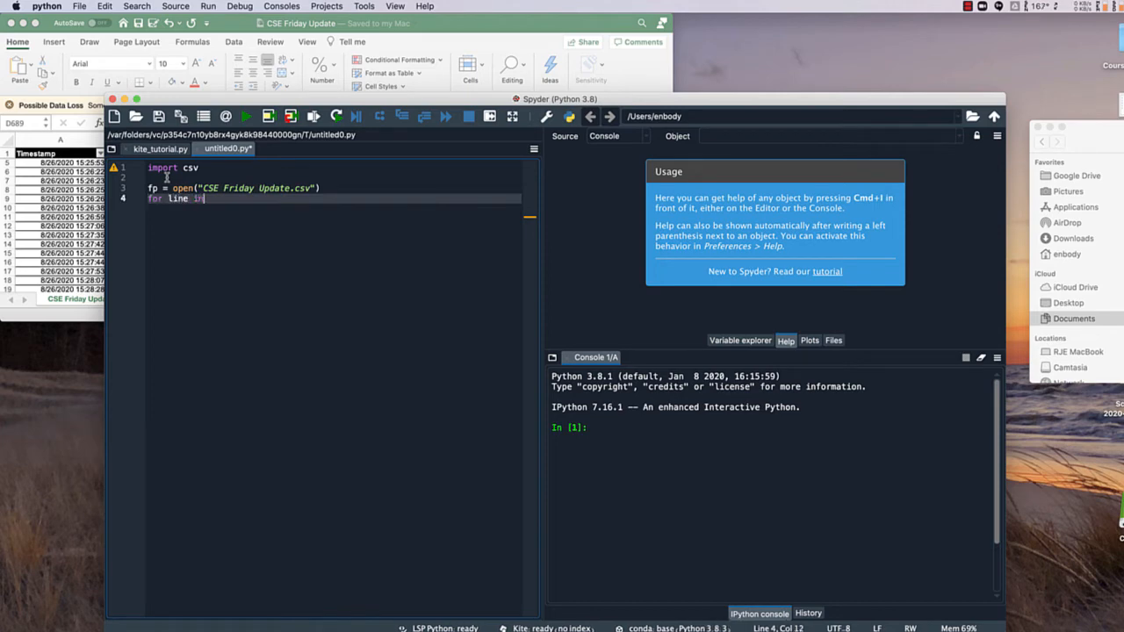
type("fp:")
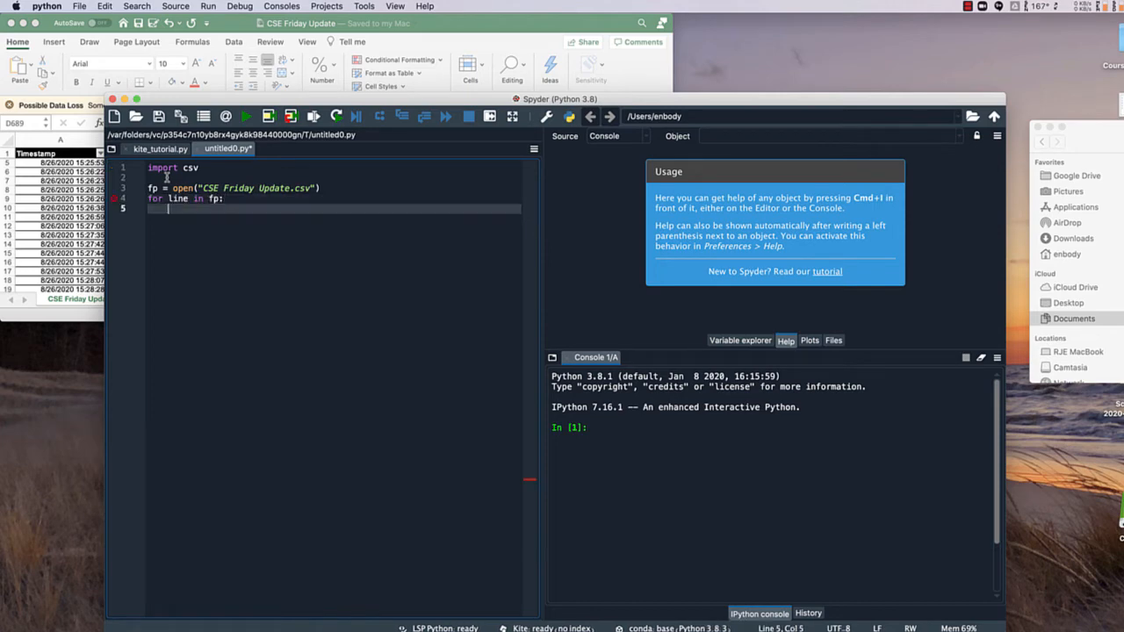
type("print(")
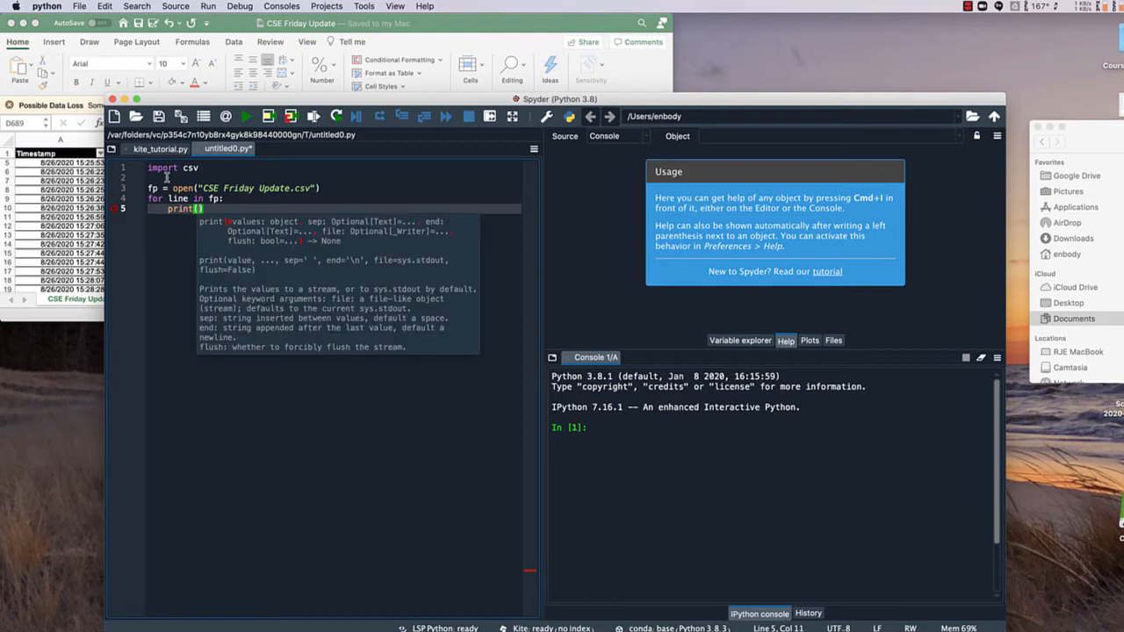
type("line")
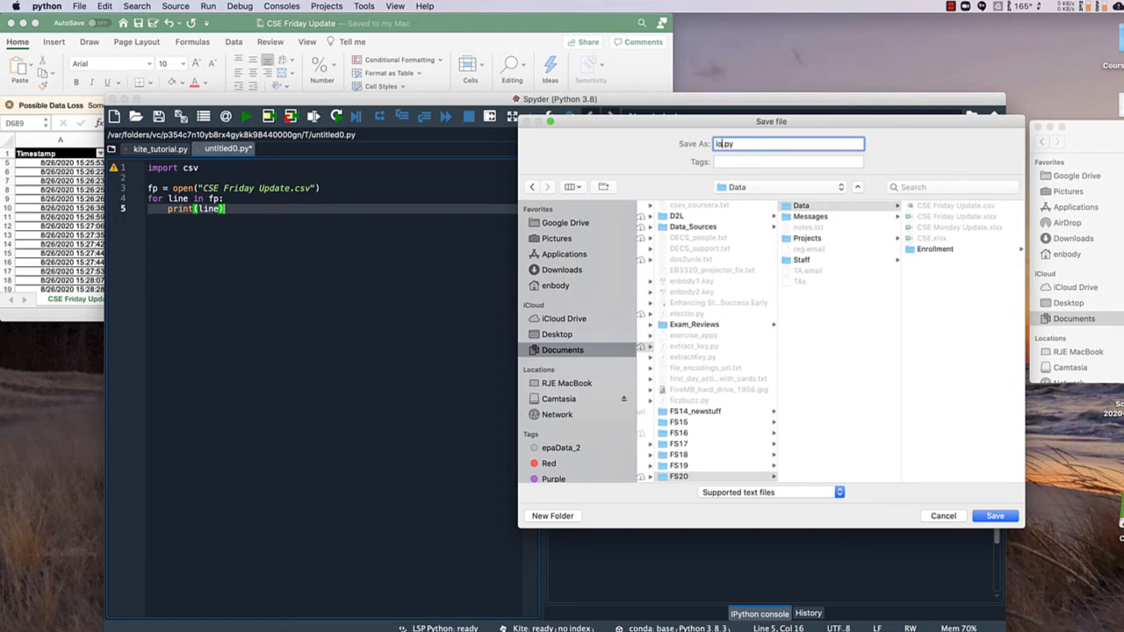
Save the script as locations.py and run it to print the raw CSV rows
left_click(1000, 515)
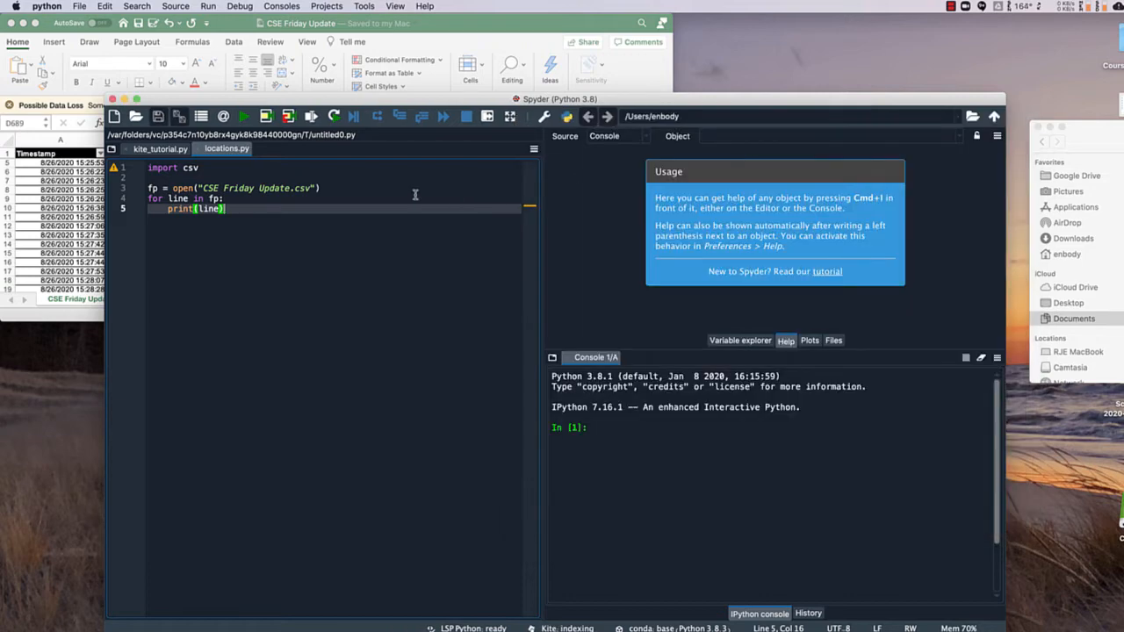
left_click(243, 115)
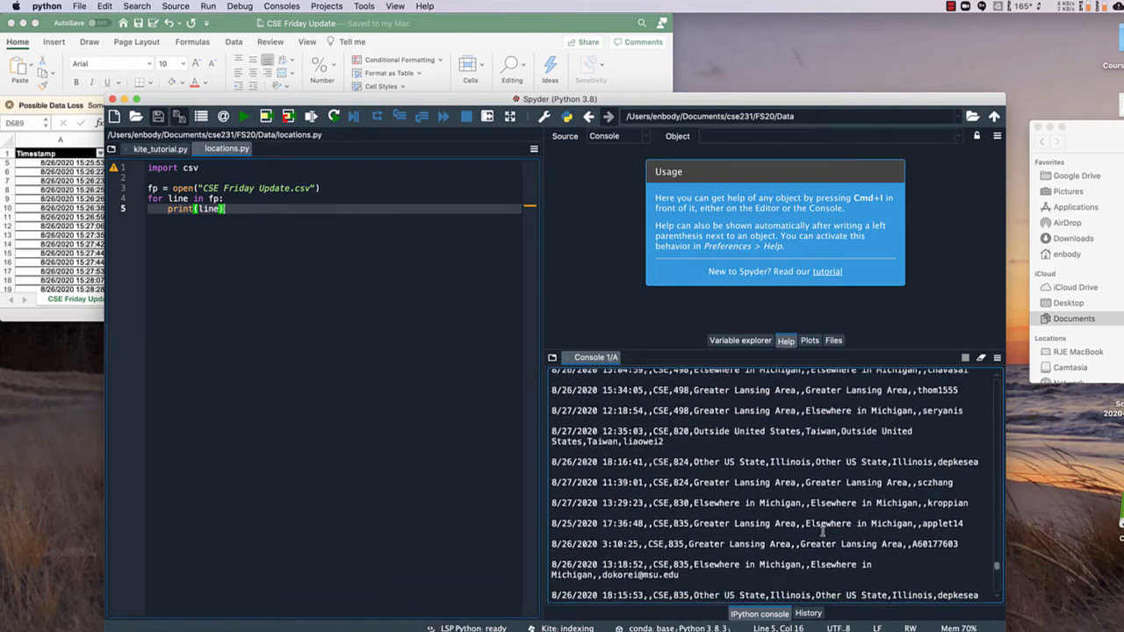
scroll("down", 3)
type("reader =")
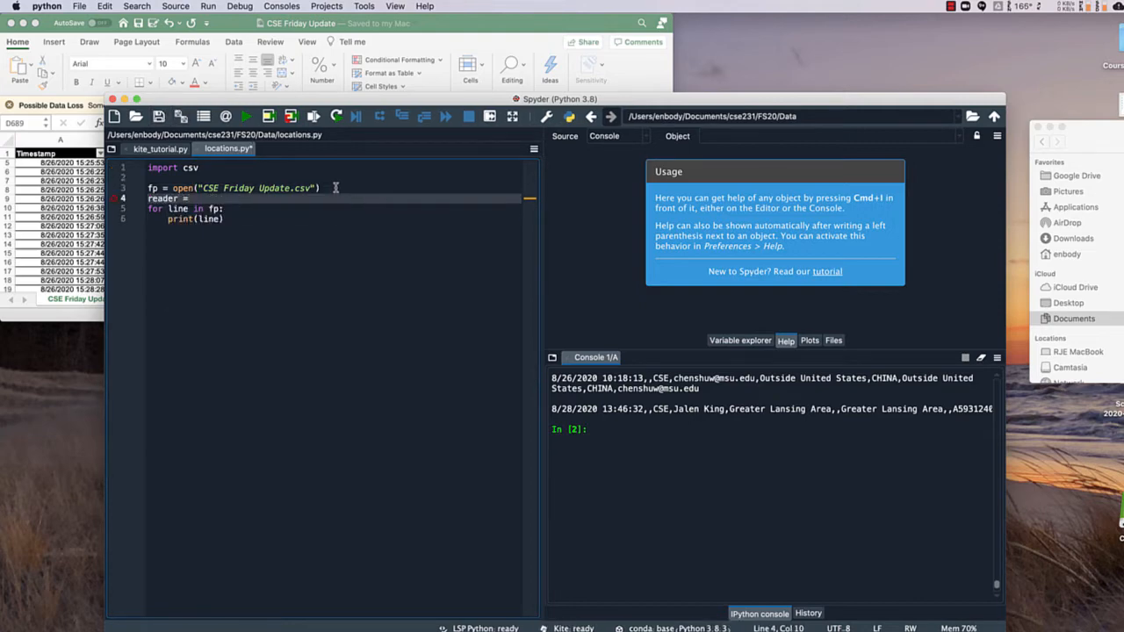
Read fp with csv.reader, skip the header via next(reader,None), loop printing line_lst, and run
type("csv.reader()")
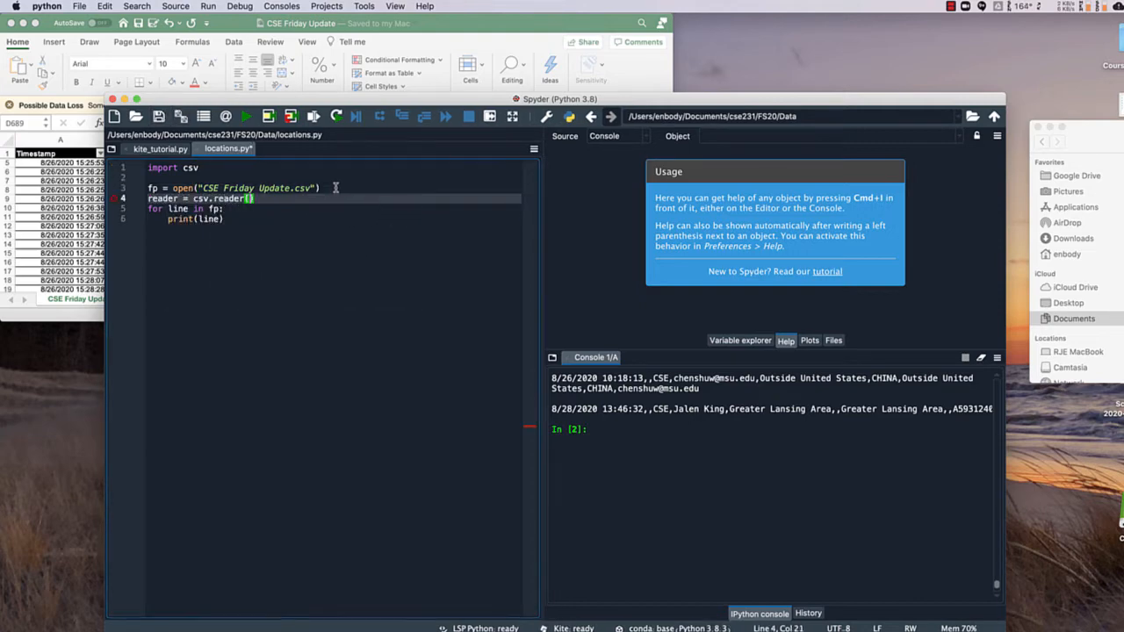
type("fp")
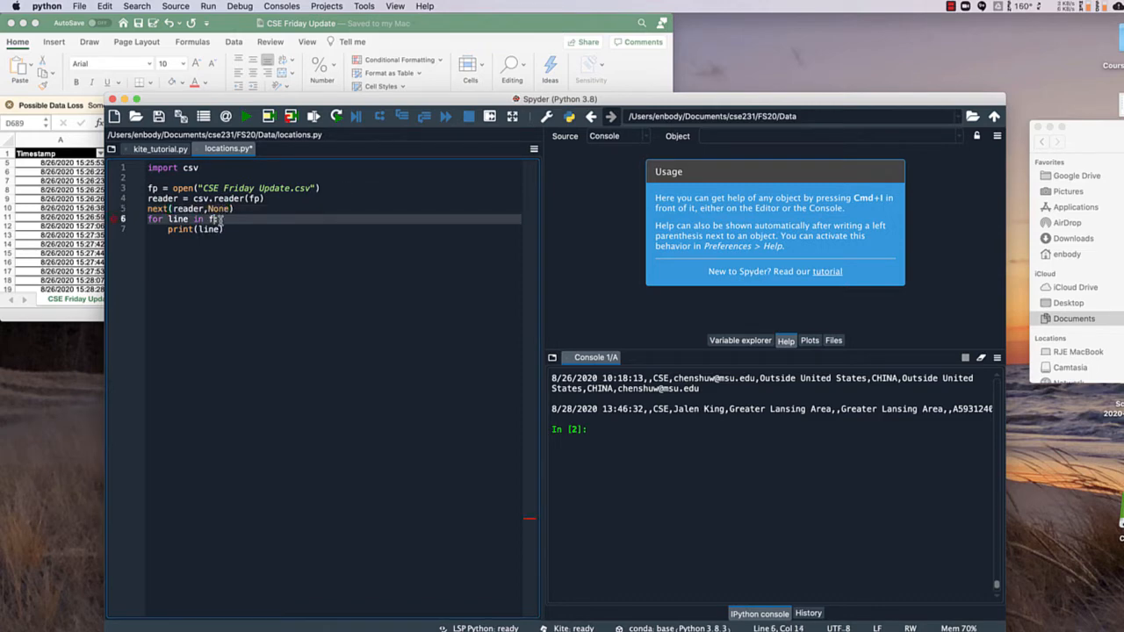
type("reader:")
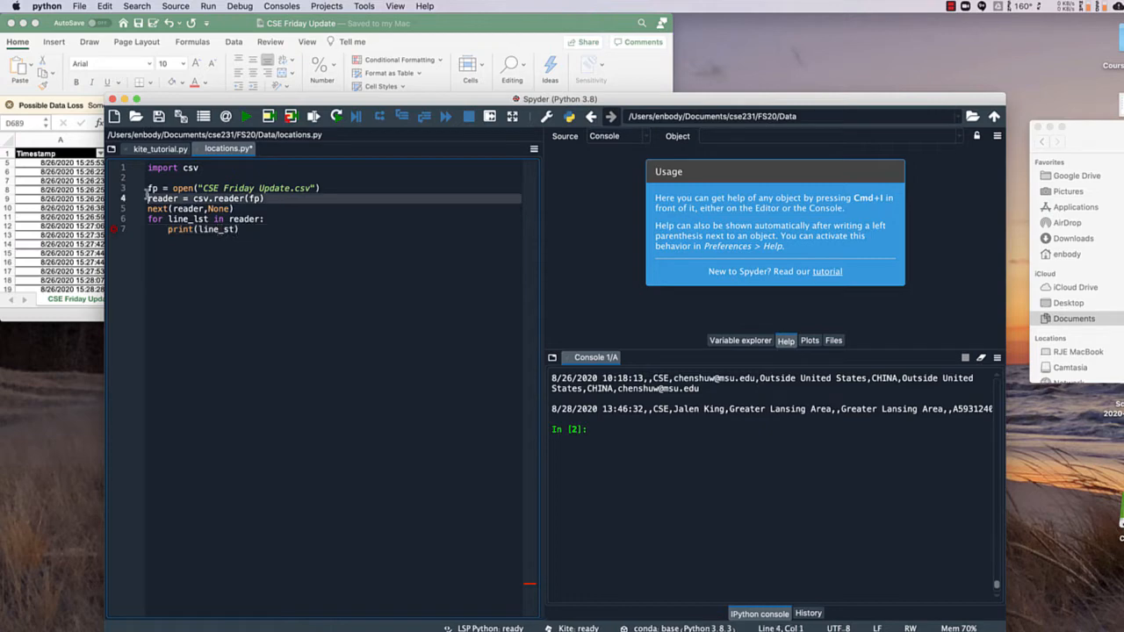
triple_click(211, 197)
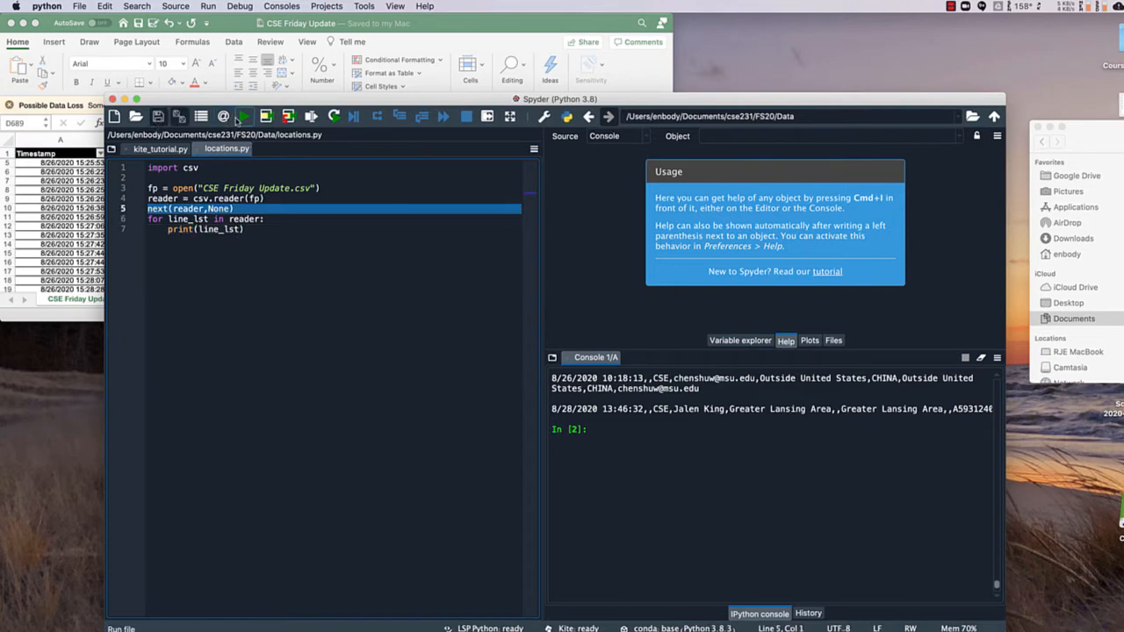
left_click(243, 115)
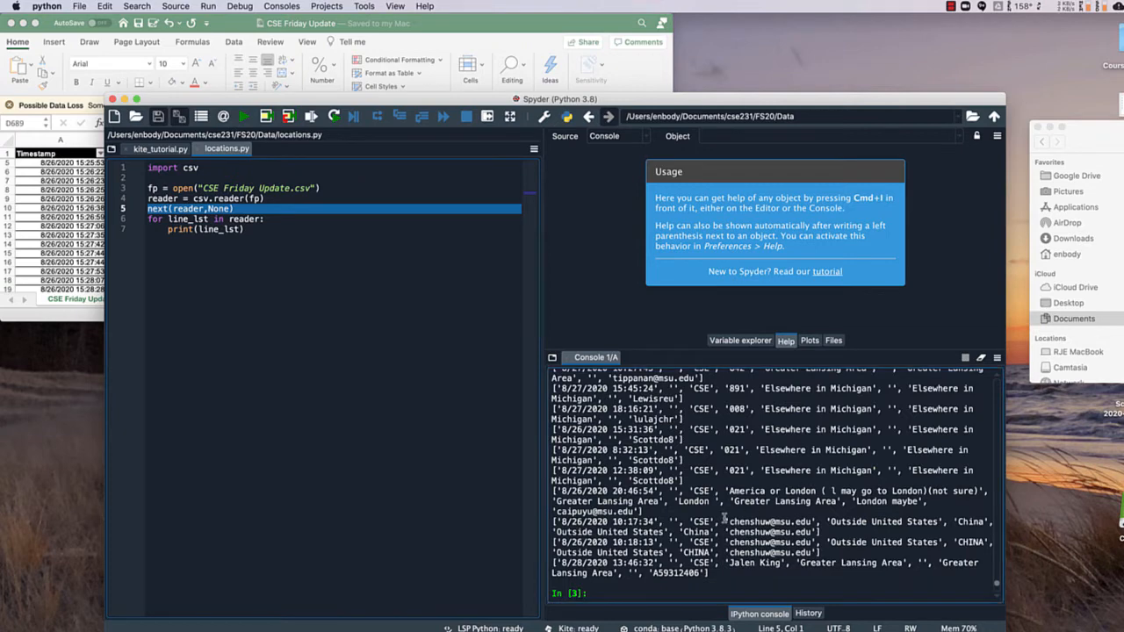
mouse_move(540, 457)
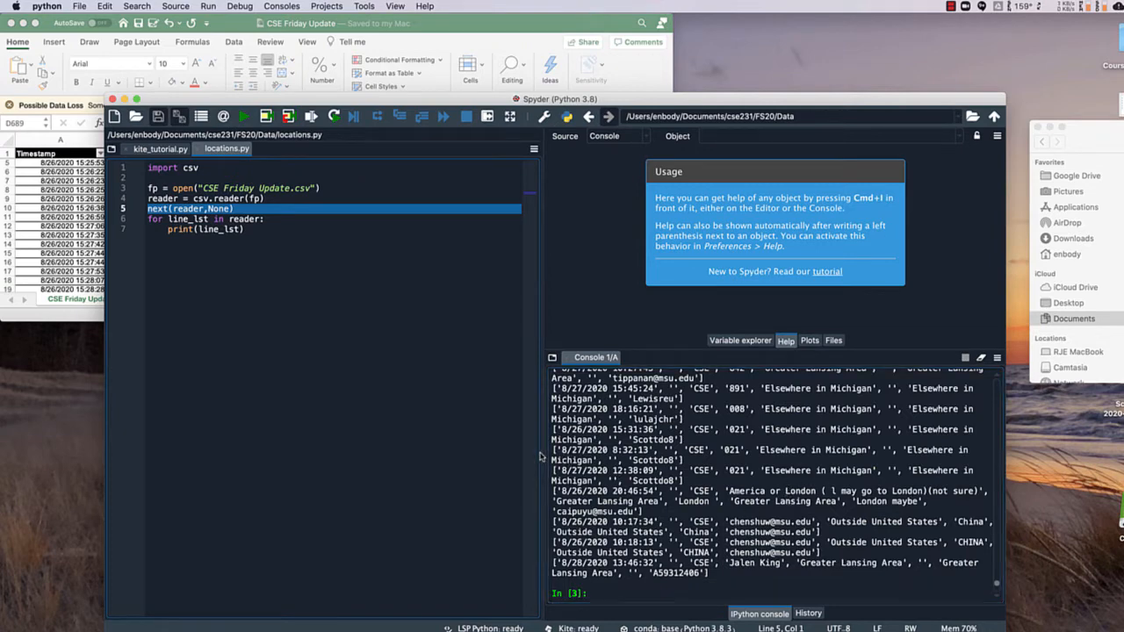
mouse_move(685, 533)
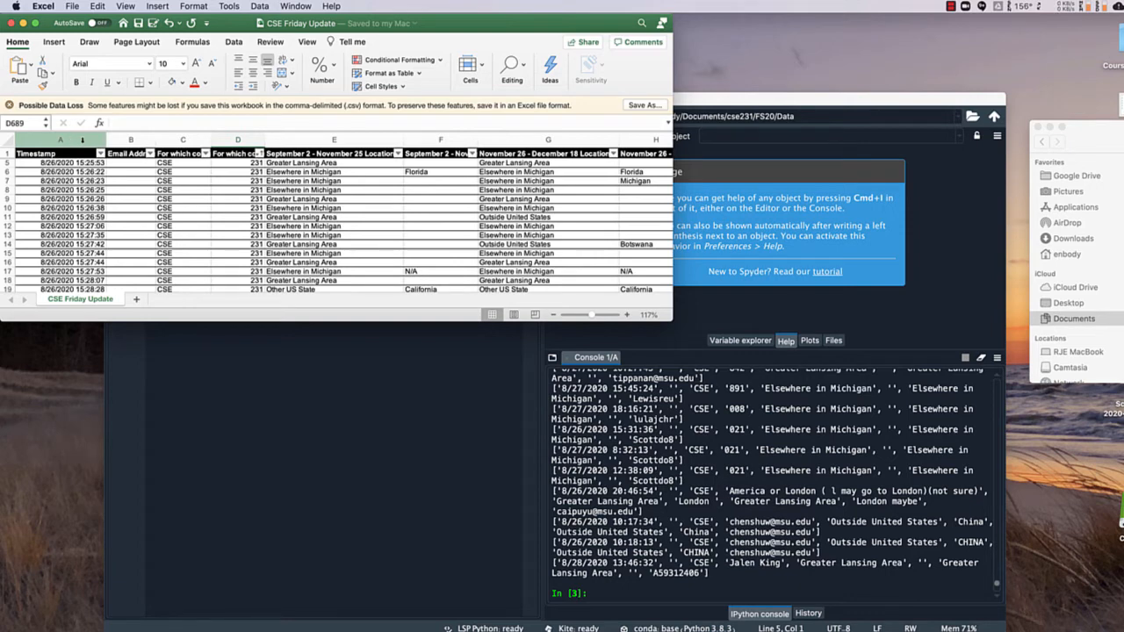
left_click(183, 152)
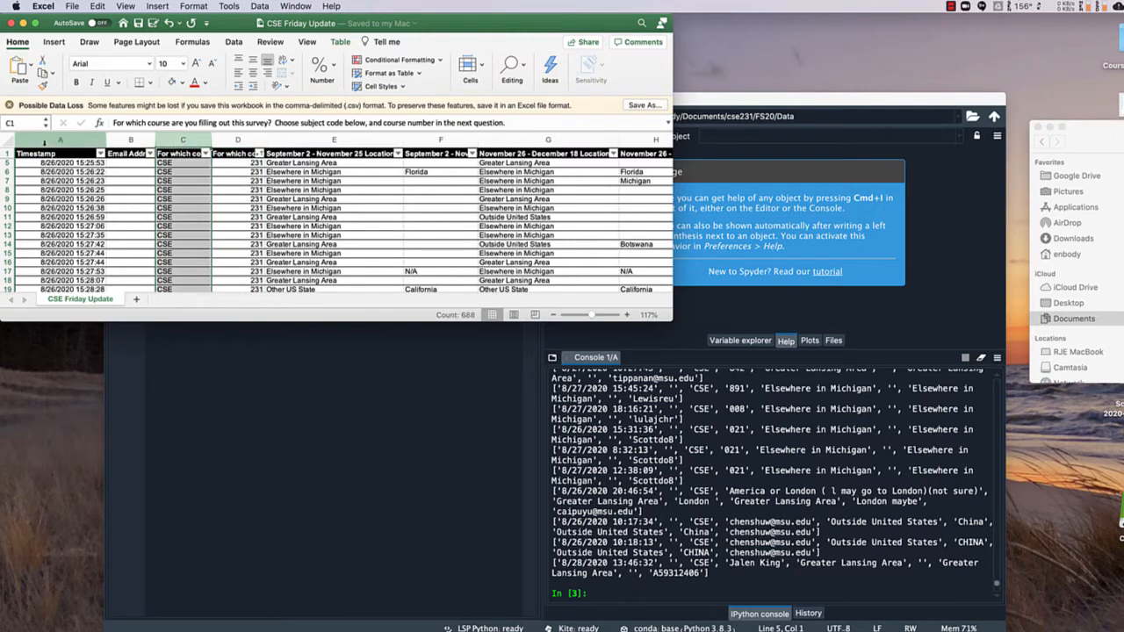
left_click(130, 153)
type("print(line_lst")
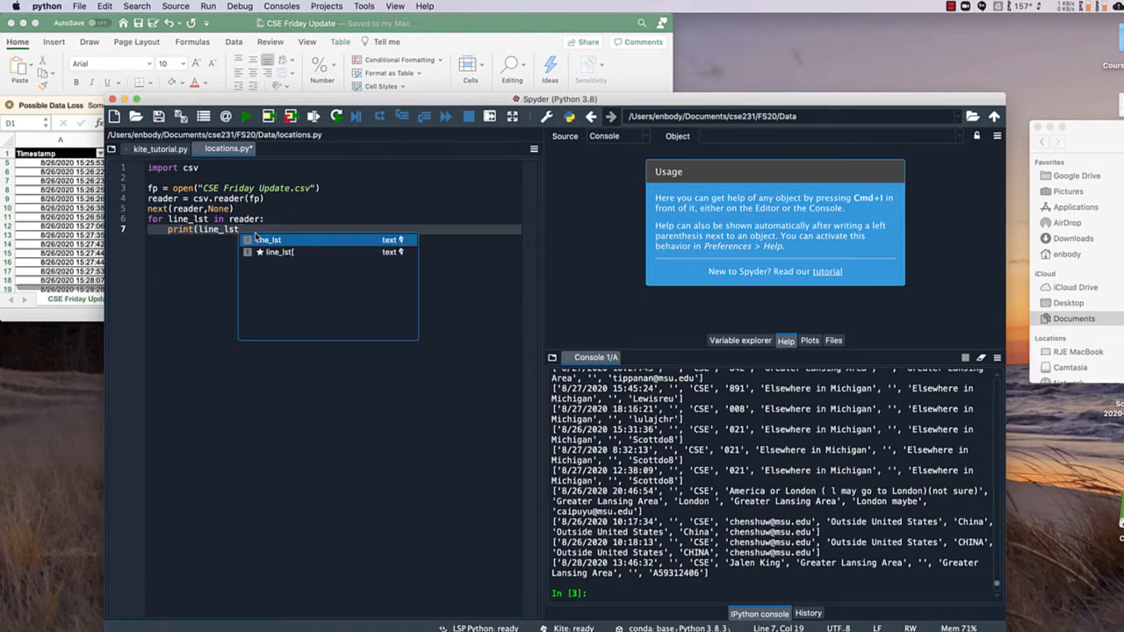
Change the print to line_lst[2] and line_lst[3], then save and run the script
type("[")
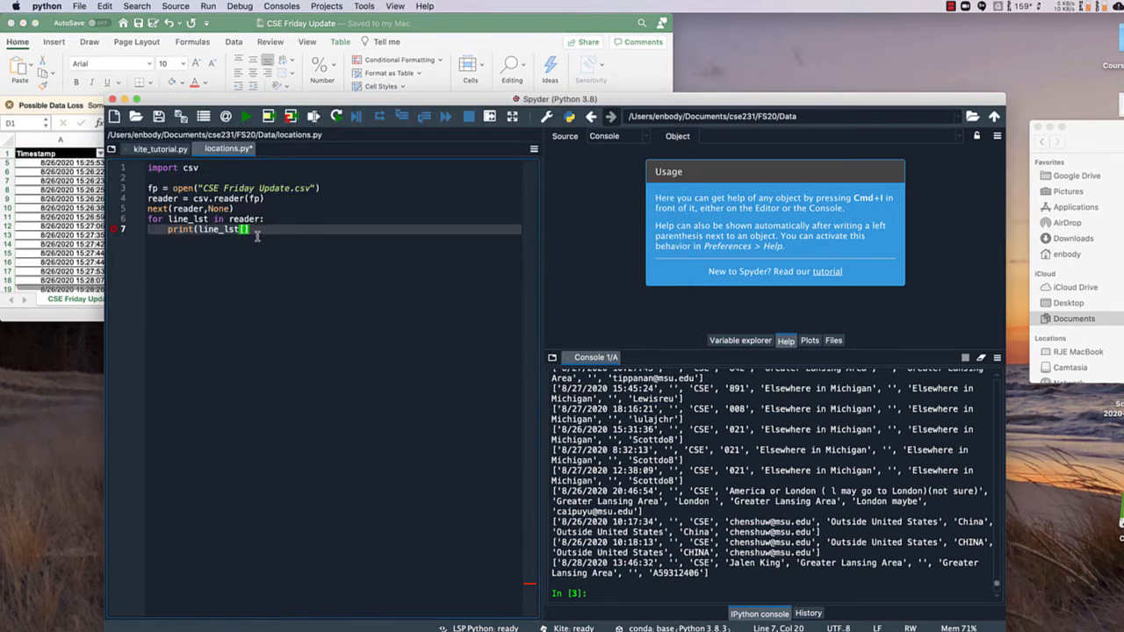
type("2")
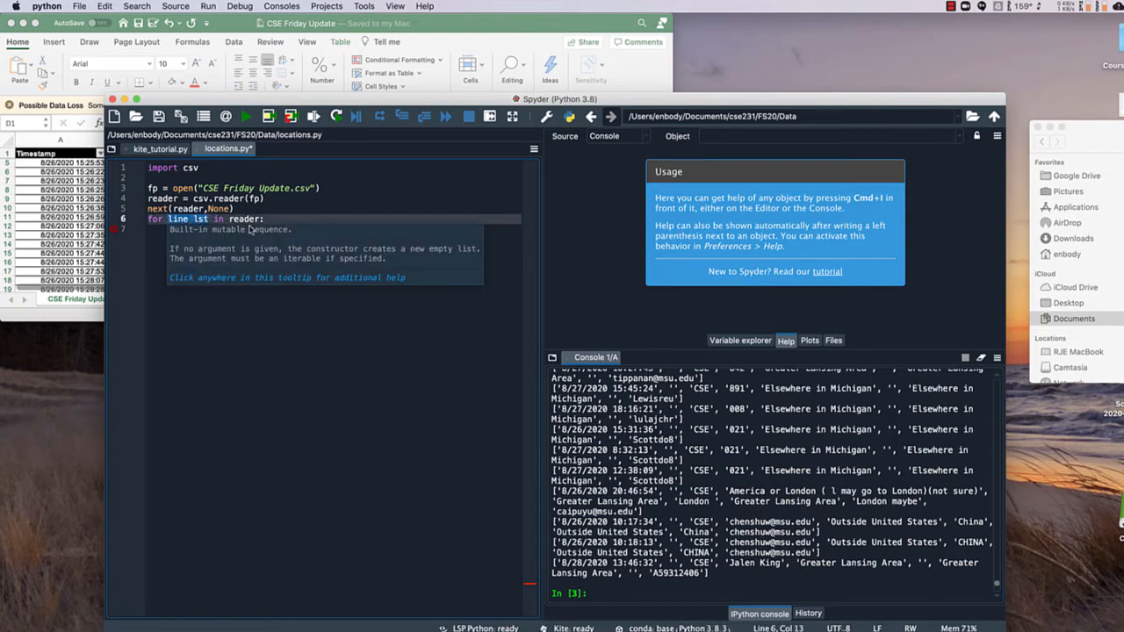
type("print(line_lst[2]")
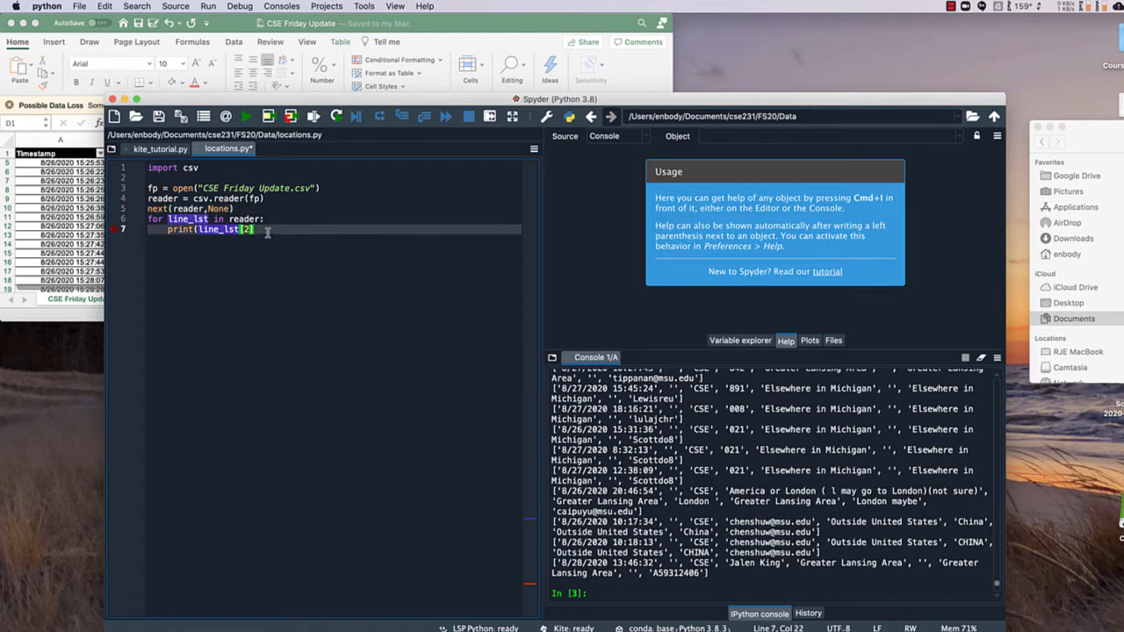
type(",line_lst[3")
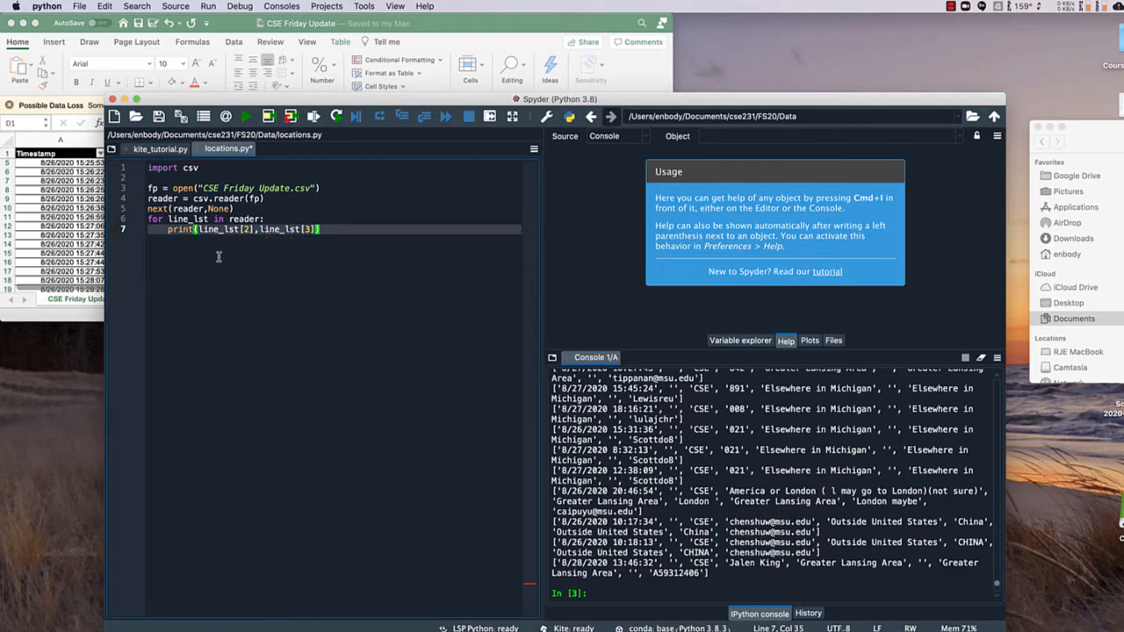
left_click(245, 116)
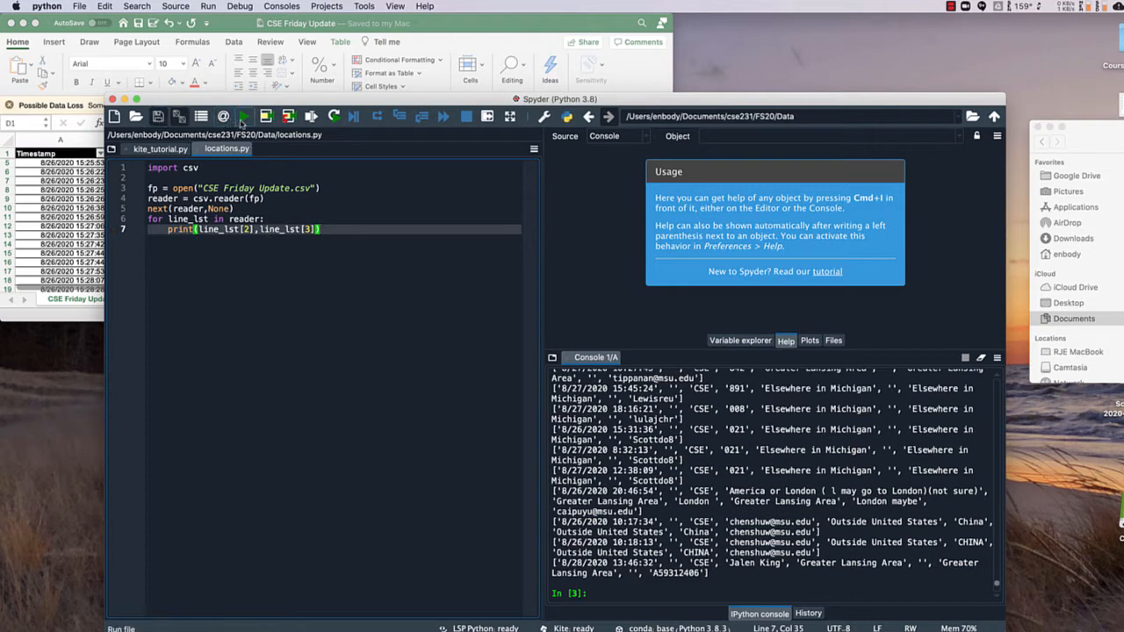
left_click(243, 116)
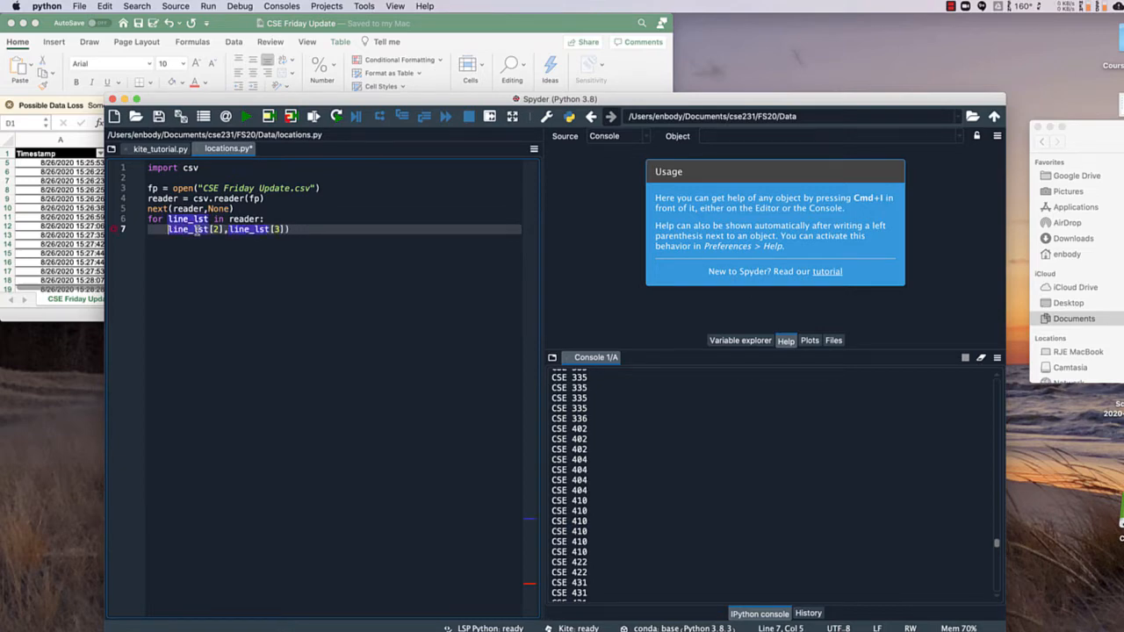
Assign line_lst[2] to dept and line_lst[3] to course, and print(dept,course)
type("dept =")
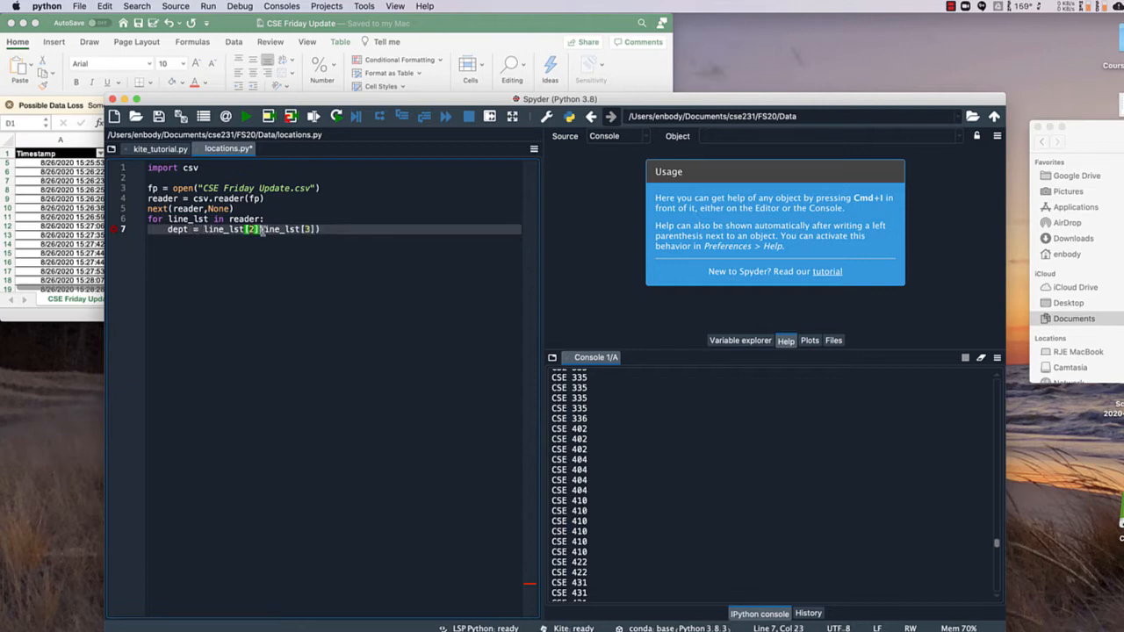
type("rithmeticError")
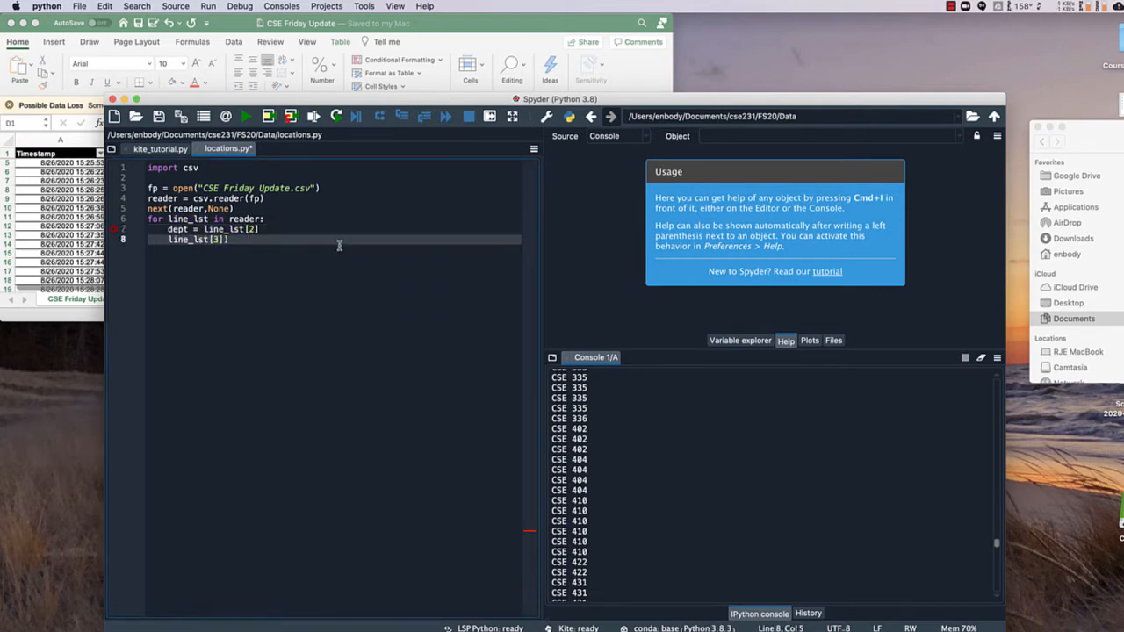
type("c")
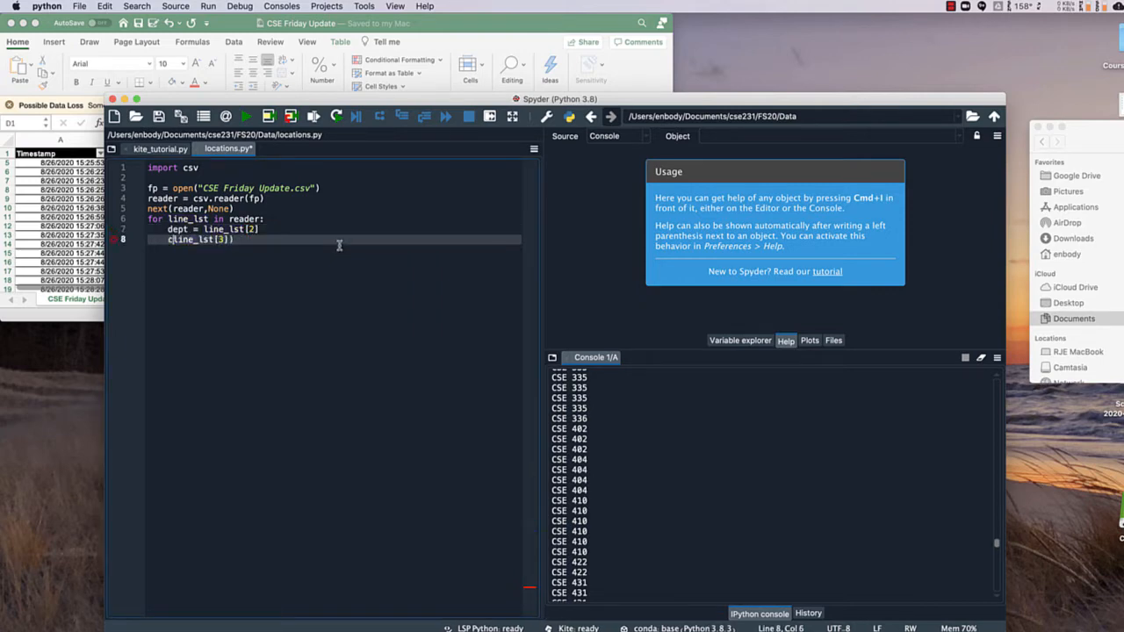
type("ourse =")
type("pritn(")
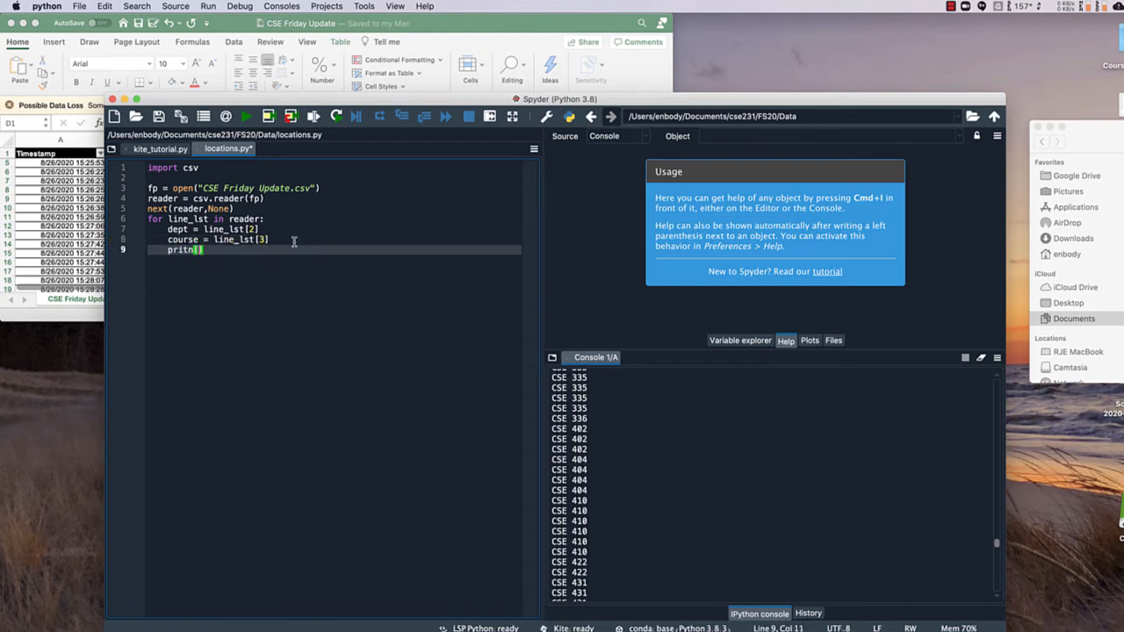
type("(dept,c")
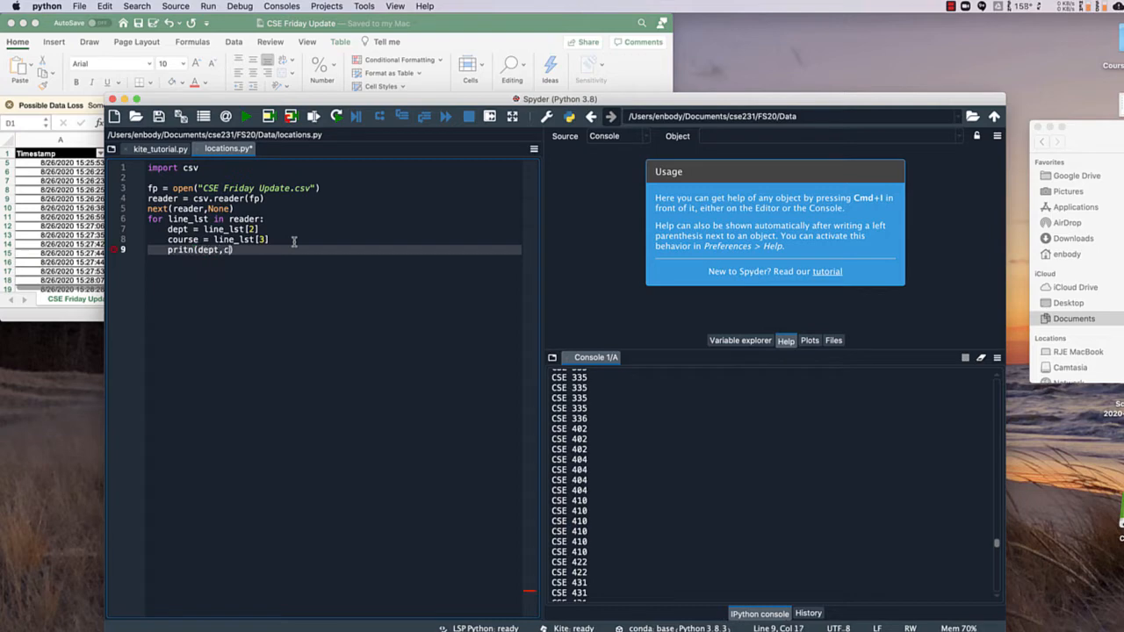
type("ourse")
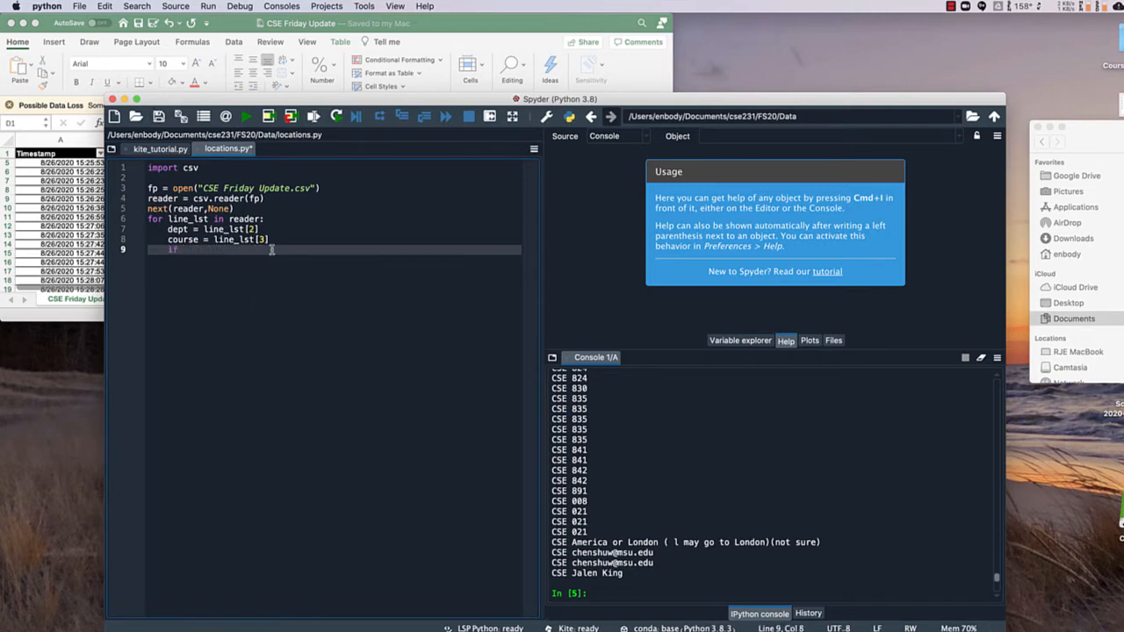
Print dept and course only when course == '231', and run the filtered script
type("course")
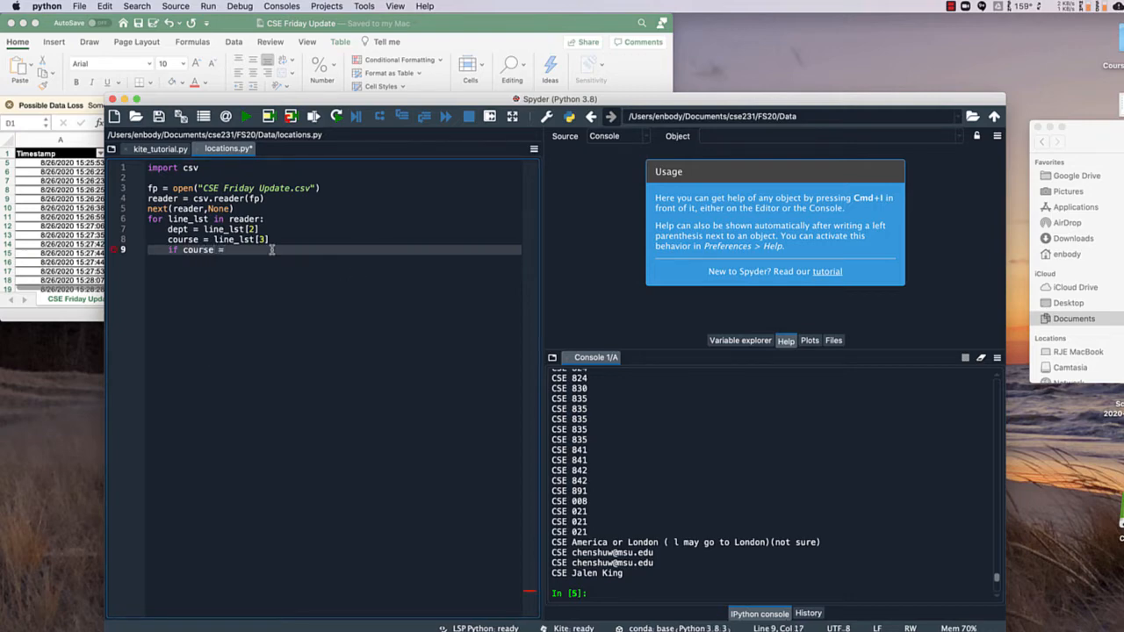
type("==")
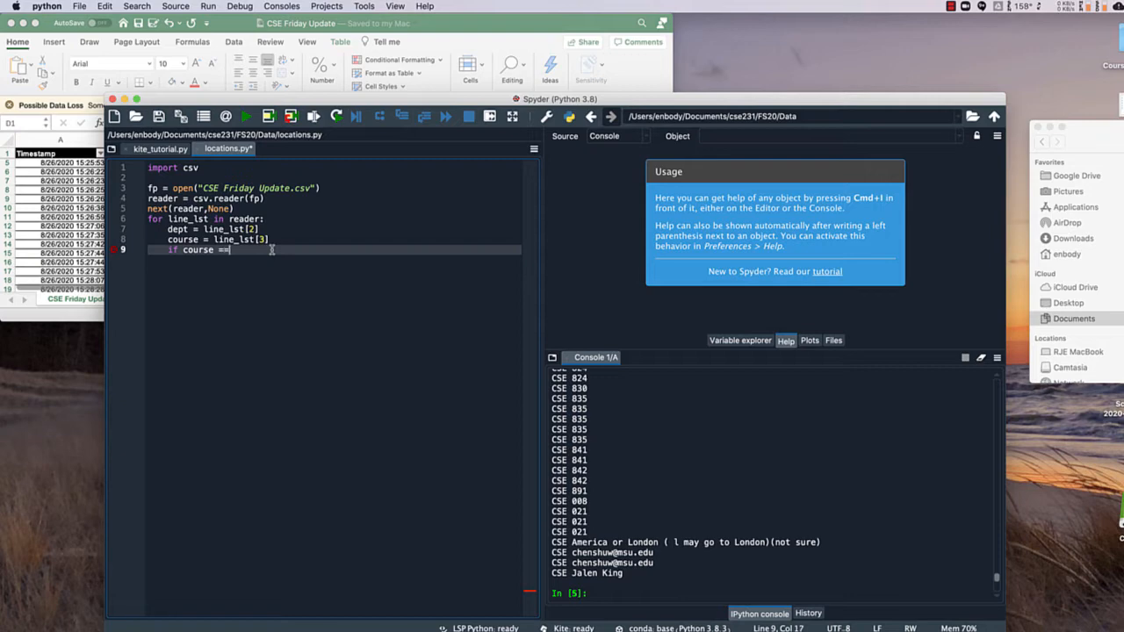
type("'23'")
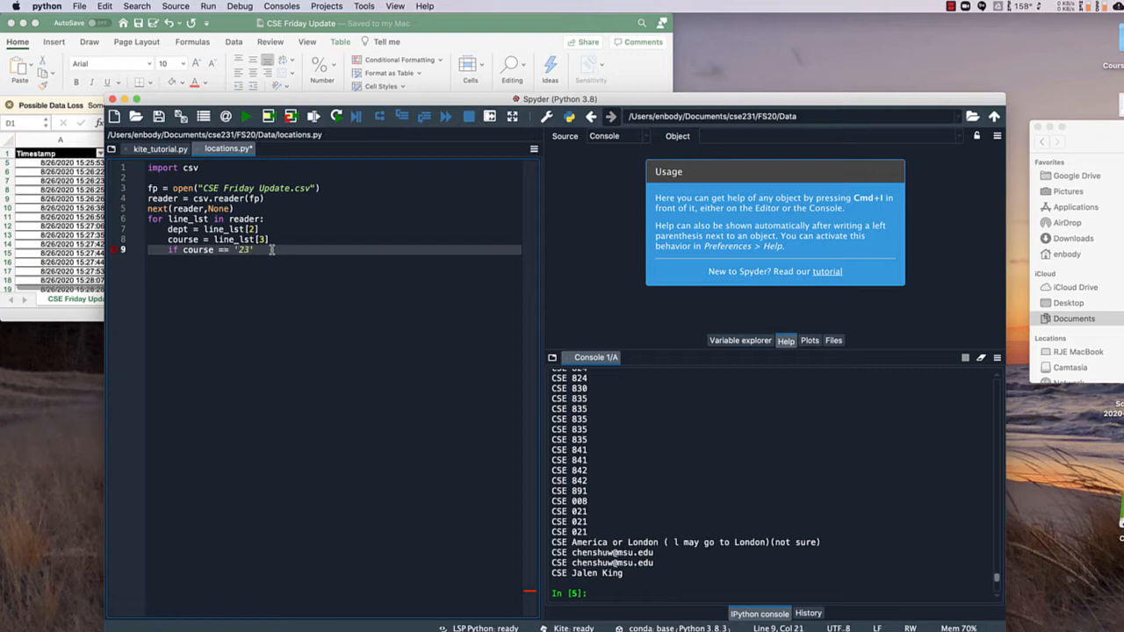
type("1")
type("print(")
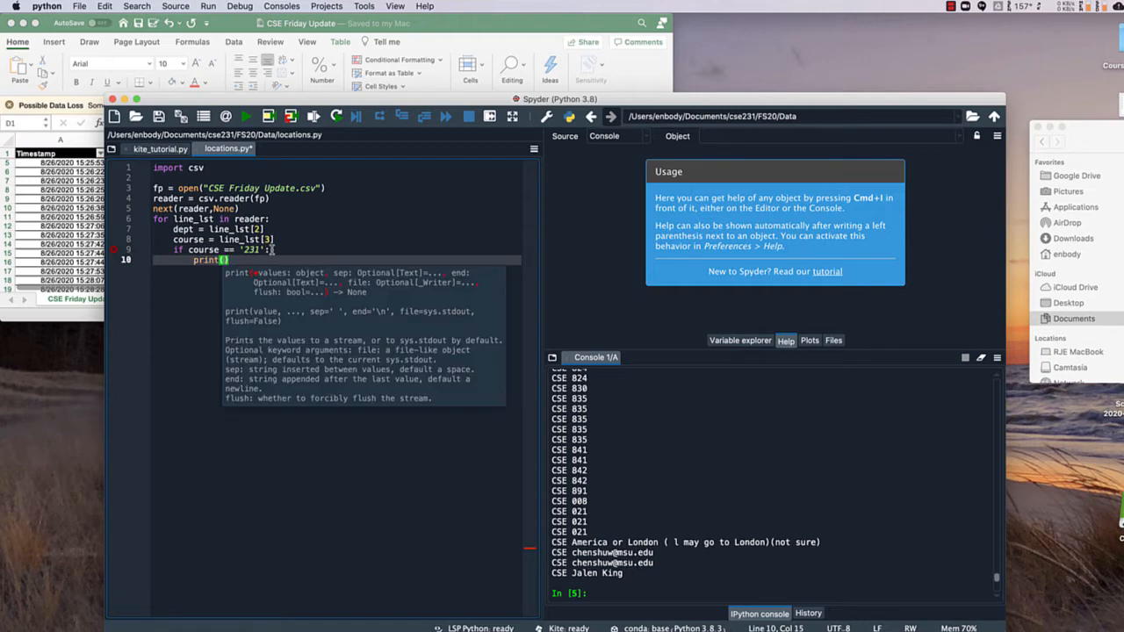
type("dept,course")
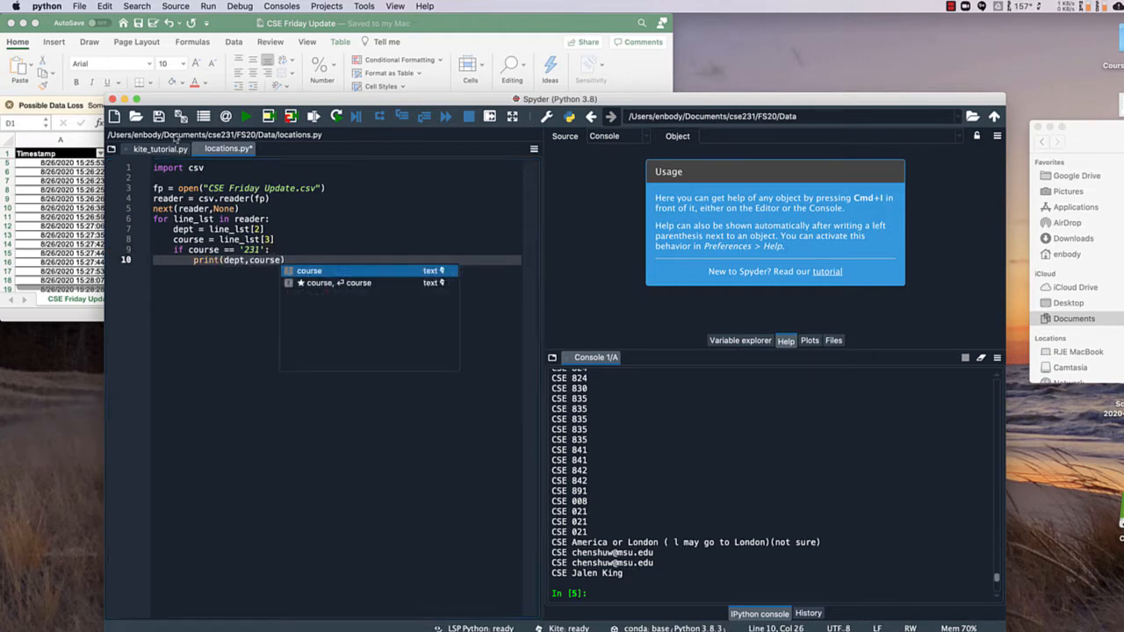
left_click(243, 116)
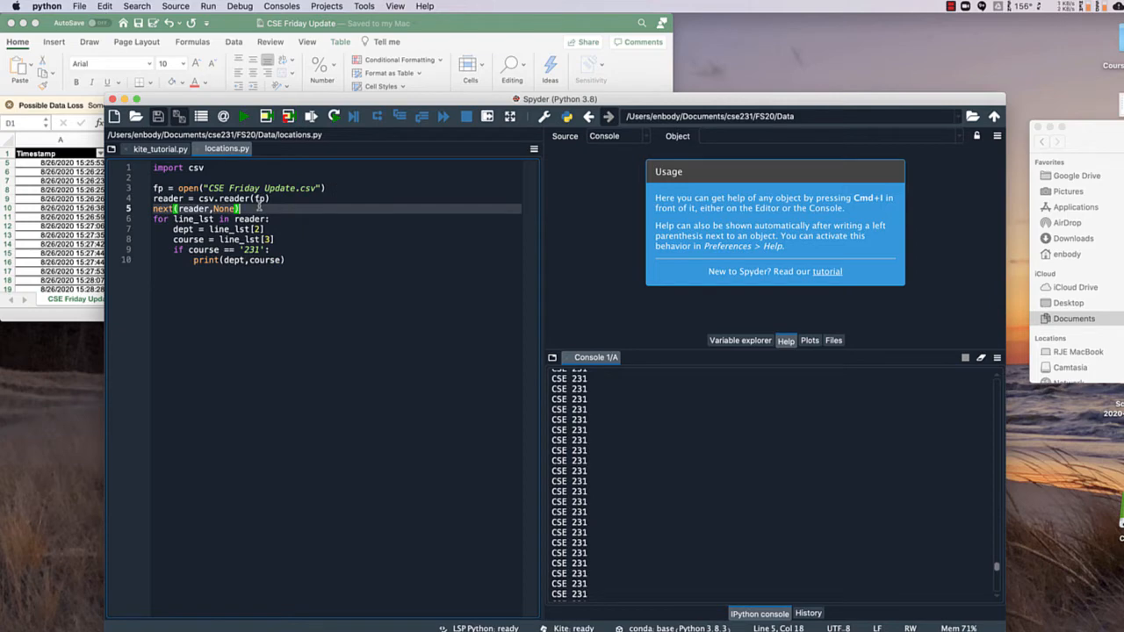
Add an empty dictionary D = {} before the loop
type("D =")
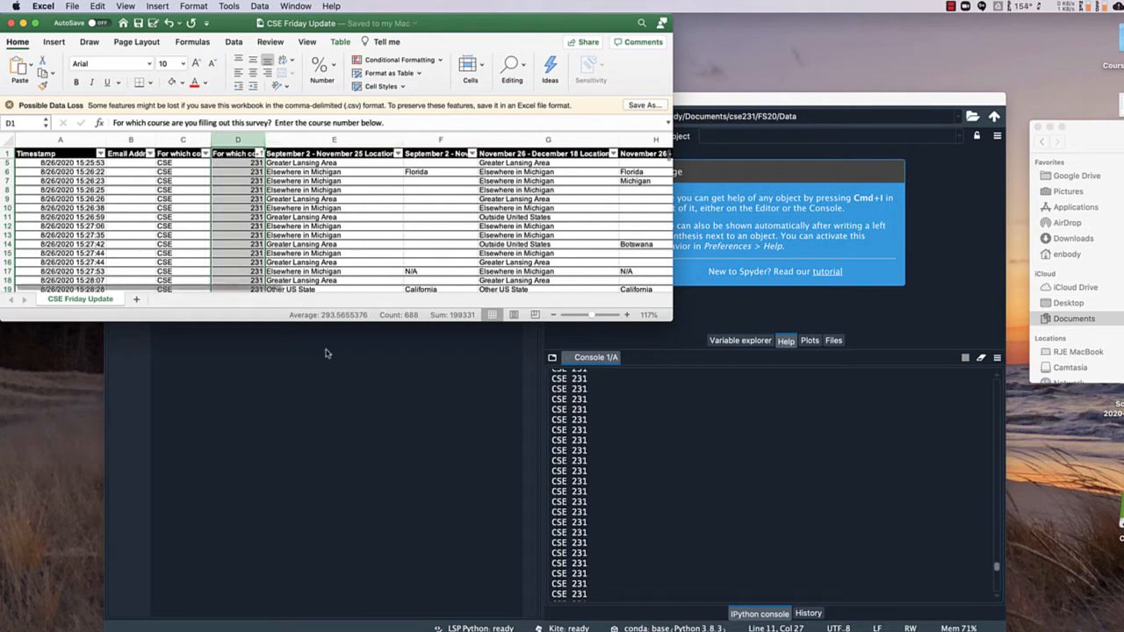
mouse_move(326, 353)
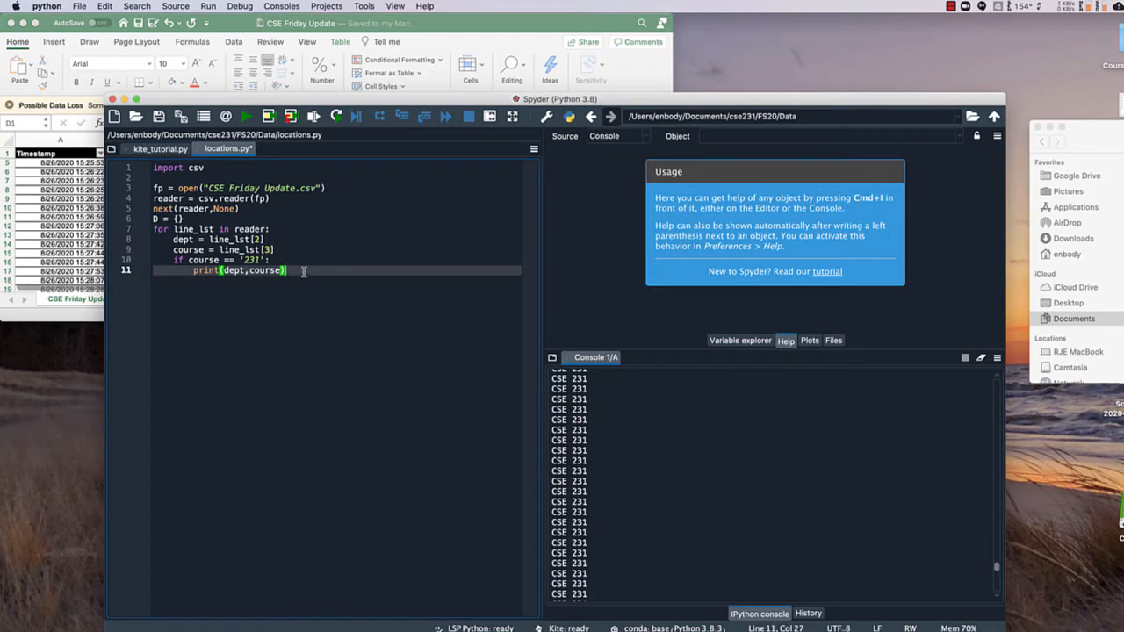
mouse_move(445, 33)
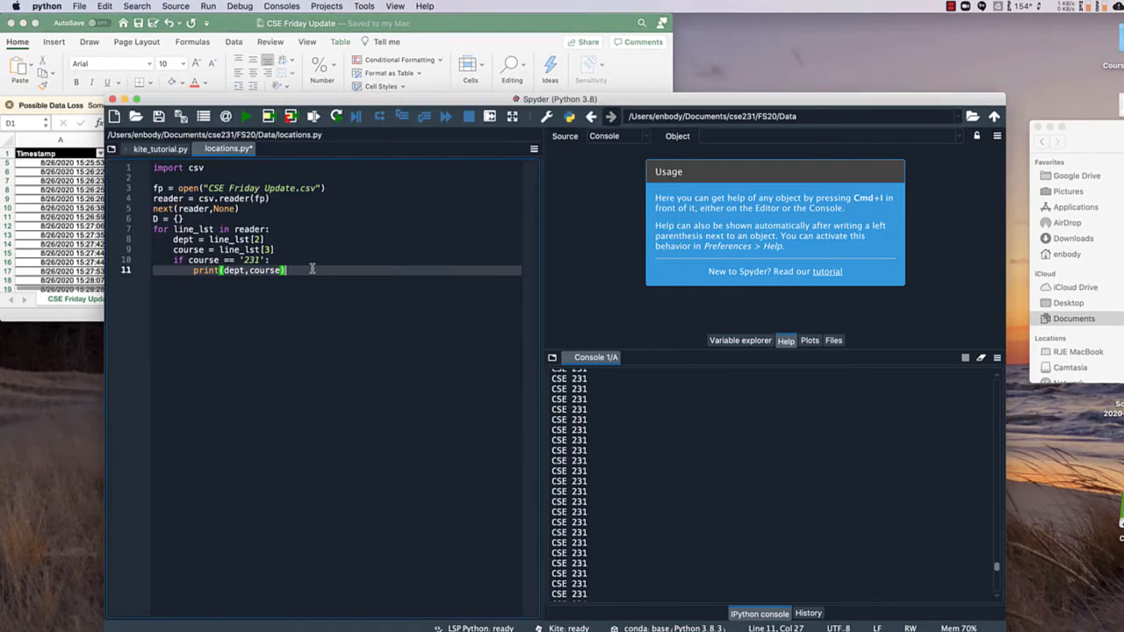
Store line_lst[4] as region and begin an if statement on region
left_click(283, 259)
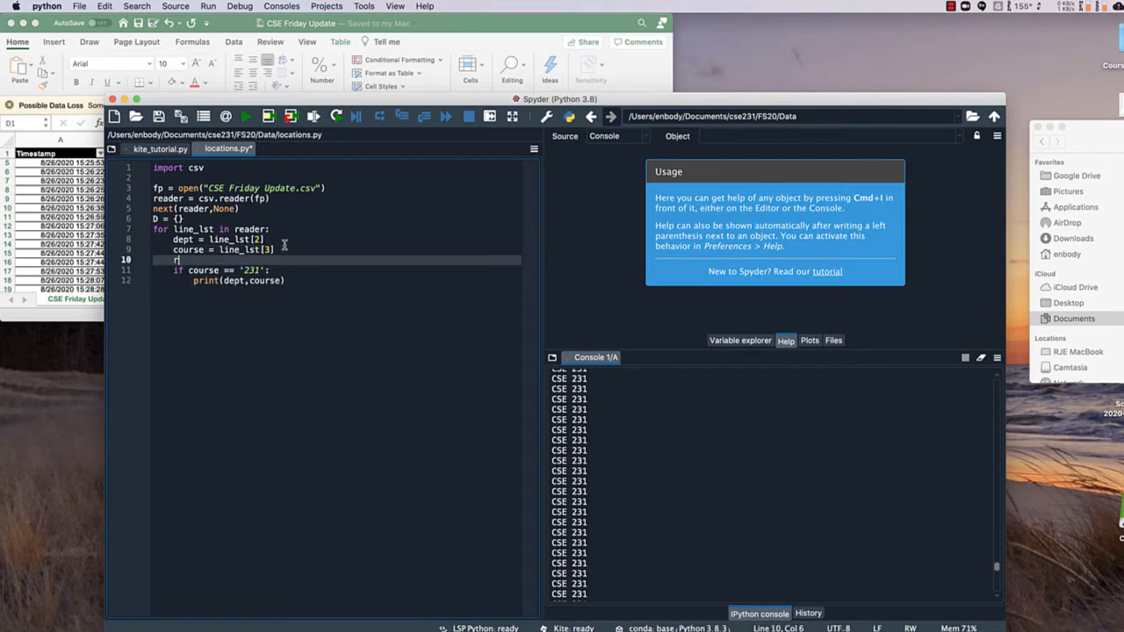
type("region = line")
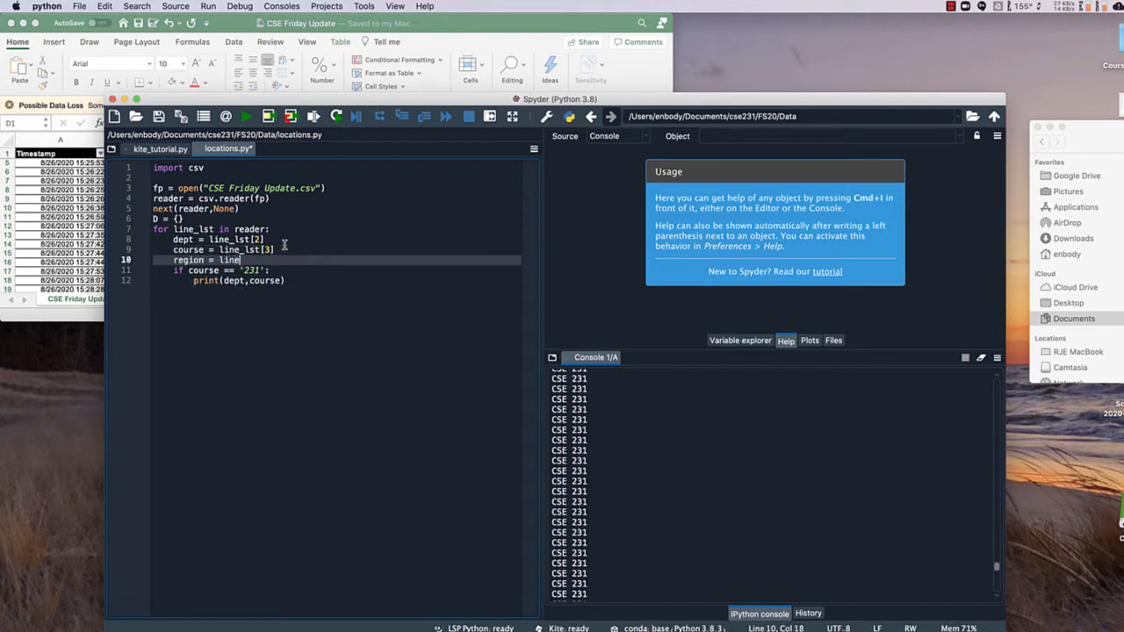
type("line_lst[")
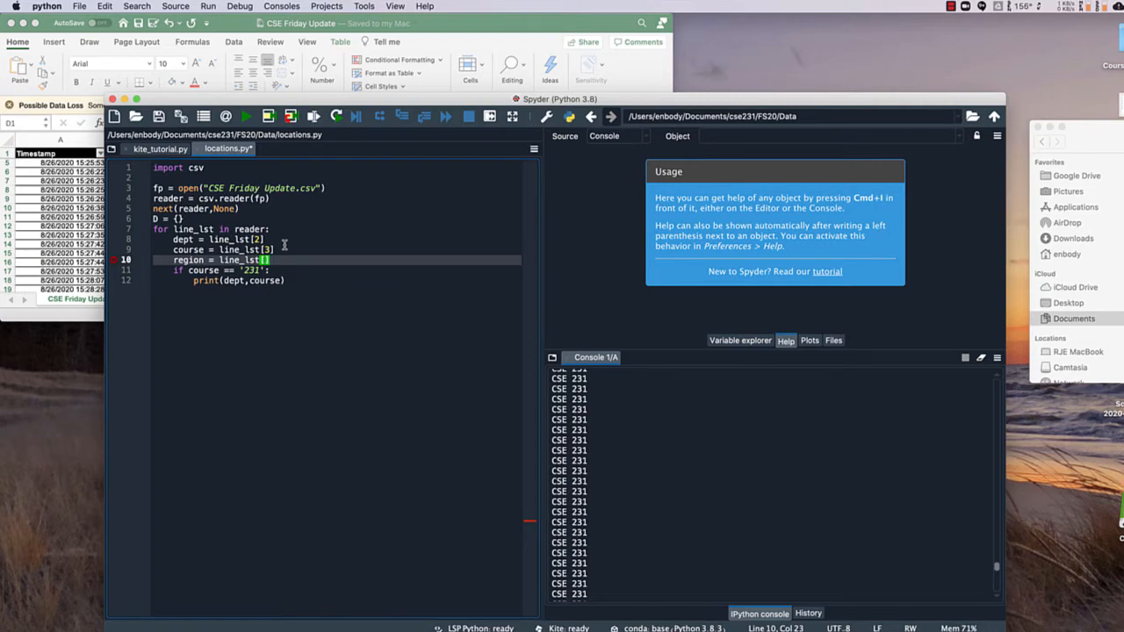
type("4")
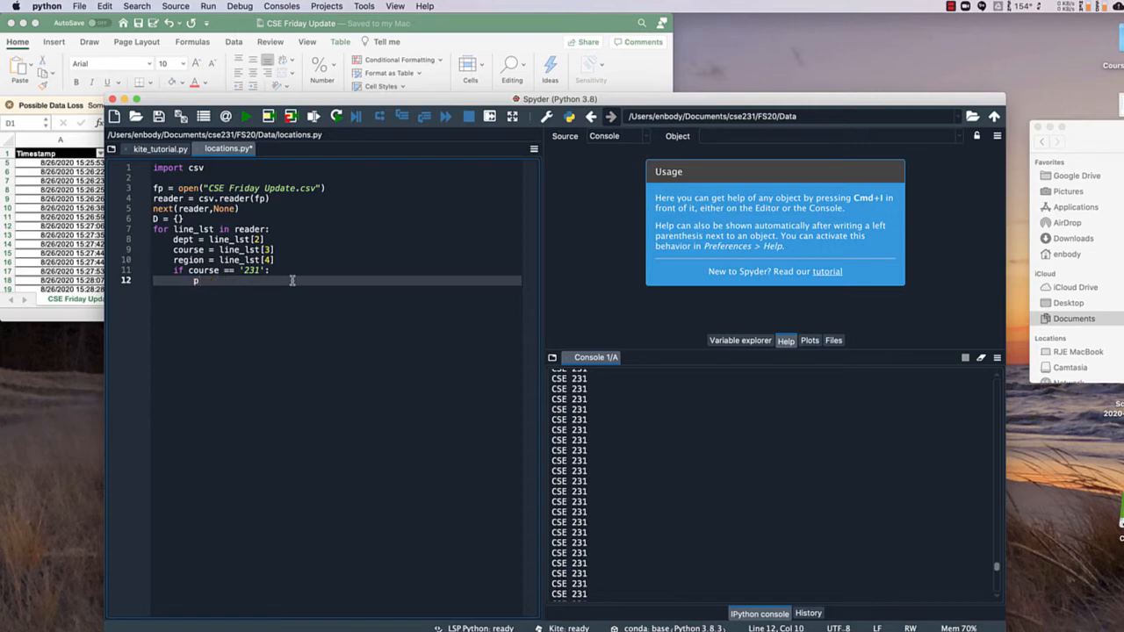
type("if regi")
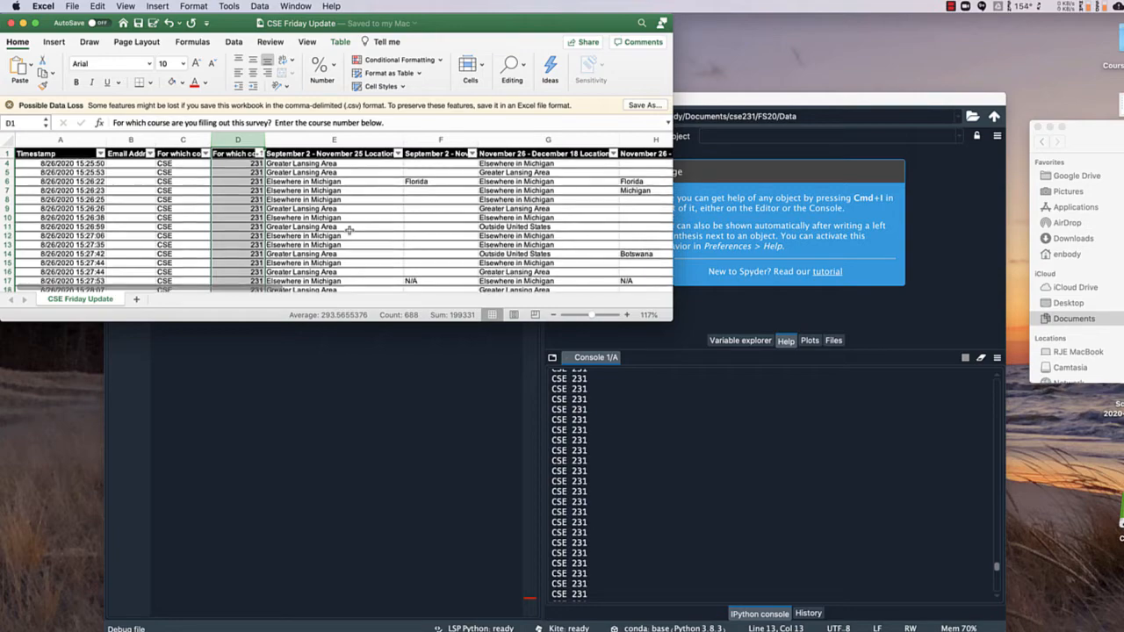
Scroll the survey sheet's location column and check the Outside United States entry
scroll("down", 3)
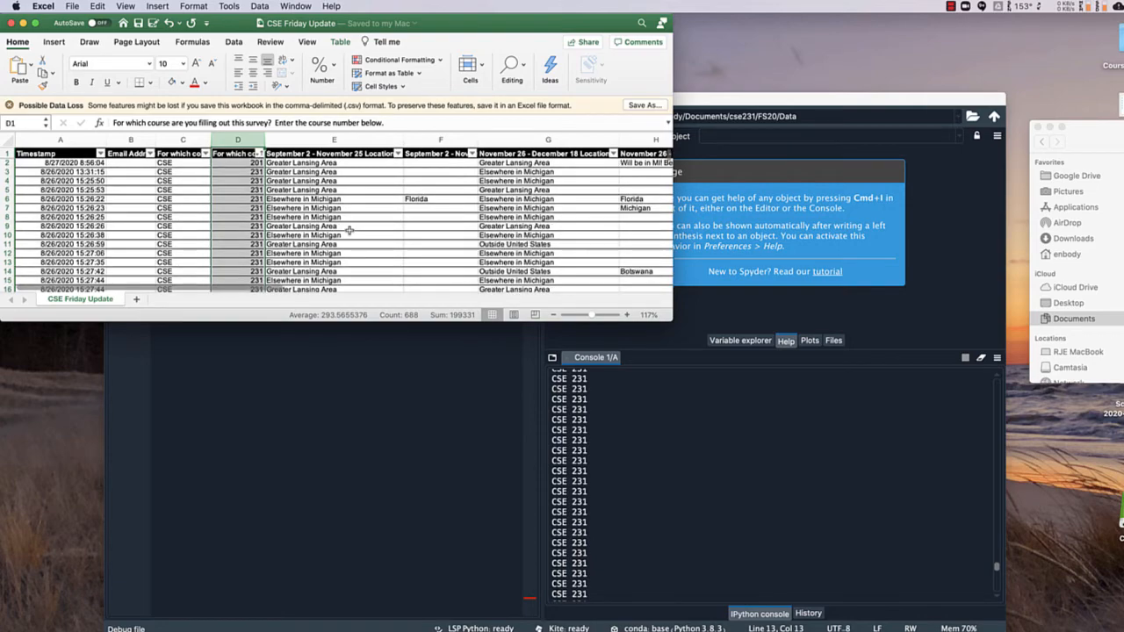
scroll("down", 3)
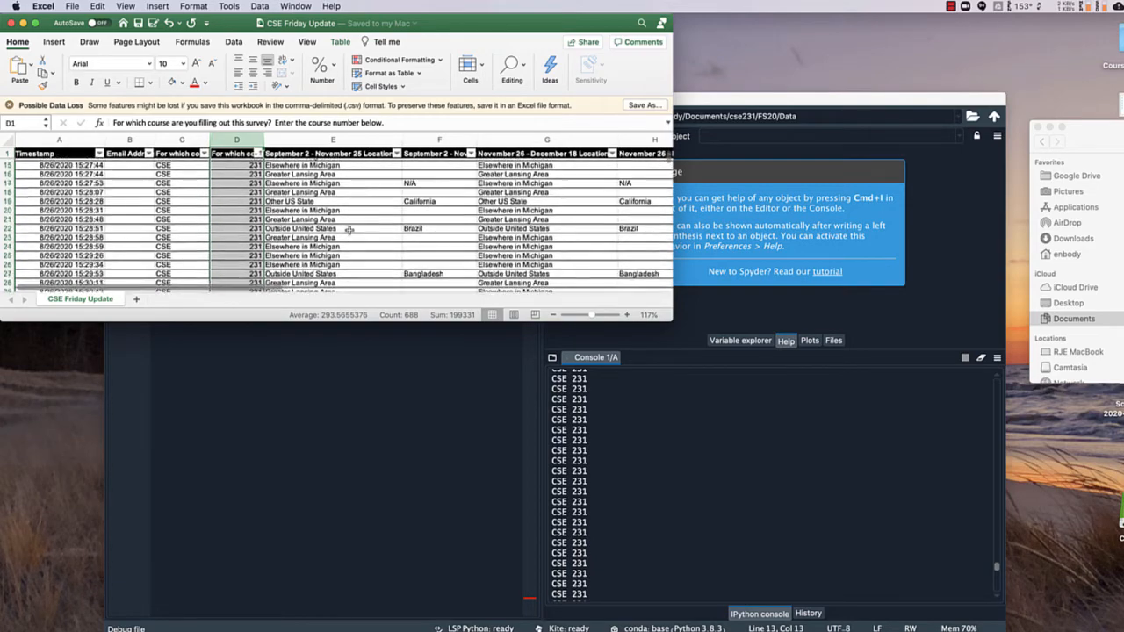
scroll("down", 3)
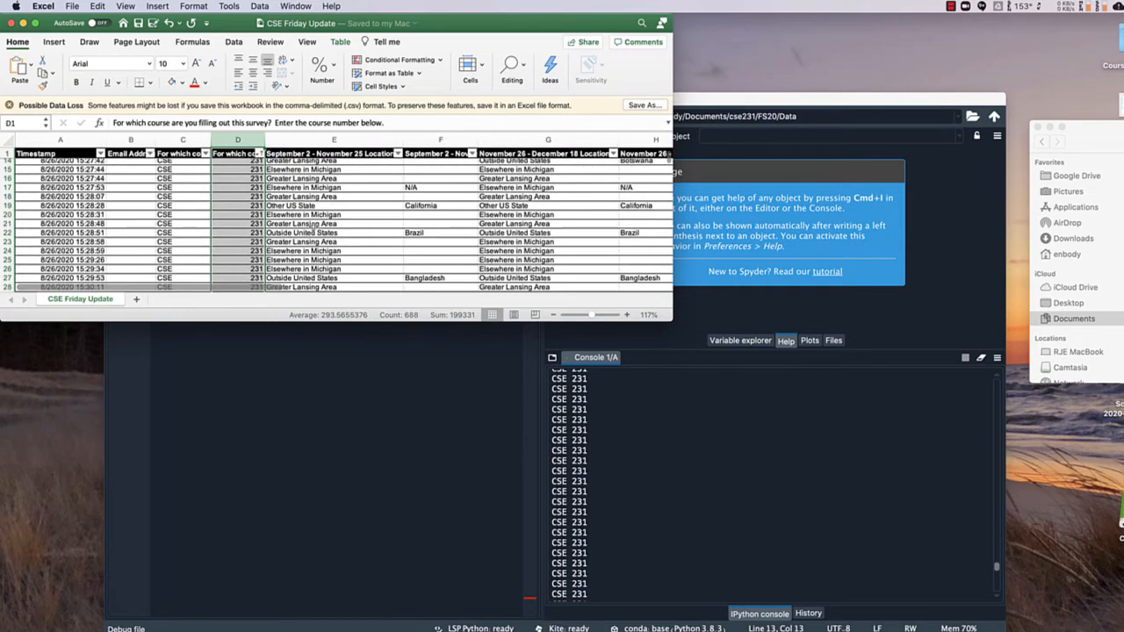
scroll("down", 3)
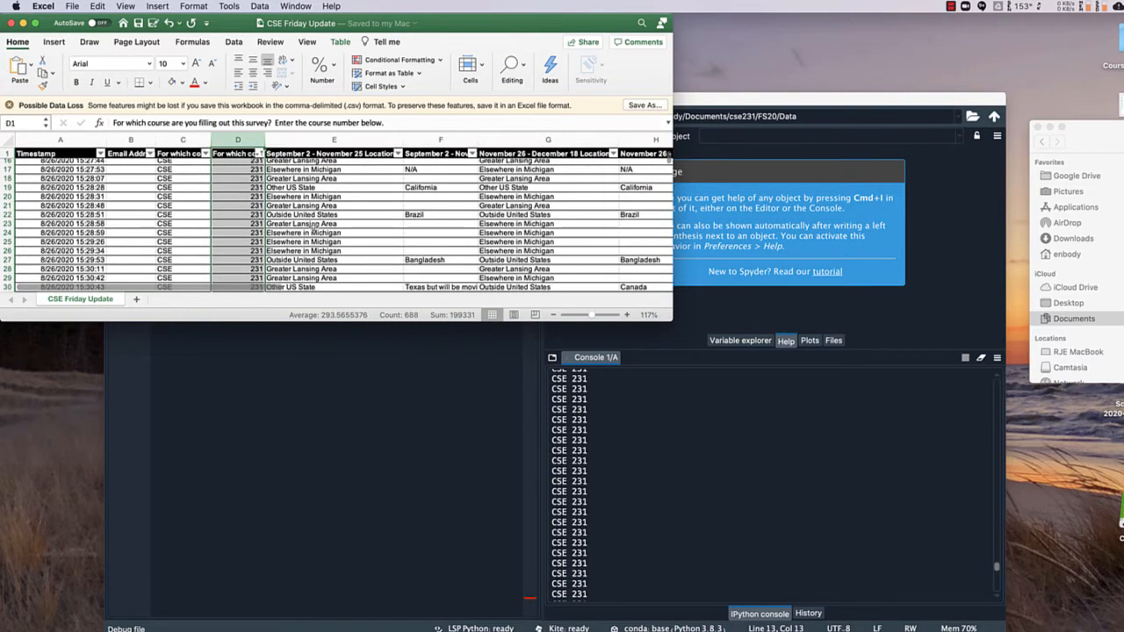
scroll("up", 3)
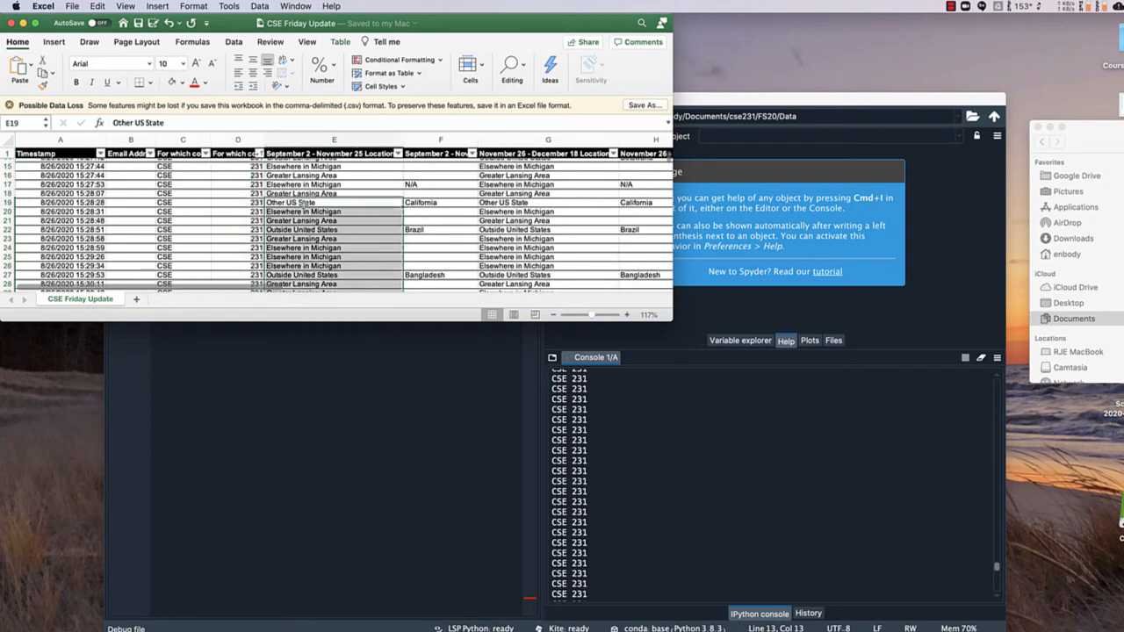
scroll("down", 3)
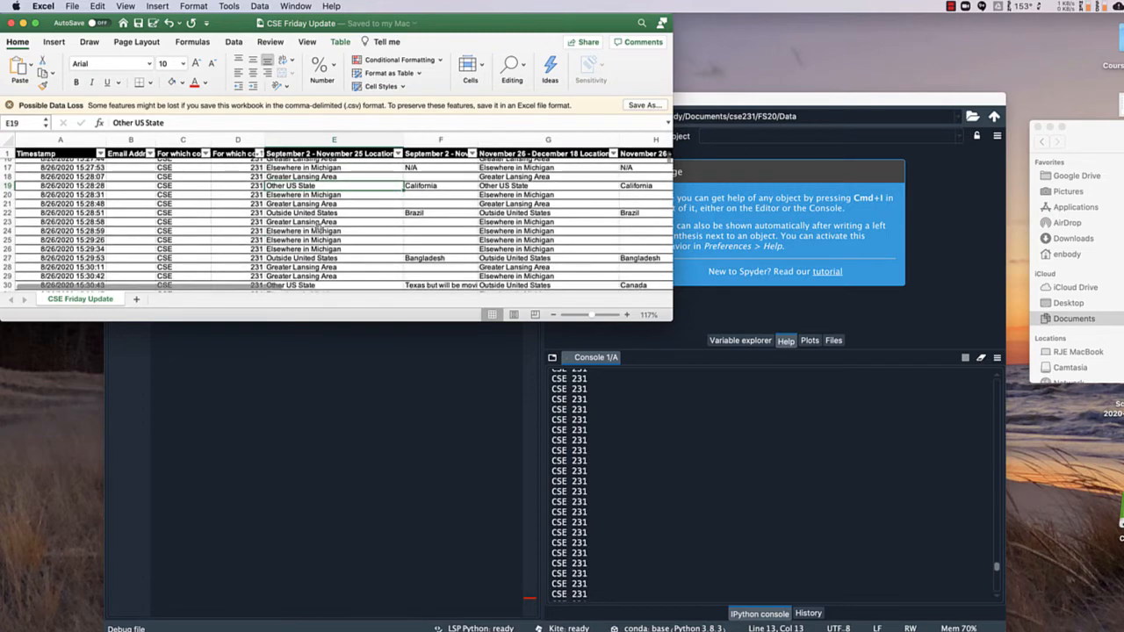
left_click(334, 213)
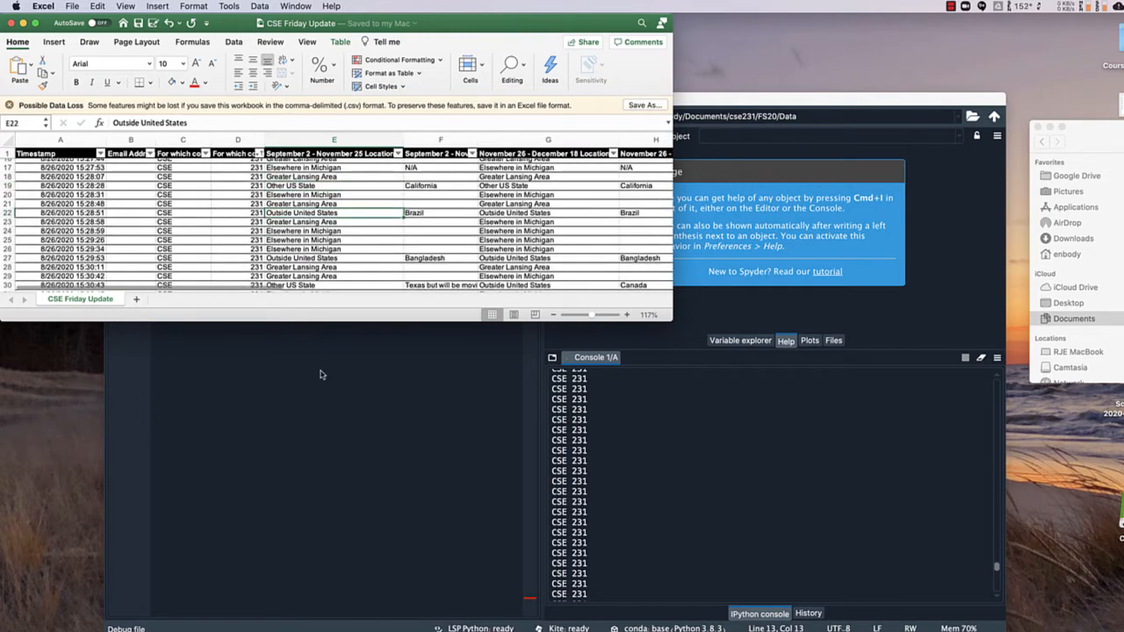
mouse_move(328, 356)
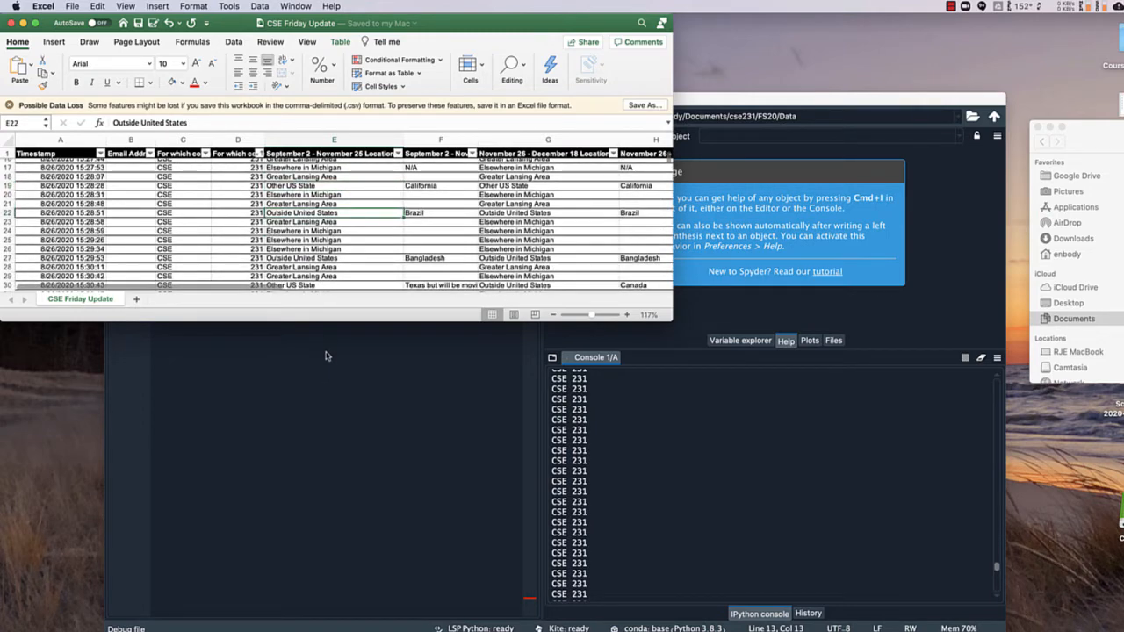
mouse_move(360, 363)
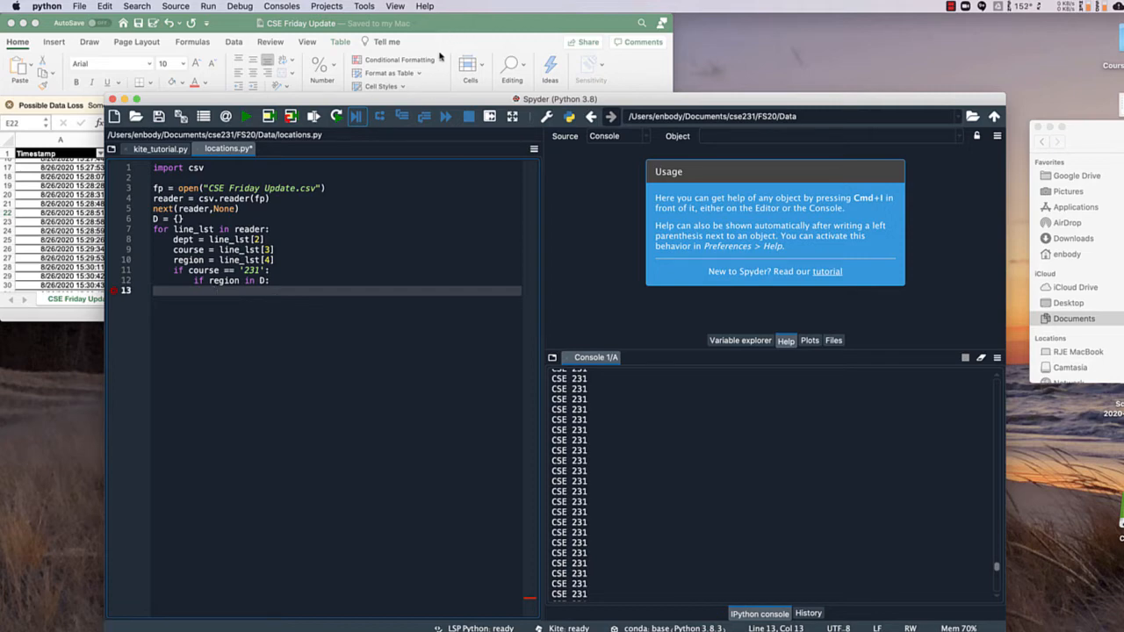
Add the check if region[0]=='O': under the region-in-D test
type("if")
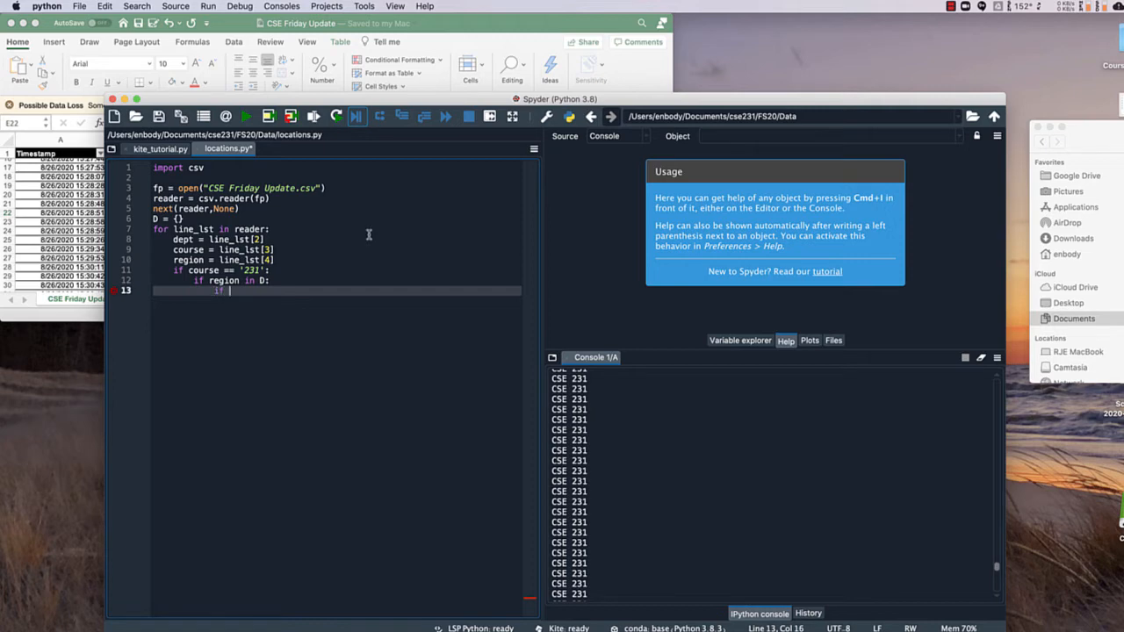
type("region")
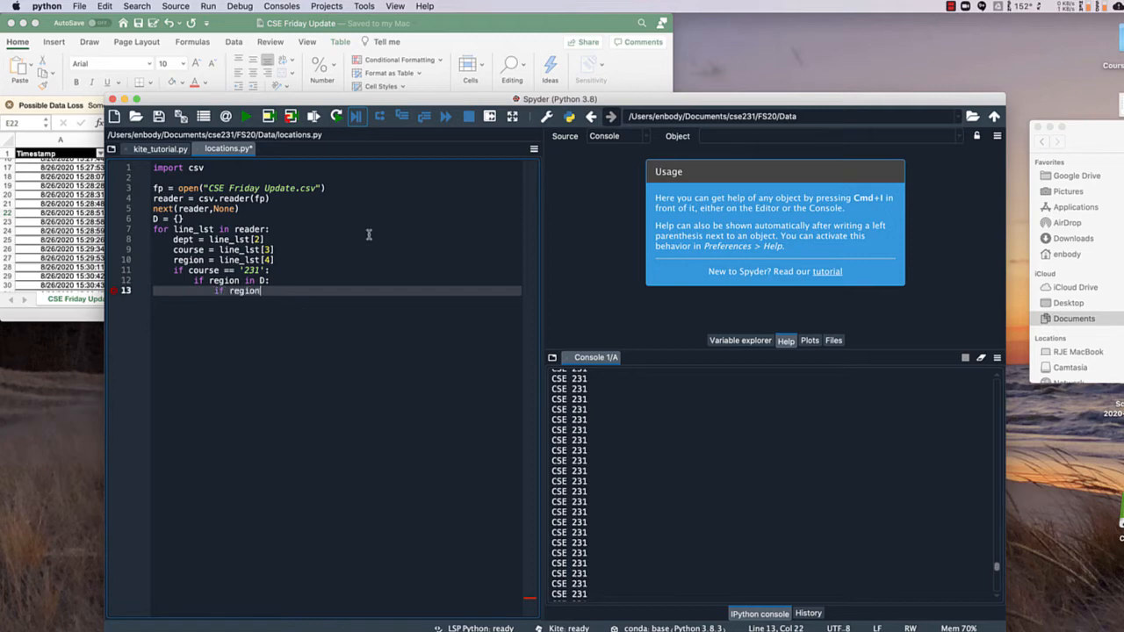
type("[0]")
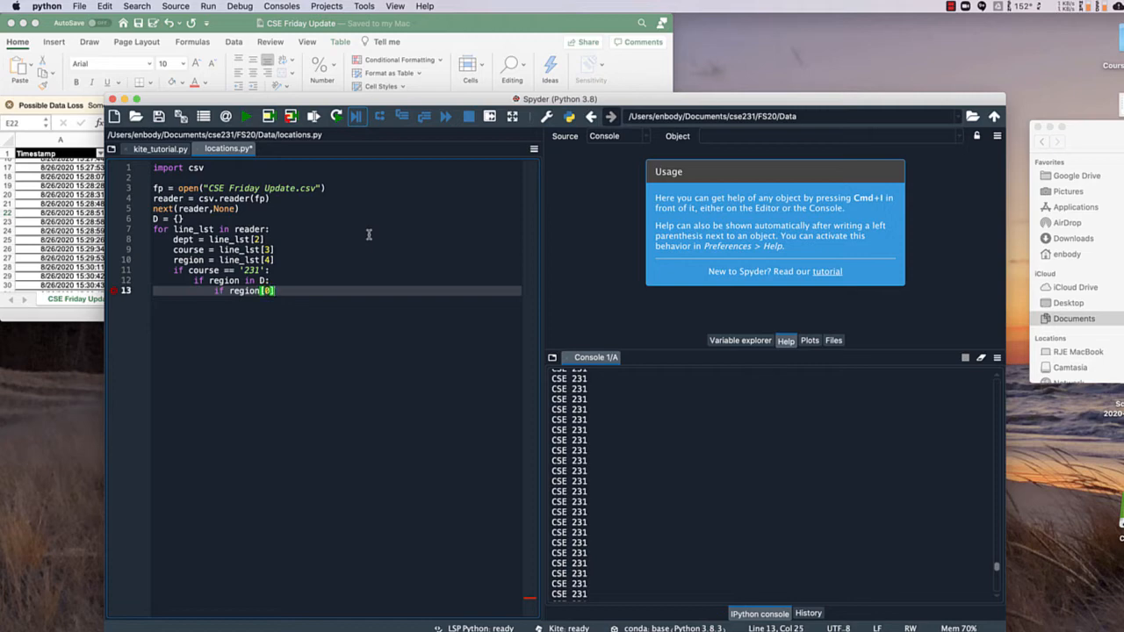
type("=='O'")
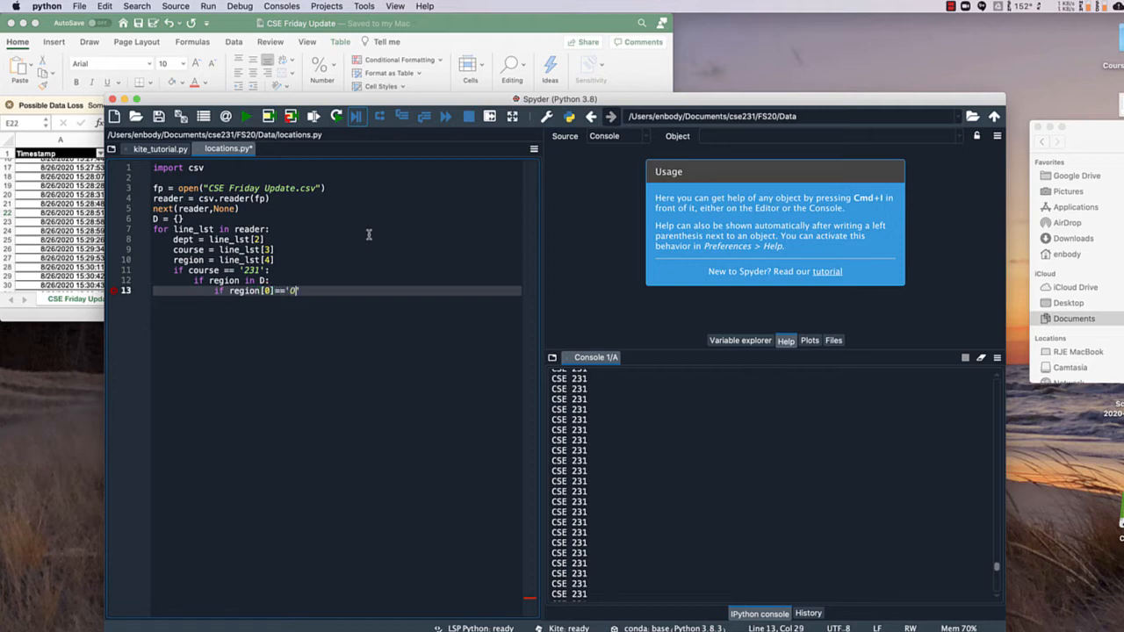
type("'")
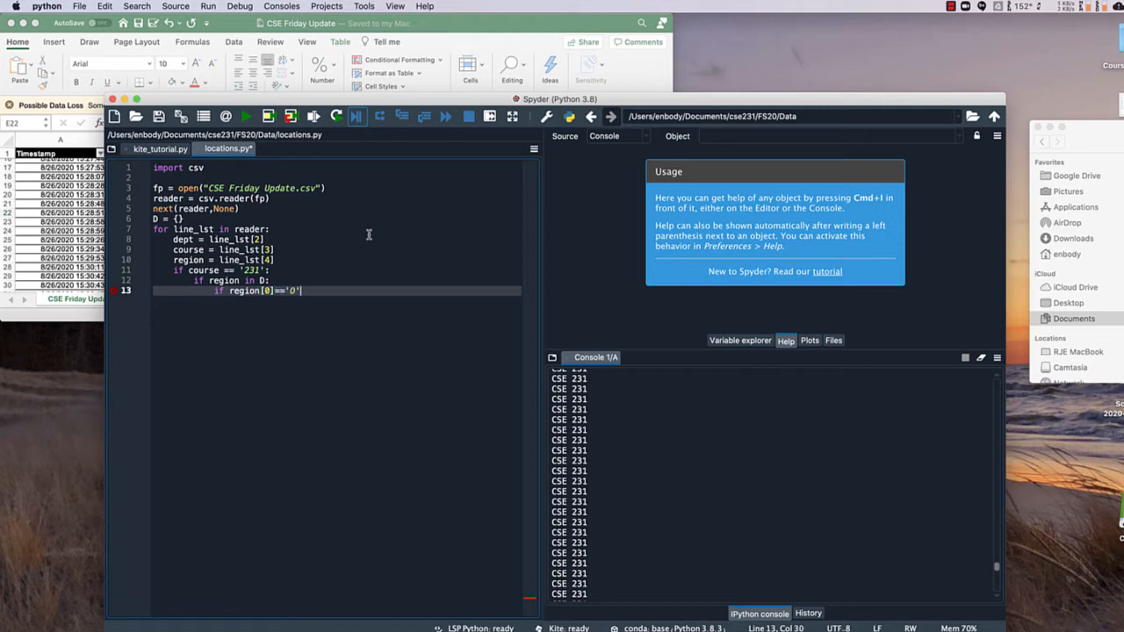
key("Return")
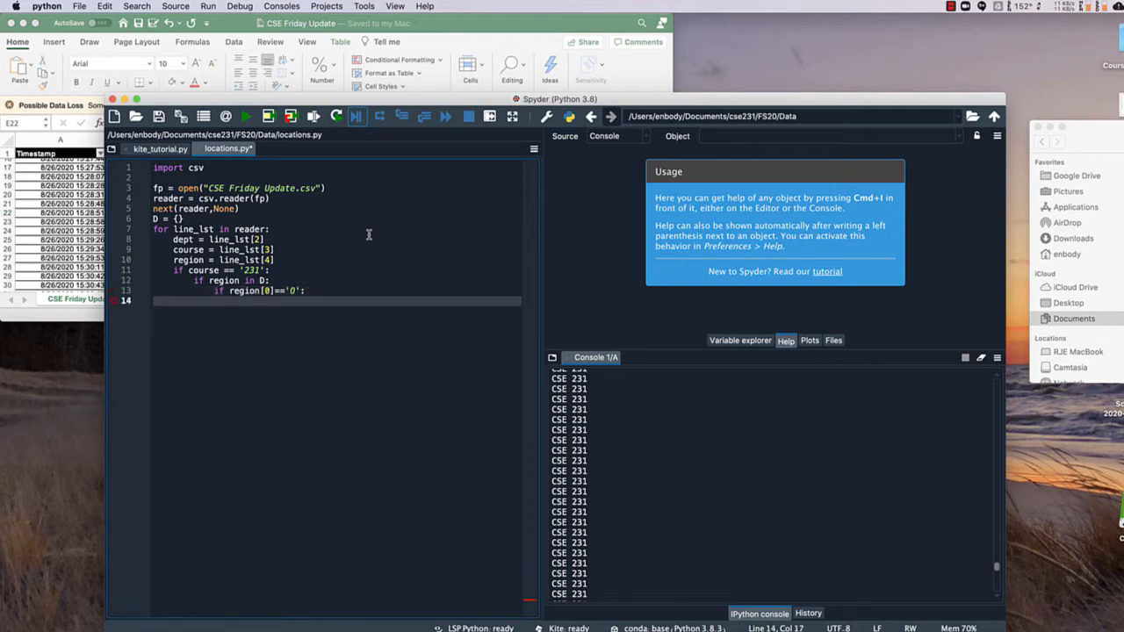
Start the D[region].append() call inside the 'O' branch
type("D")
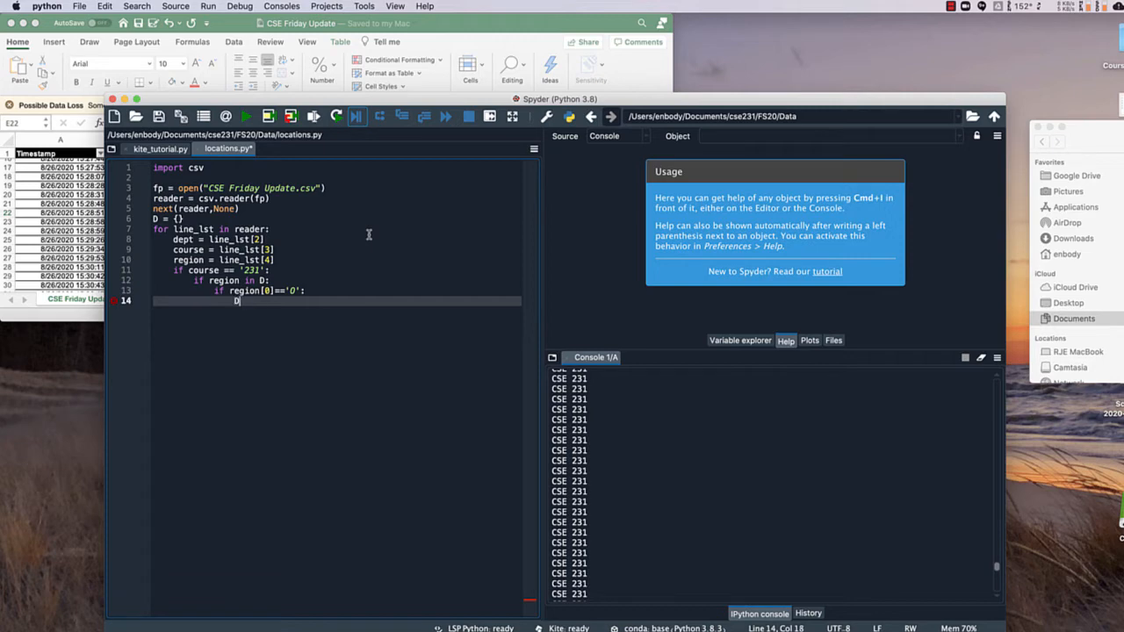
type("region].append(")
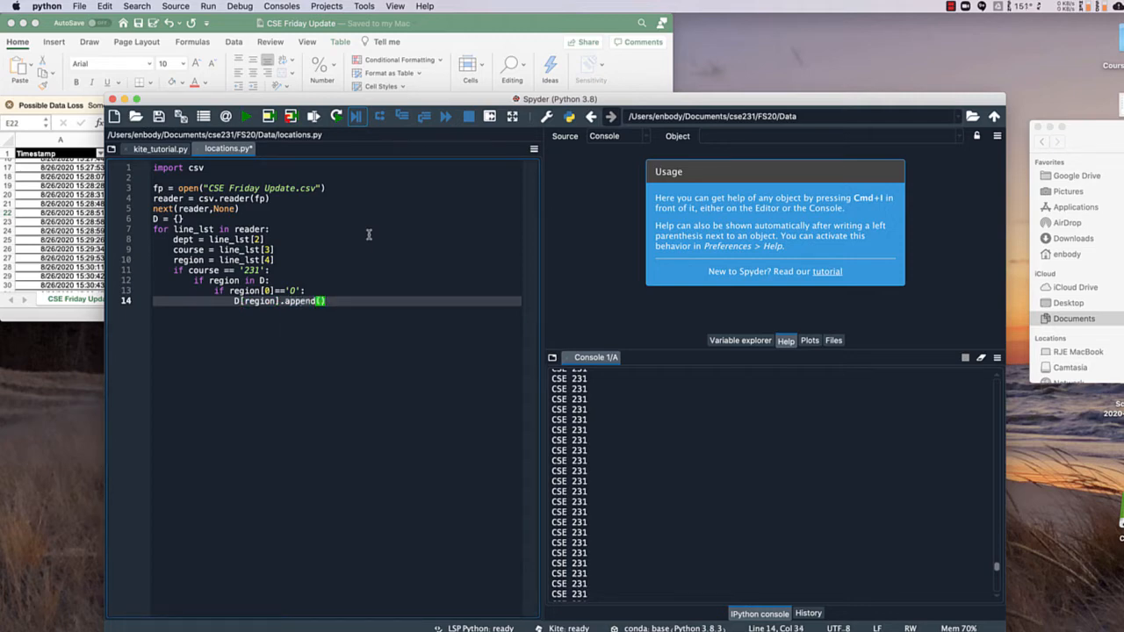
mouse_move(286, 259)
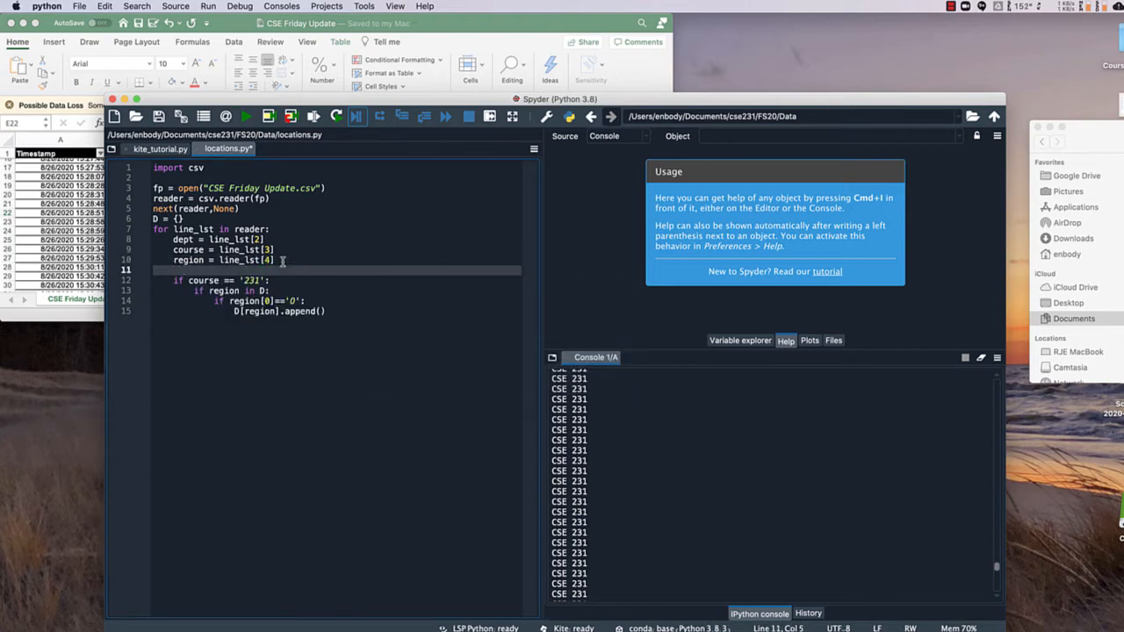
Store line_lst[5] as sub_region and append sub_region for 'O' regions
type("s")
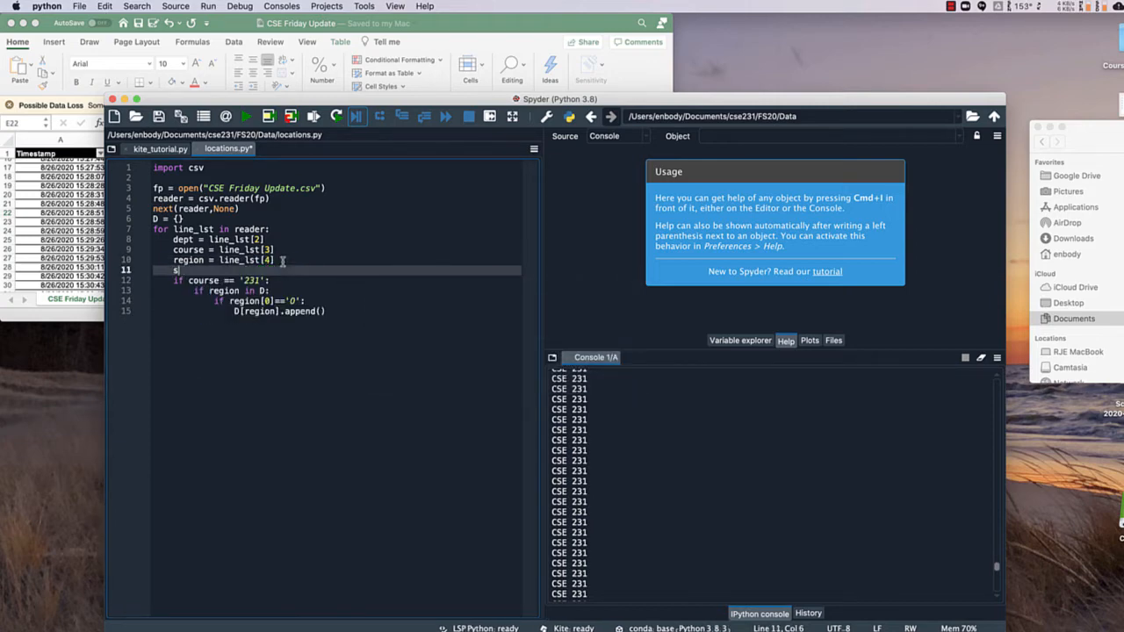
type("t")
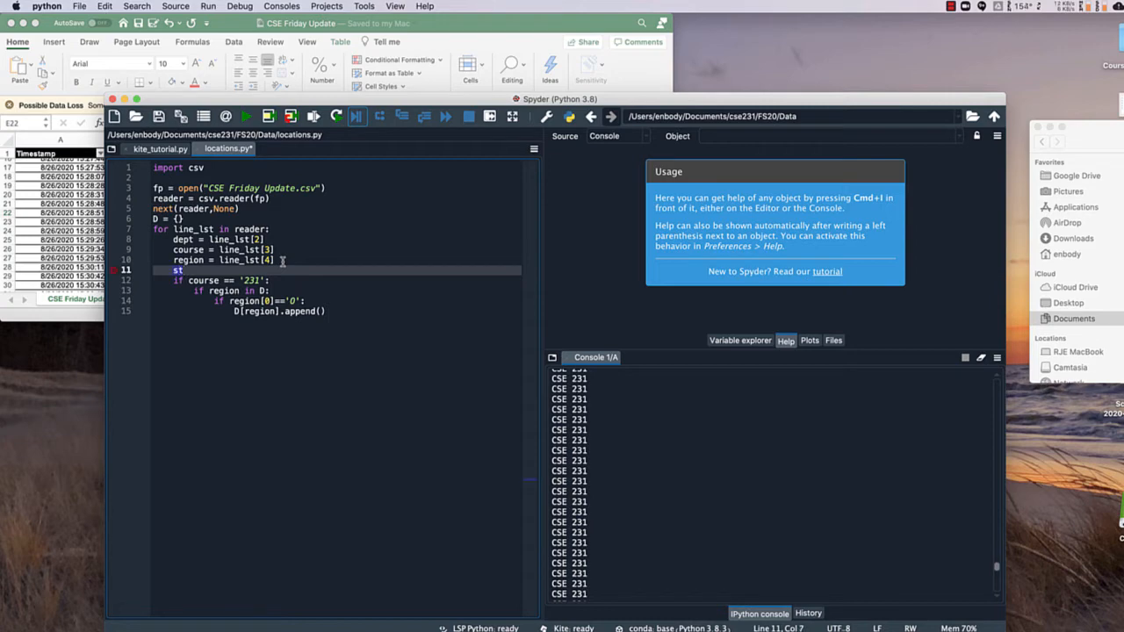
type("ub_region =")
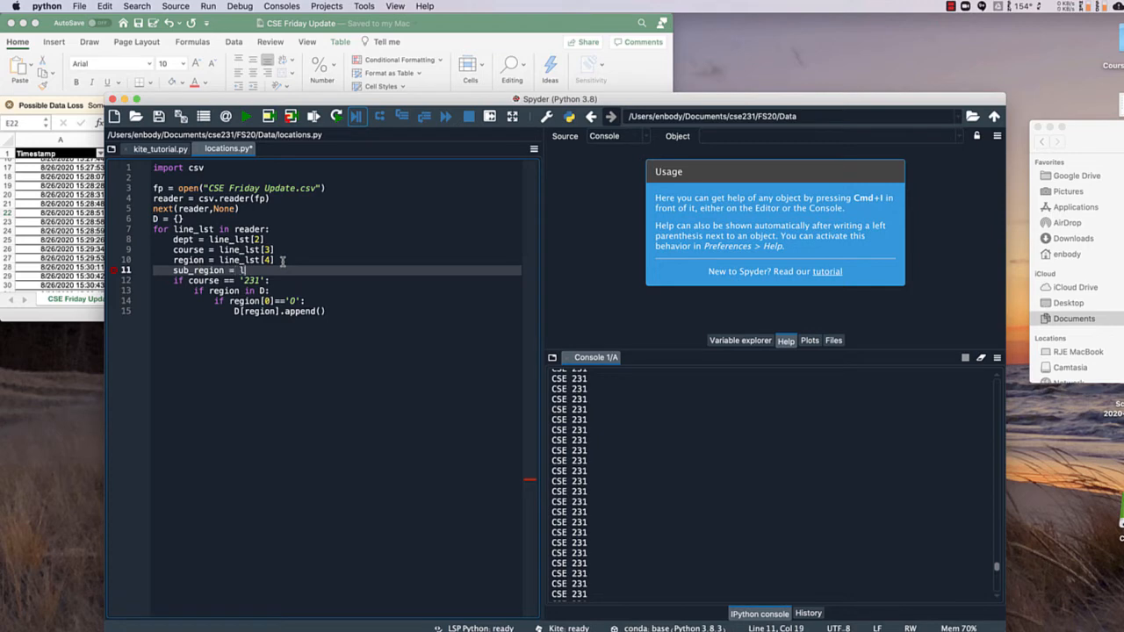
type("line_lst[5")
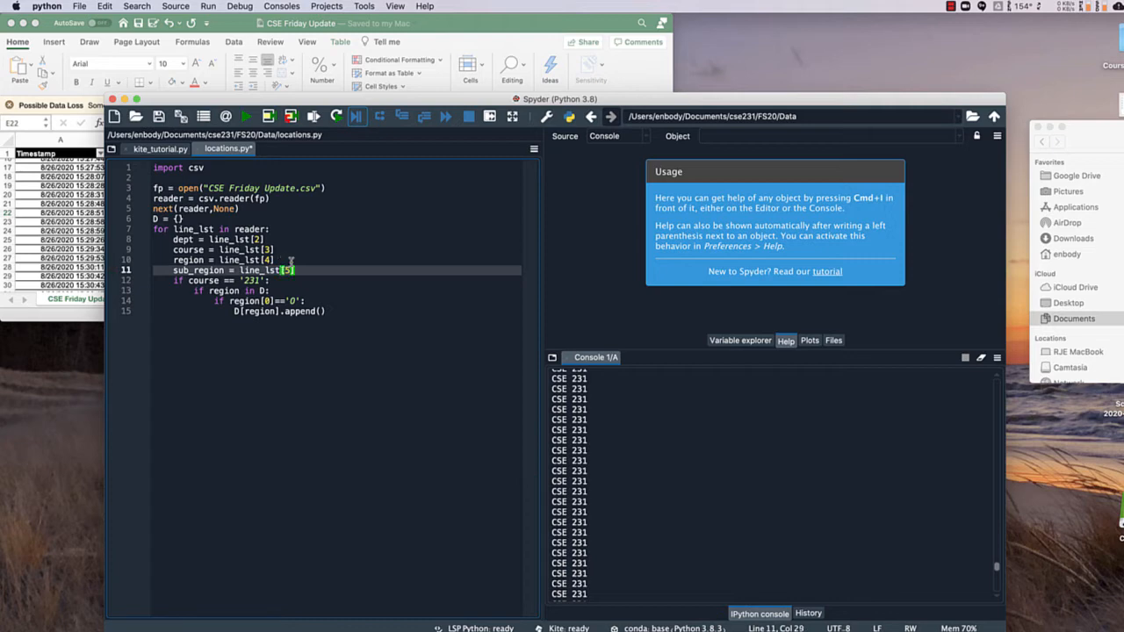
type("sub_region")
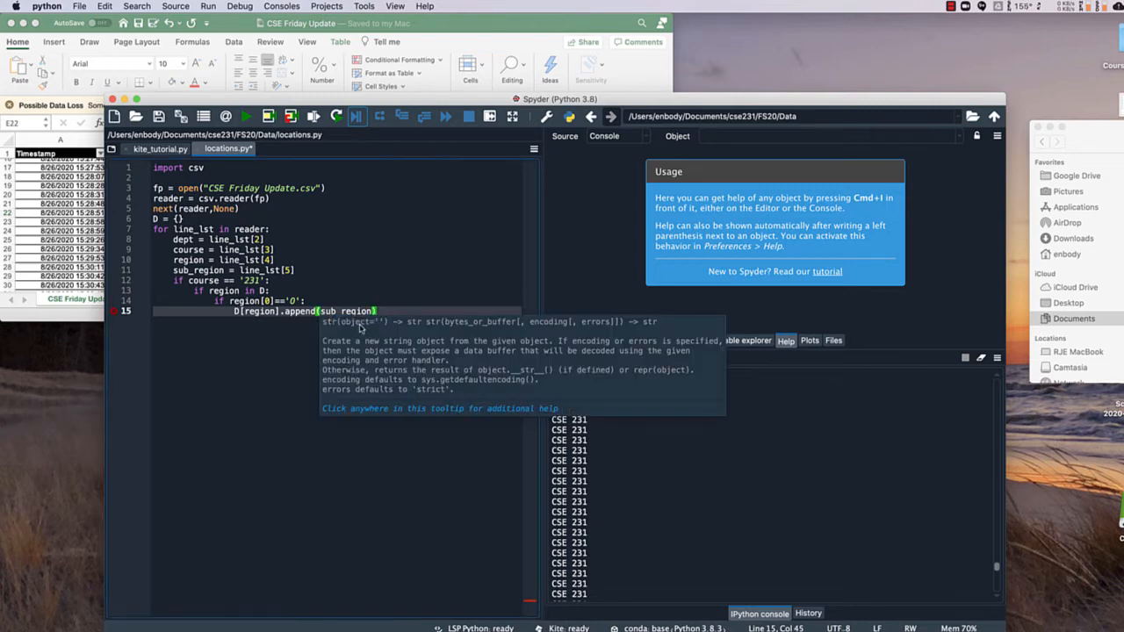
key("enter")
type("esle:")
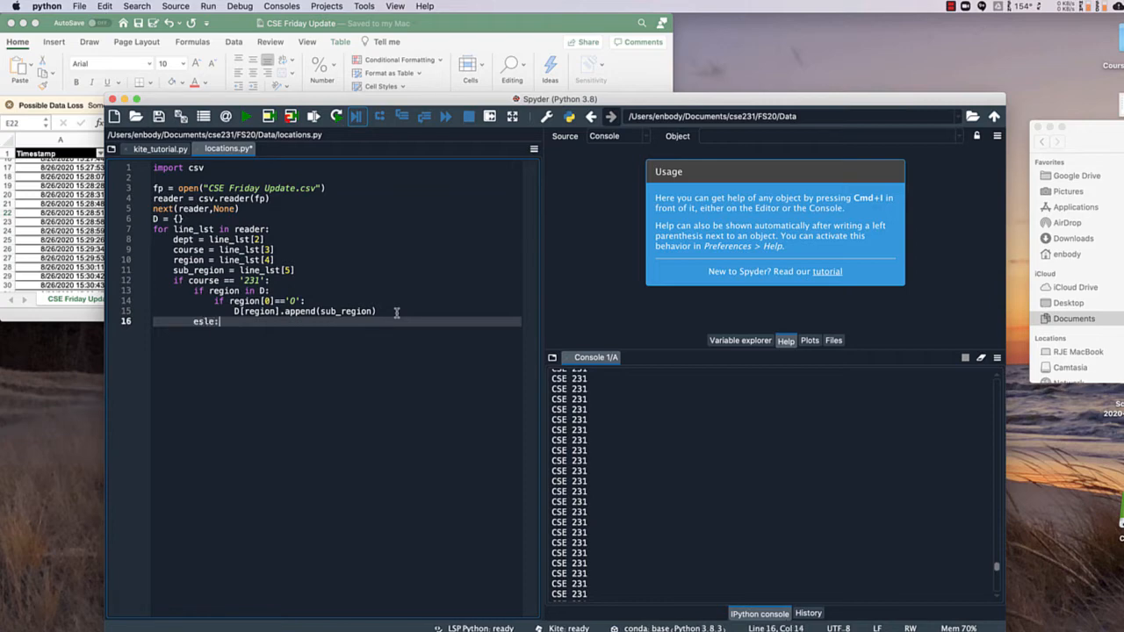
Add an else branch commented 'region not in D'
type("# not in")
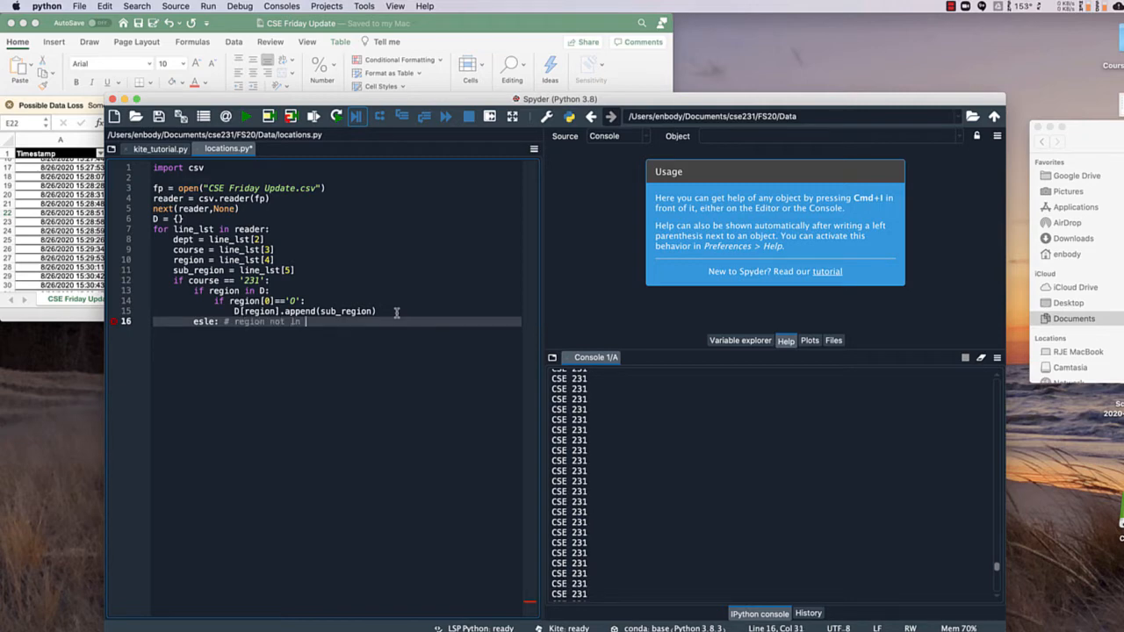
type("D")
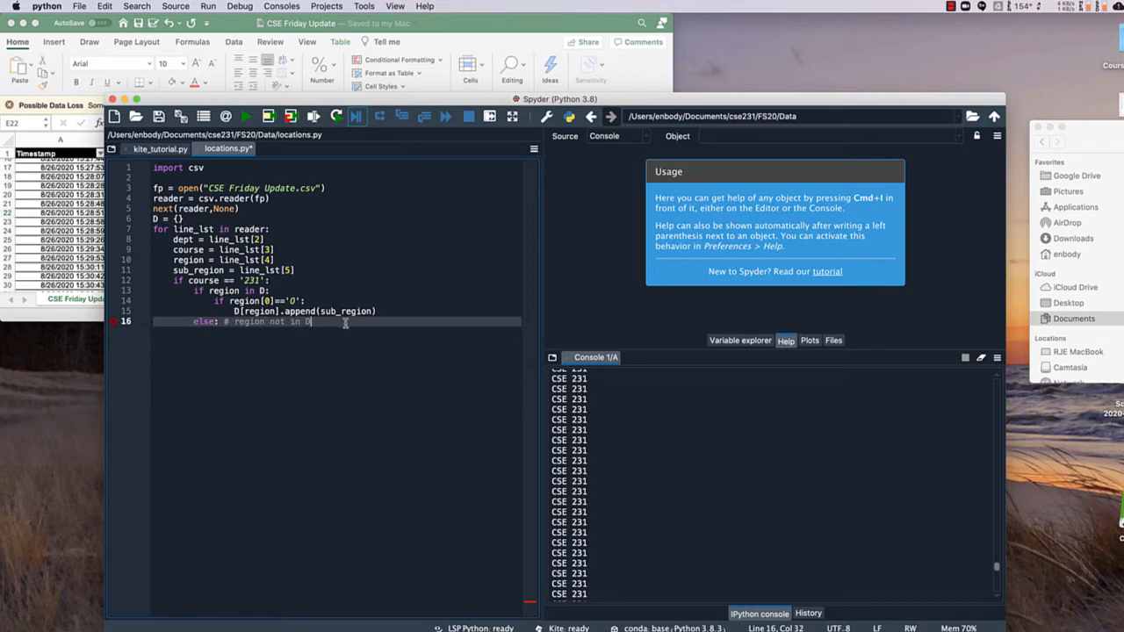
key("Enter")
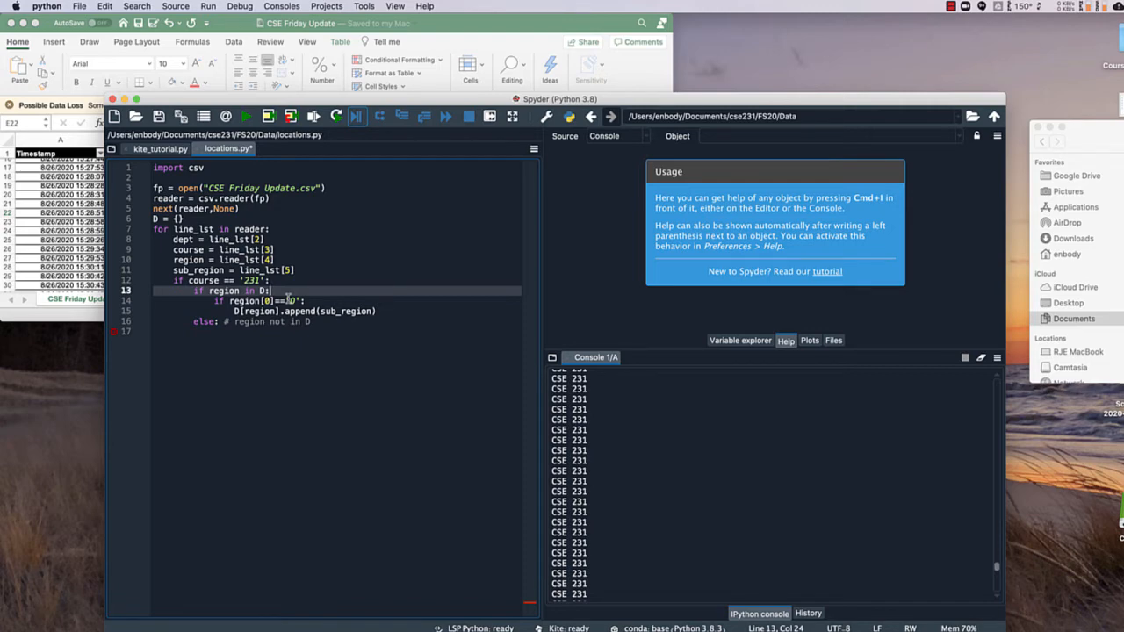
Try a D[region] += 1 count line under the region-in-D check, then remove it
key("Enter")
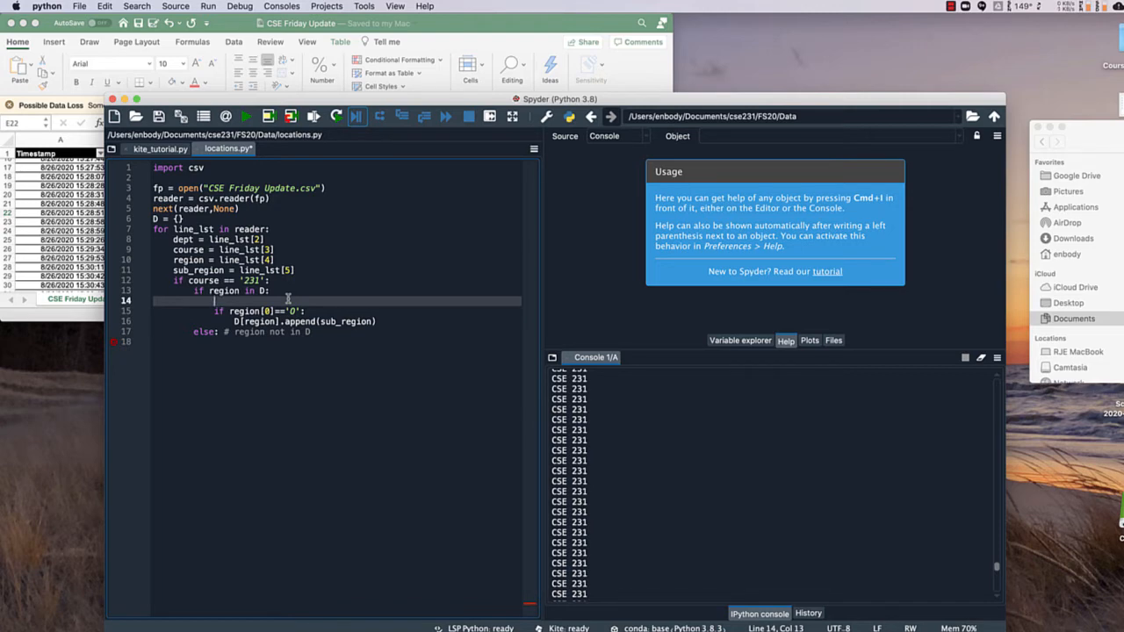
type("D[region] +=")
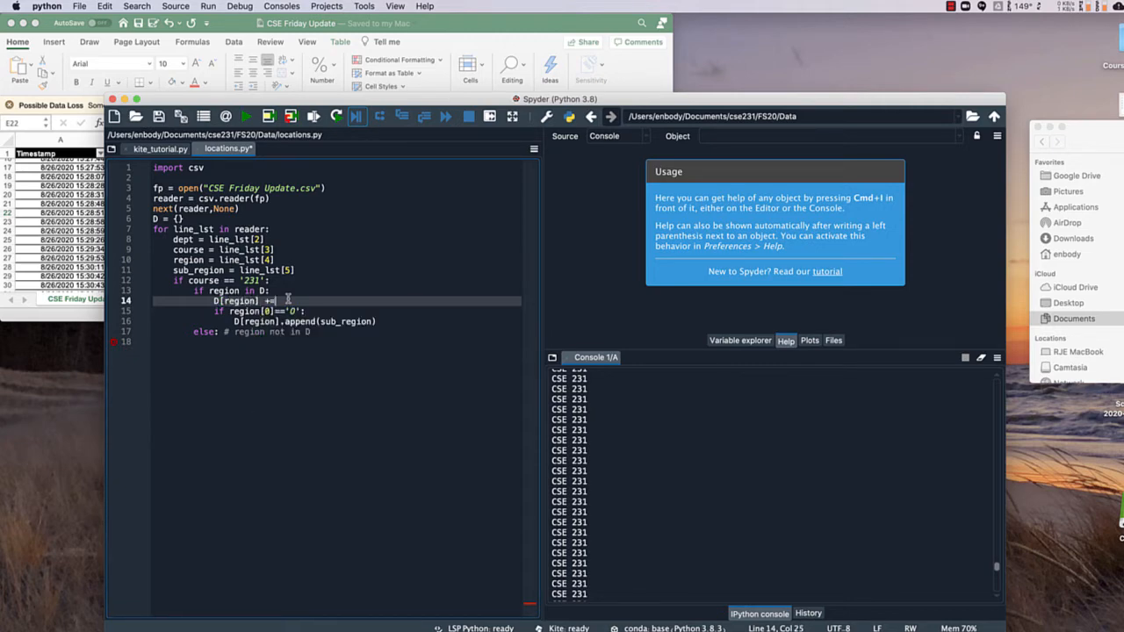
type("1")
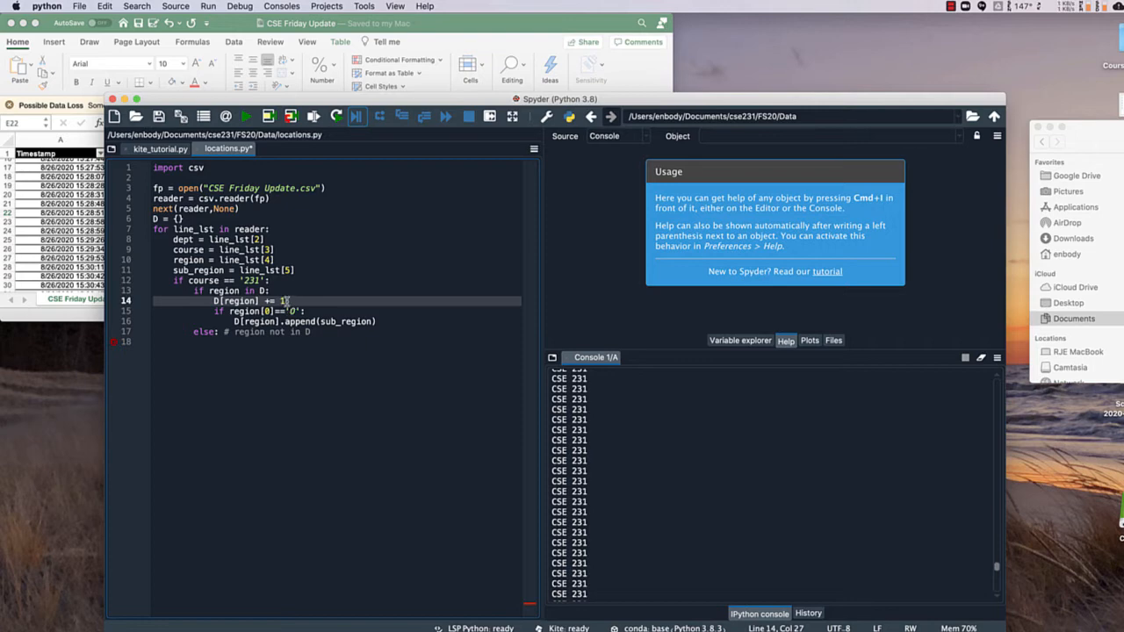
key("Backspace")
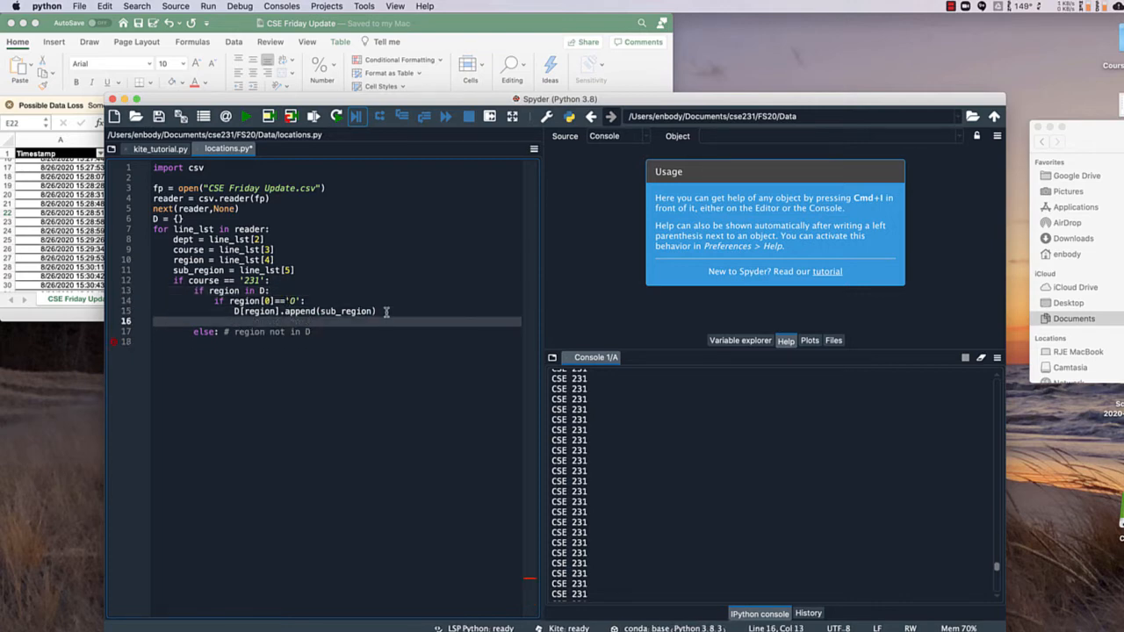
Add an else branch that adds 1 to D[region] for non-'O' regions
type("else:")
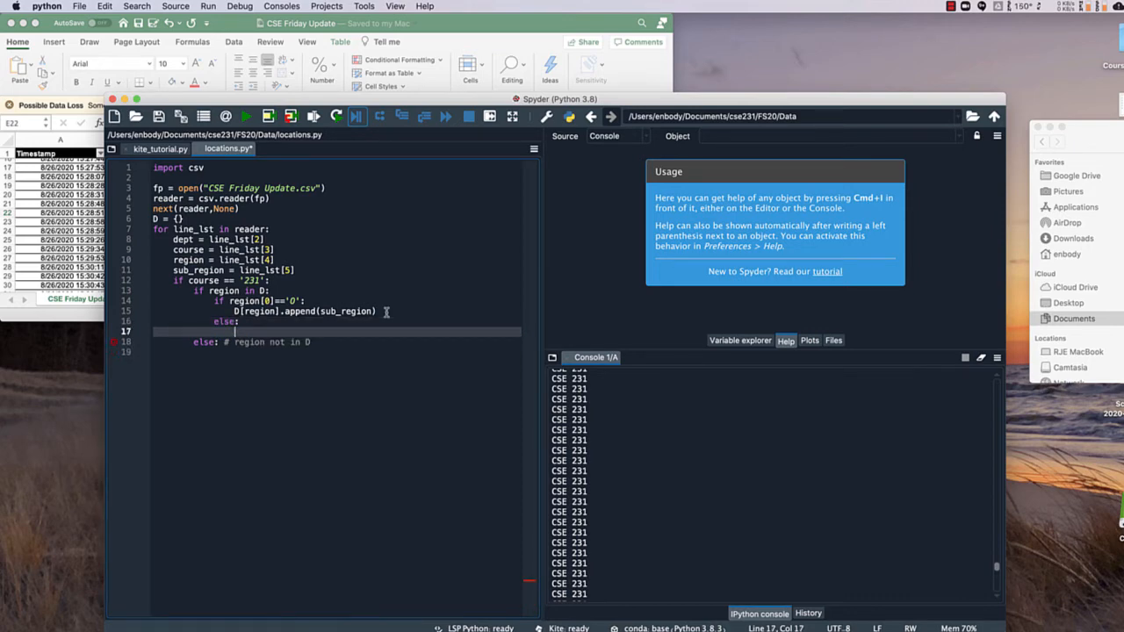
type("region")
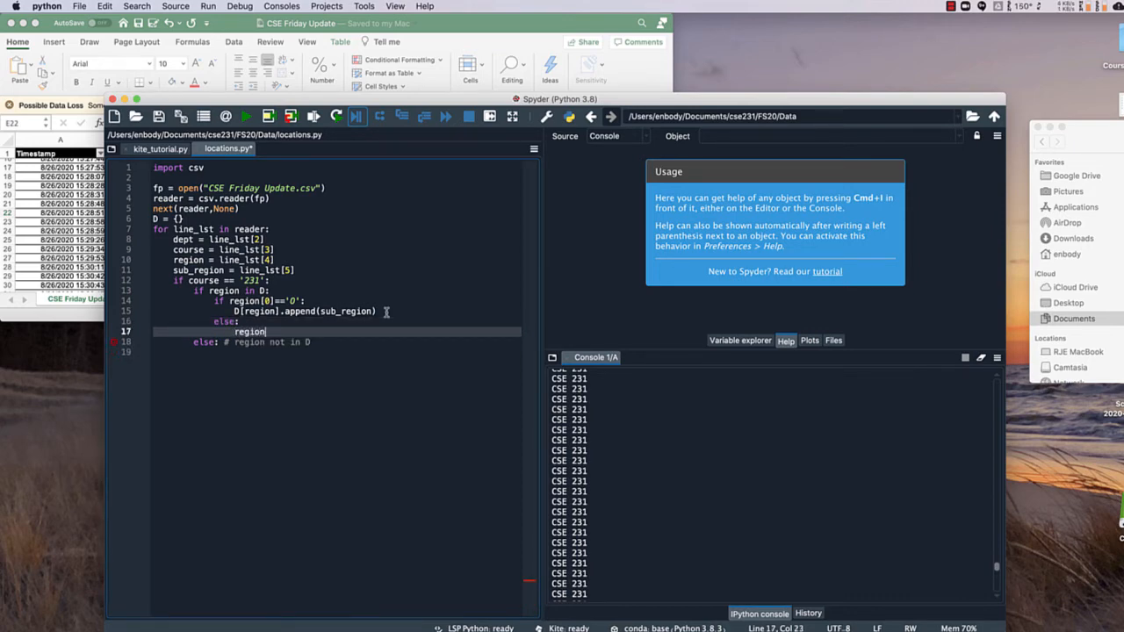
type("region")
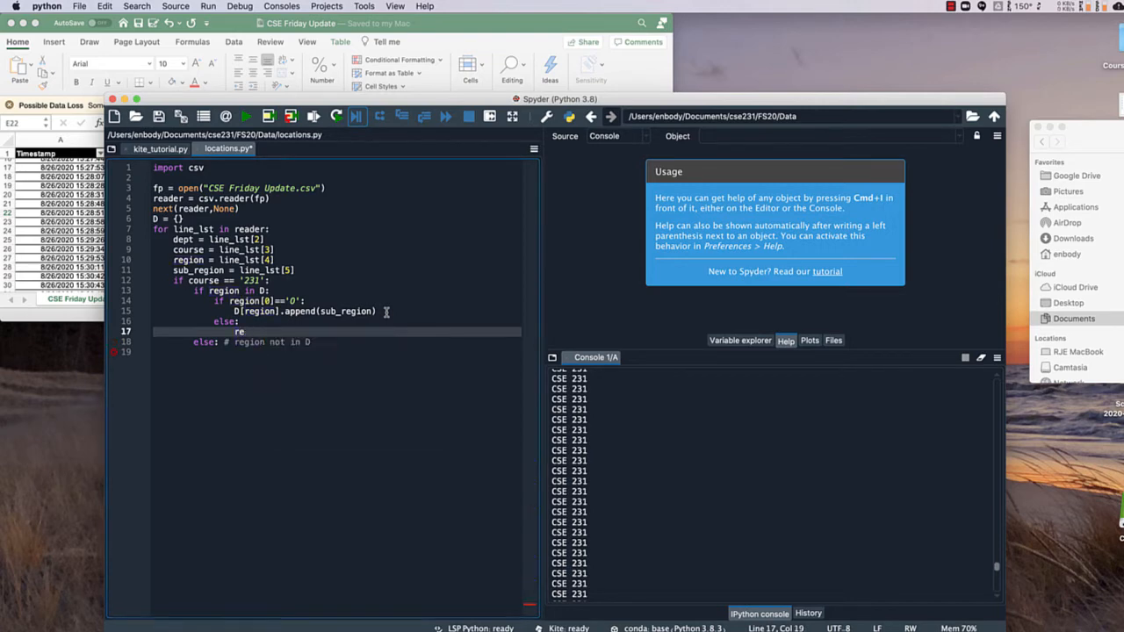
type("D[reg")
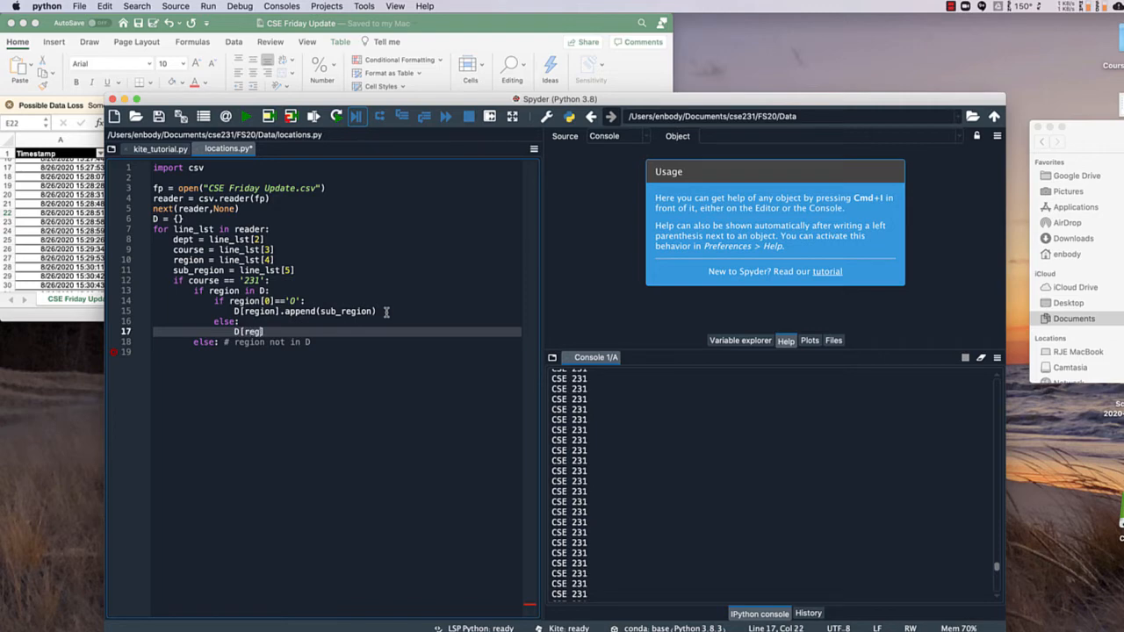
type("ion]")
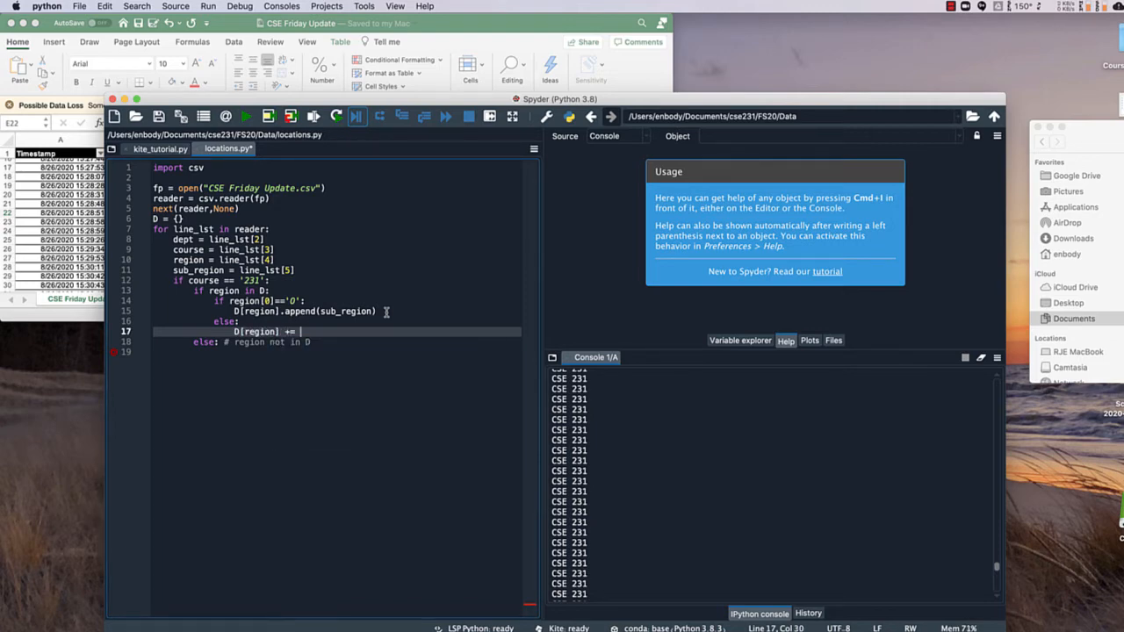
type("1")
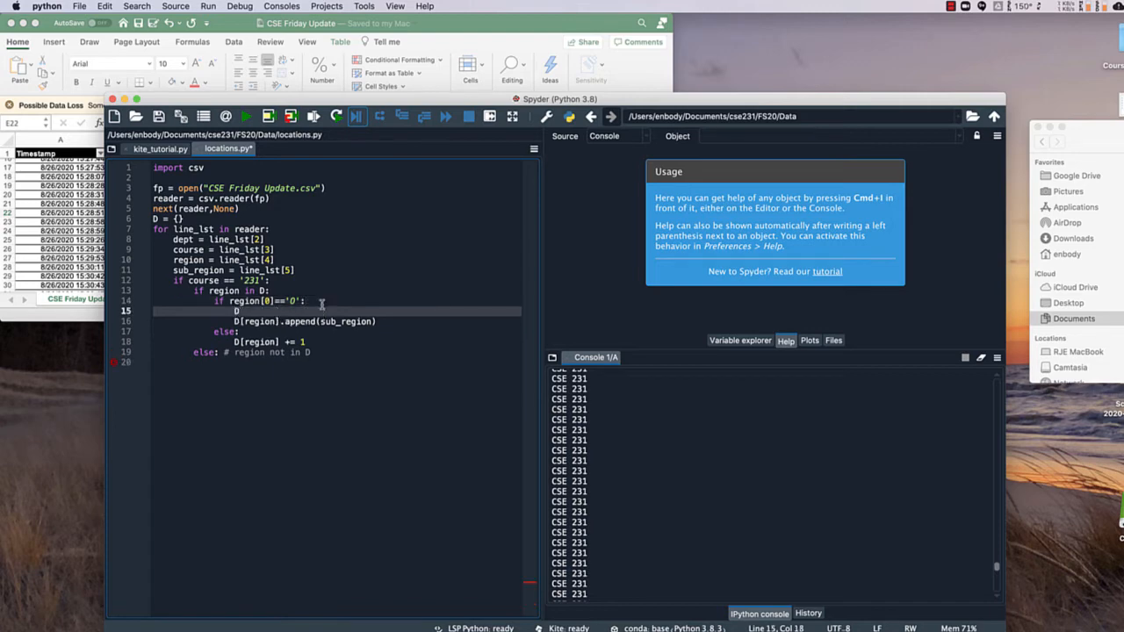
Add D[region][0] += 1 above the append in the 'O' branch
type("D[region]")
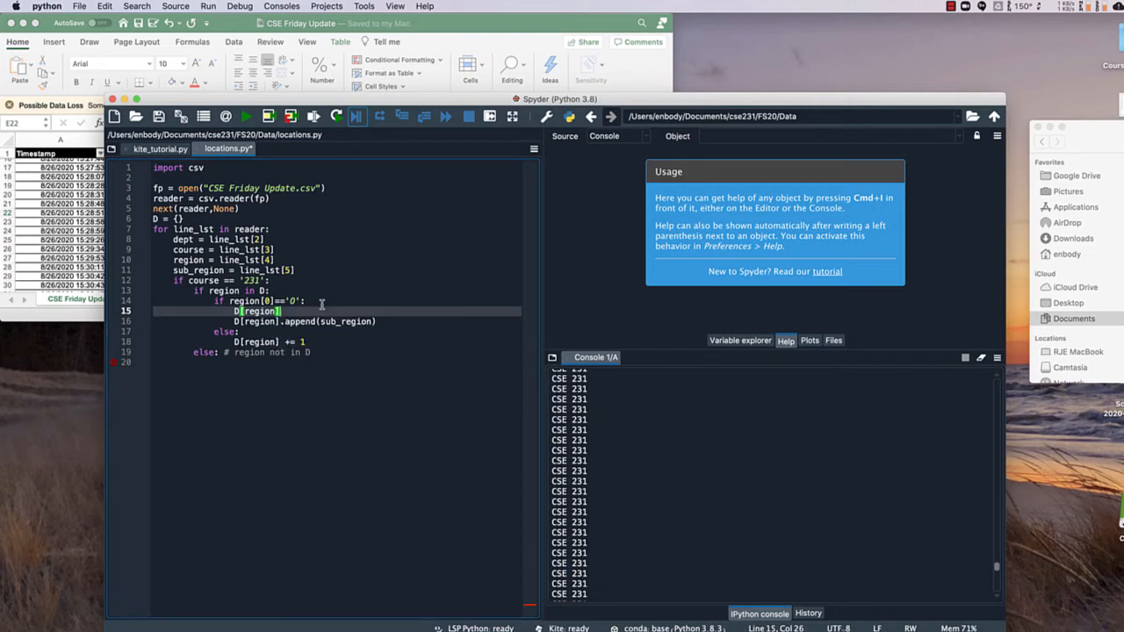
type(".")
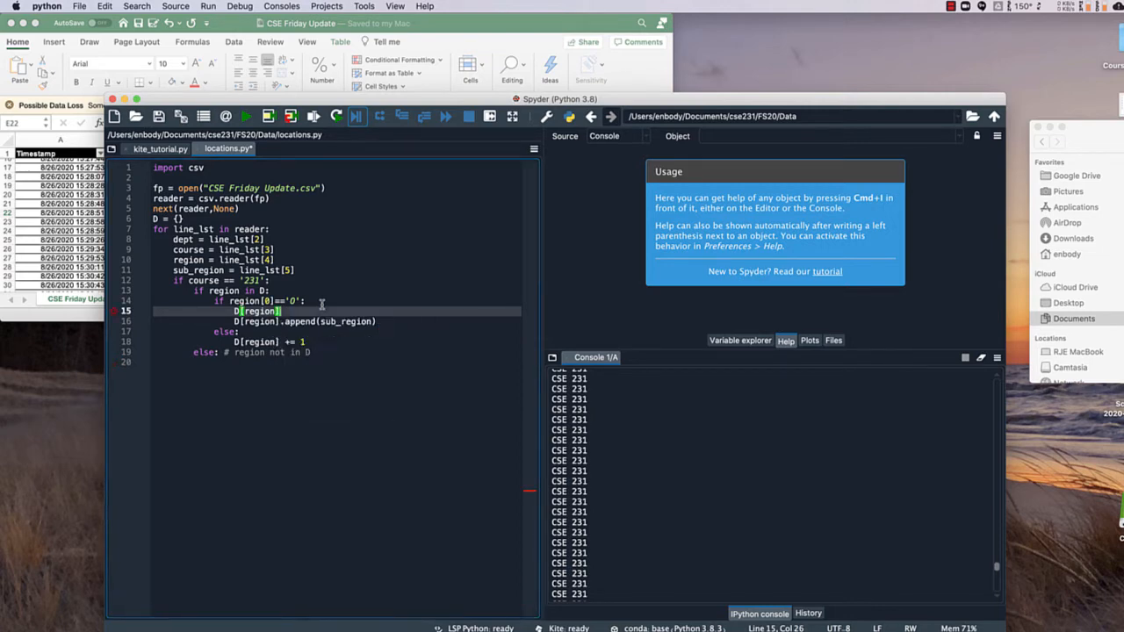
type("[0]")
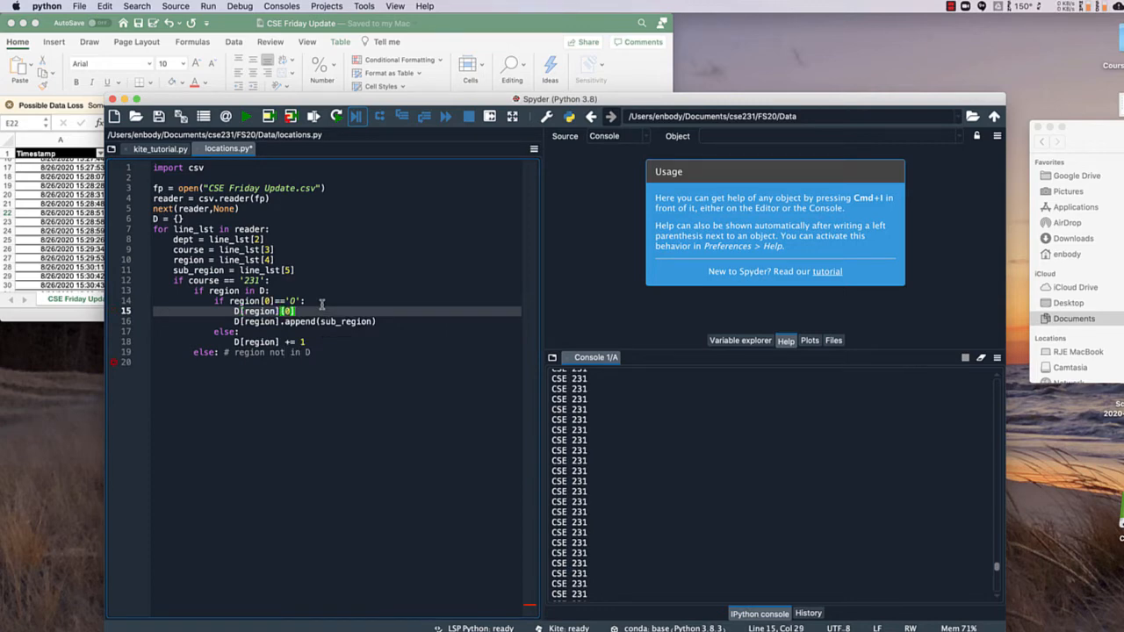
type("+= 1")
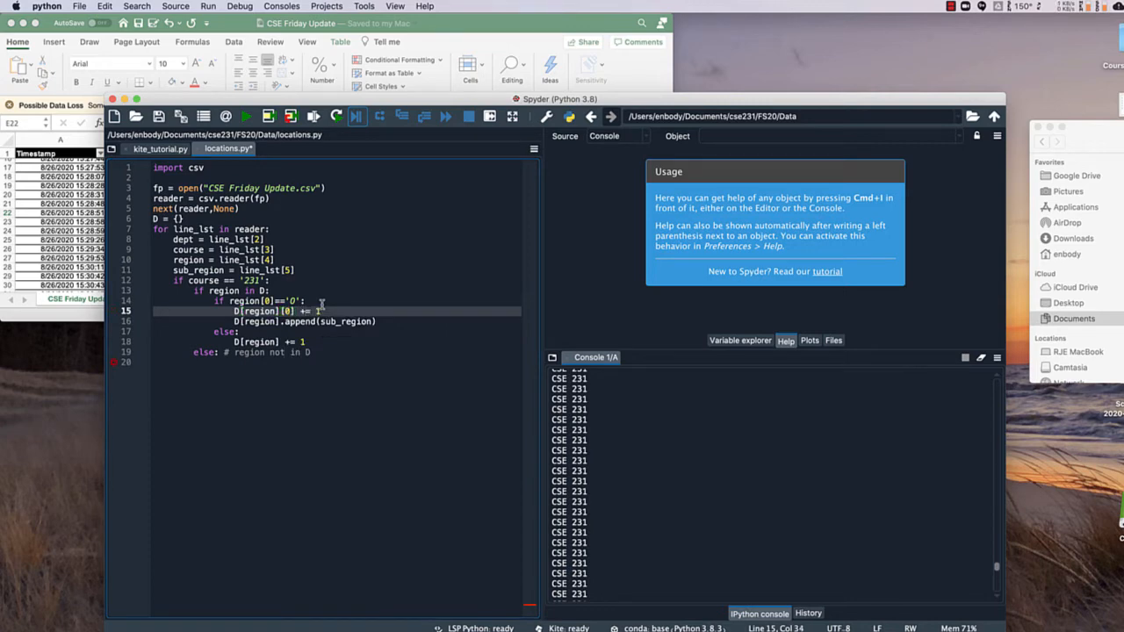
Change the append to D[region][1].append(sub_region) and initialise new 'O' regions, then save
left_click(283, 322)
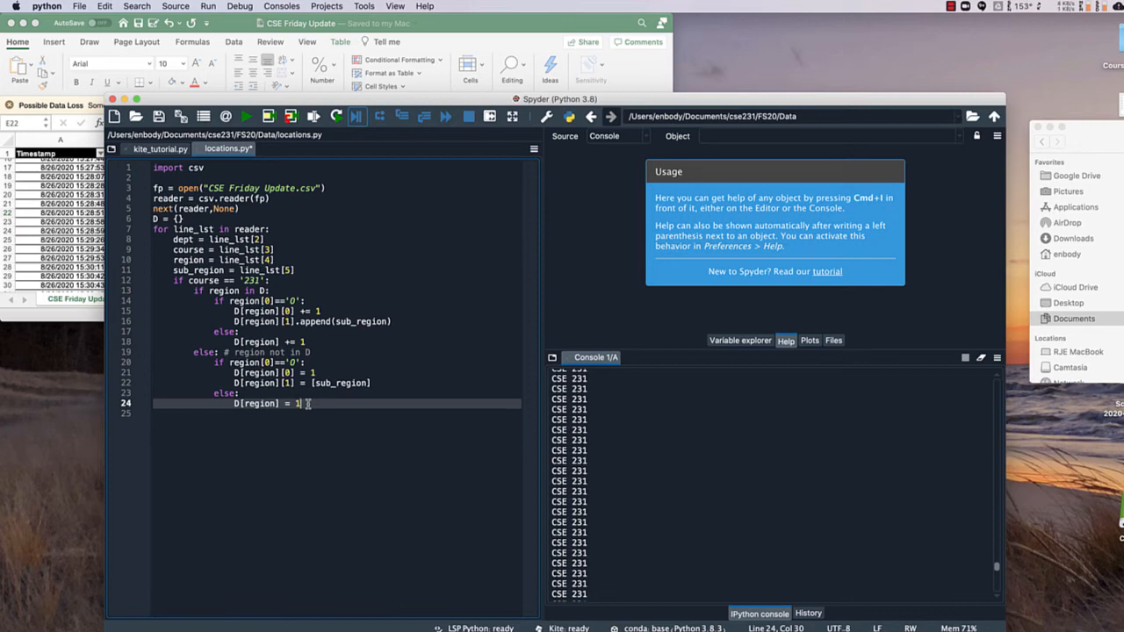
mouse_move(158, 304)
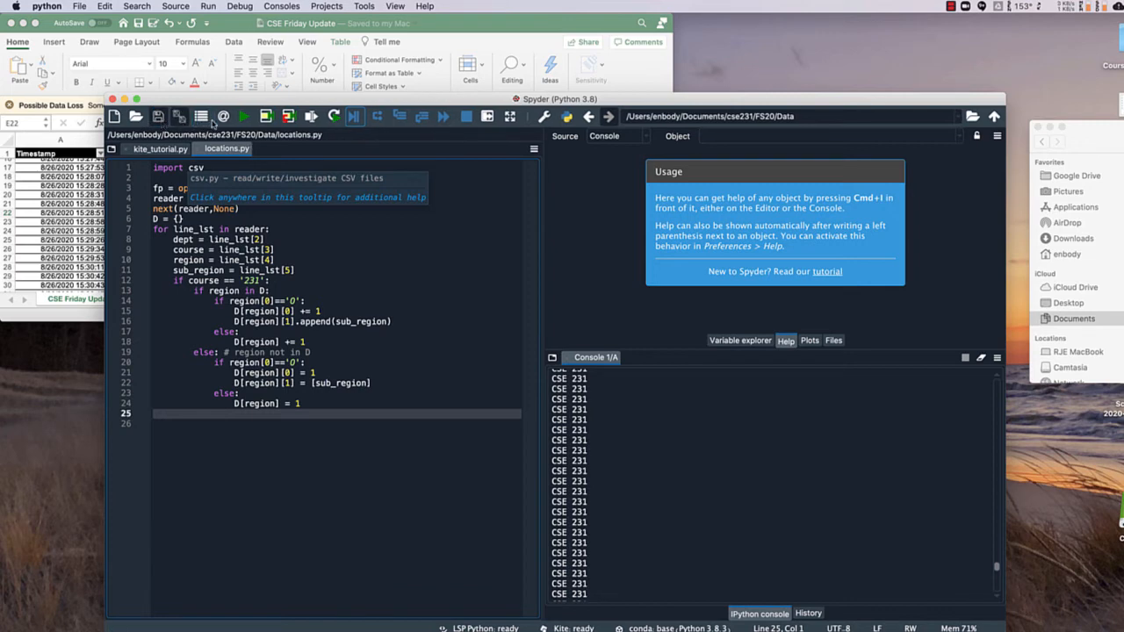
Run locations.py and jump to line 21 where KeyError 'Other US State' was raised
left_click(244, 116)
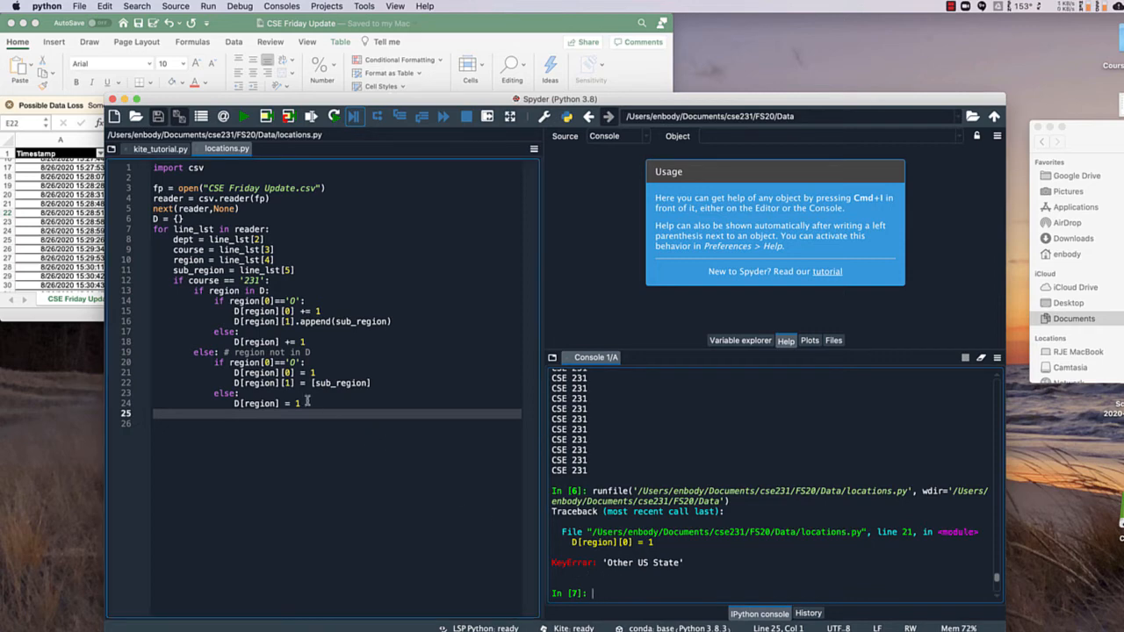
left_click(297, 372)
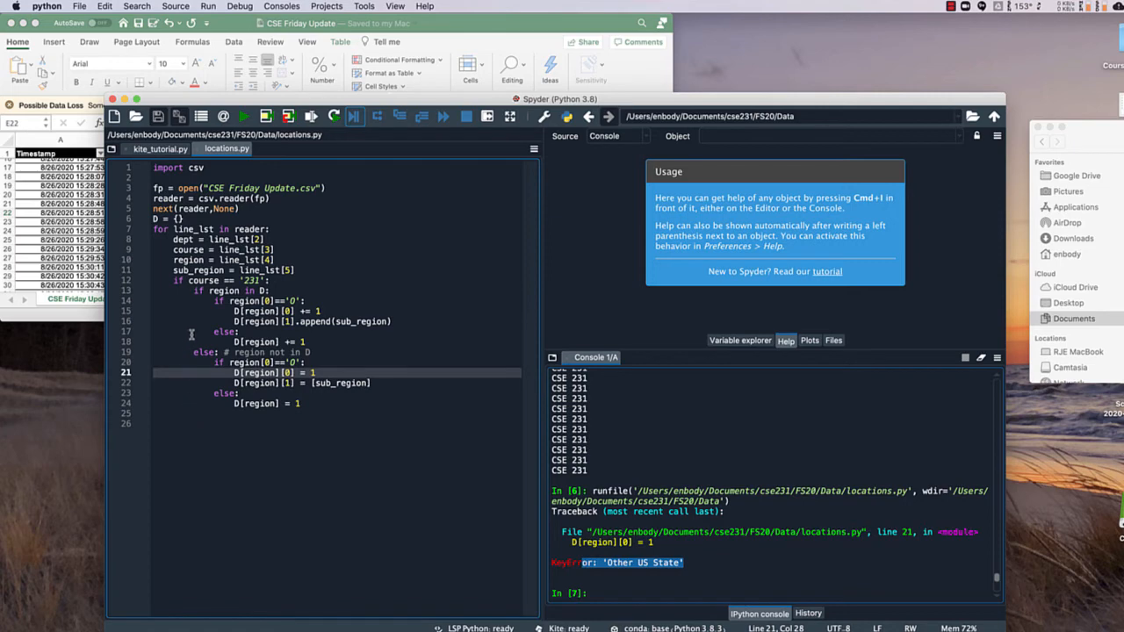
mouse_move(213, 299)
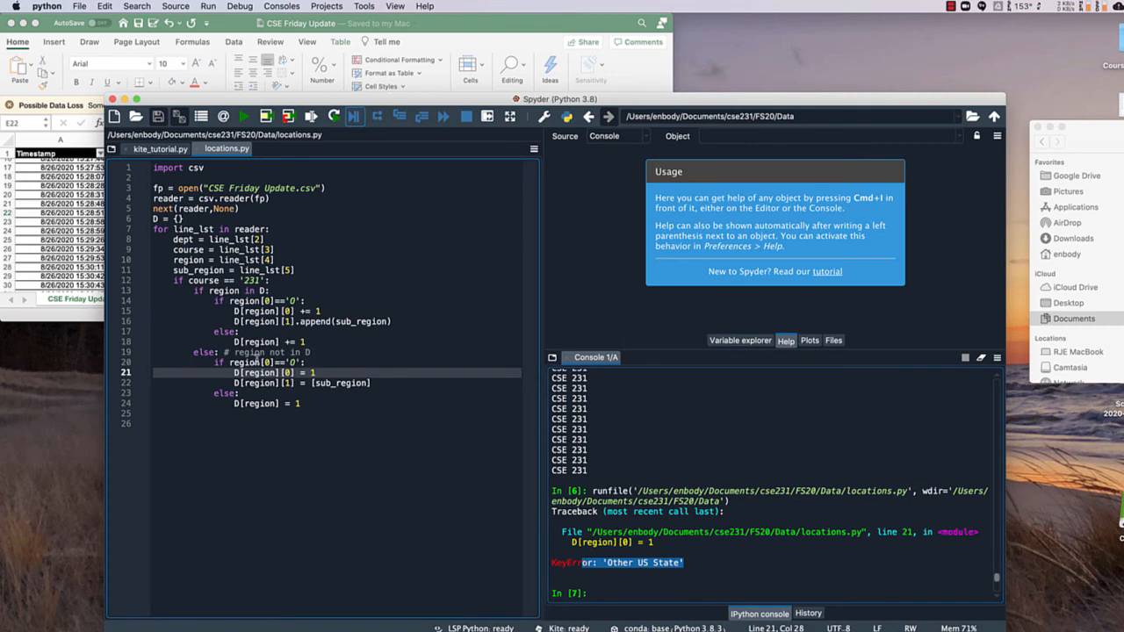
mouse_move(208, 386)
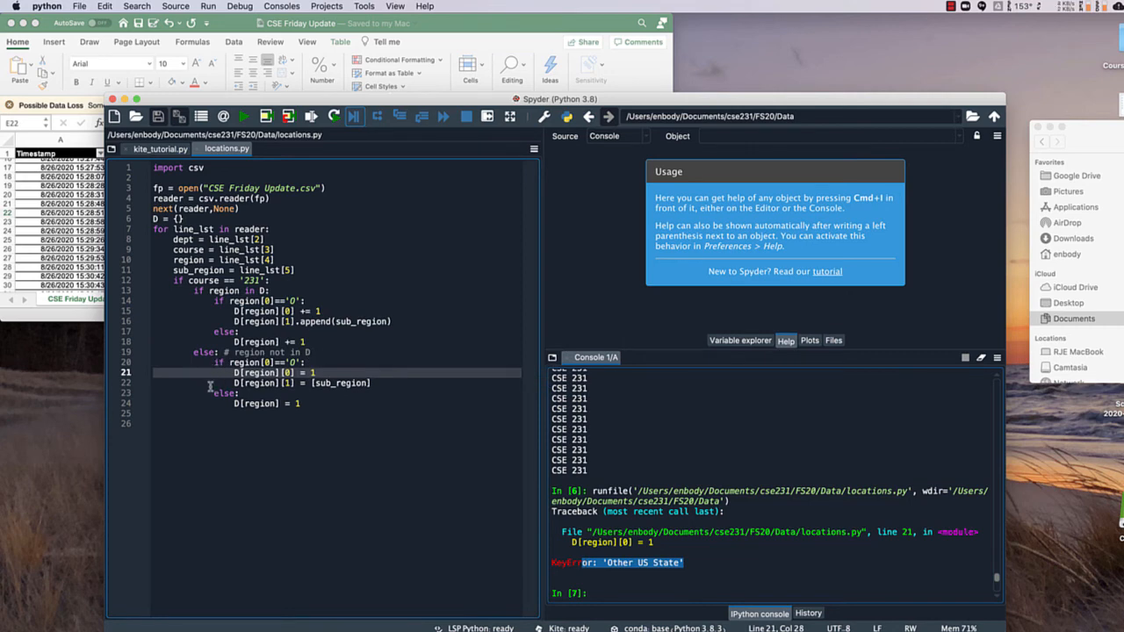
mouse_move(231, 372)
type("D[region] = [1, [")
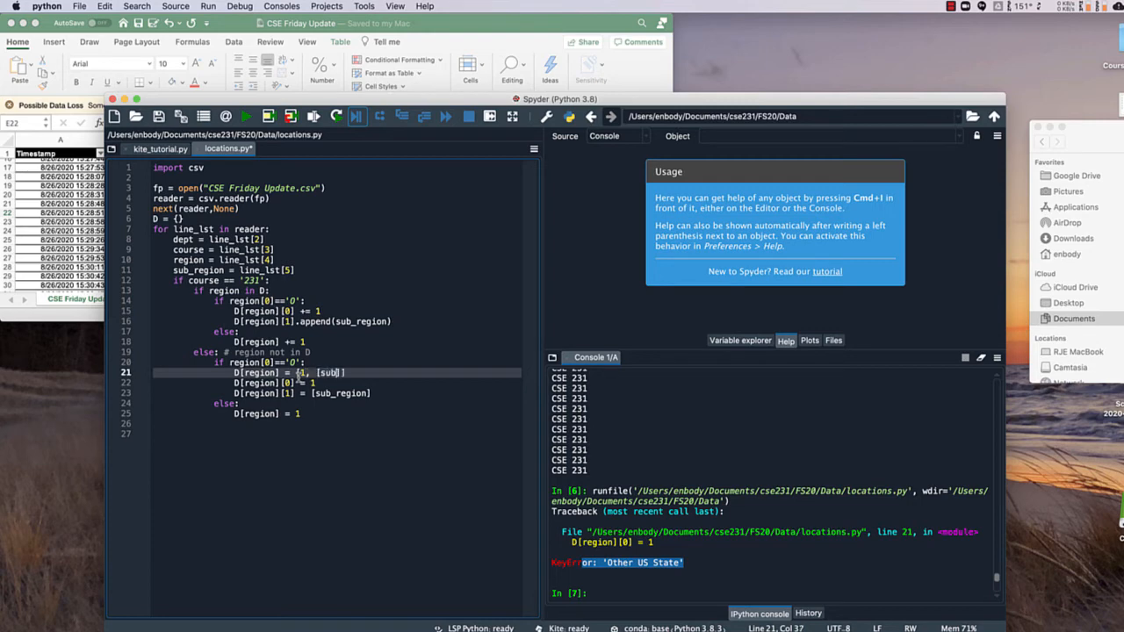
Set new 'O' regions to D[region] = [1, [sub_region]] and rerun the script
type("sub_rea")
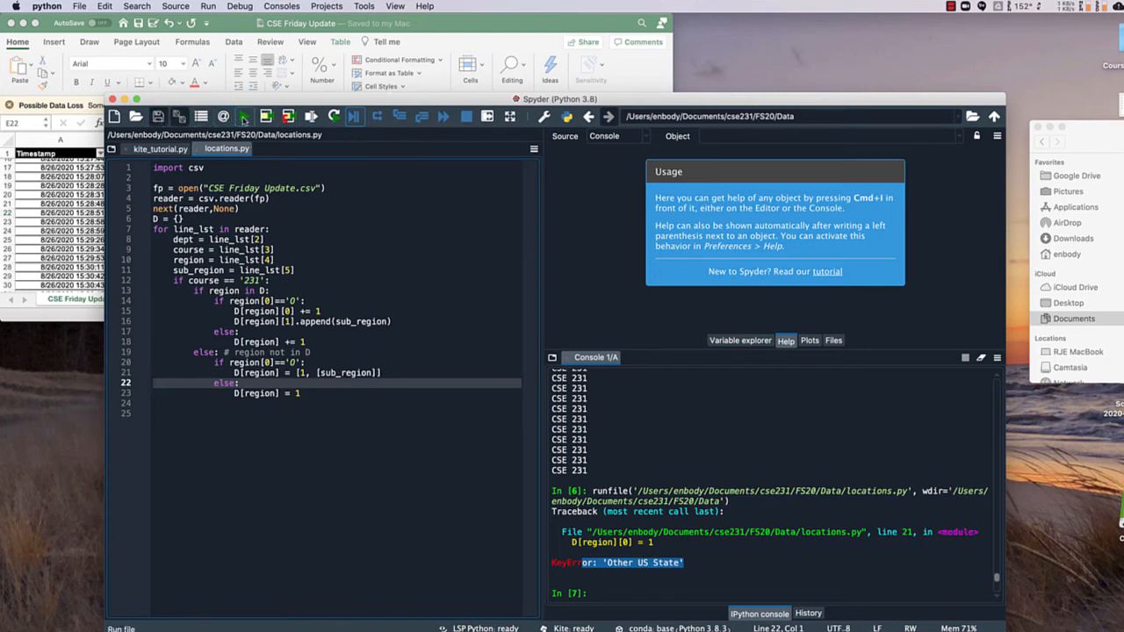
left_click(243, 116)
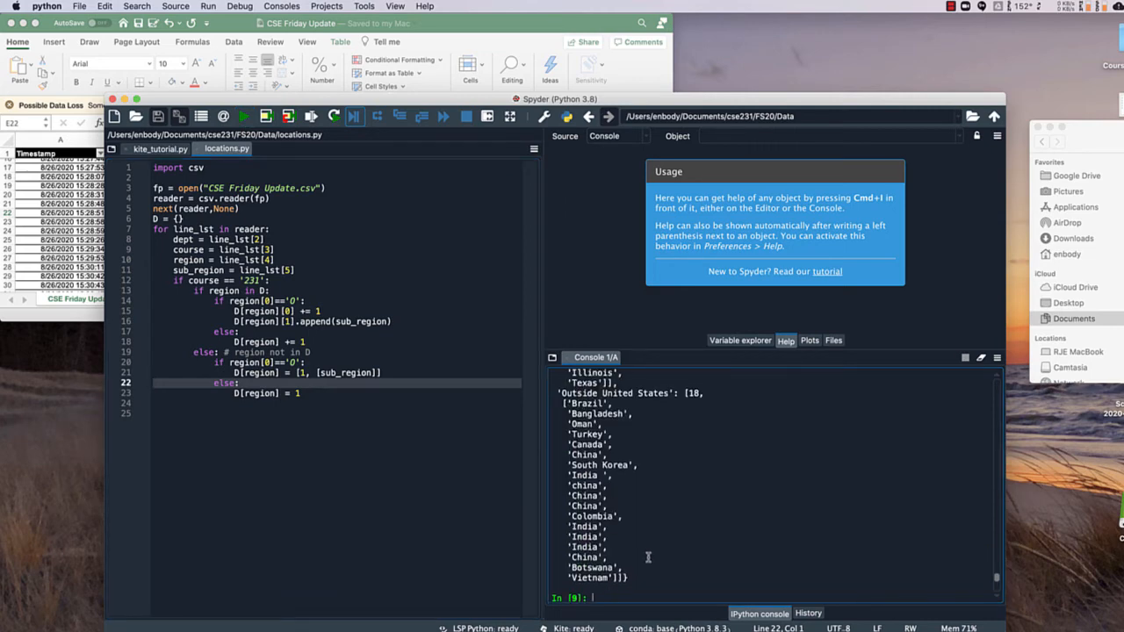
mouse_move(617, 418)
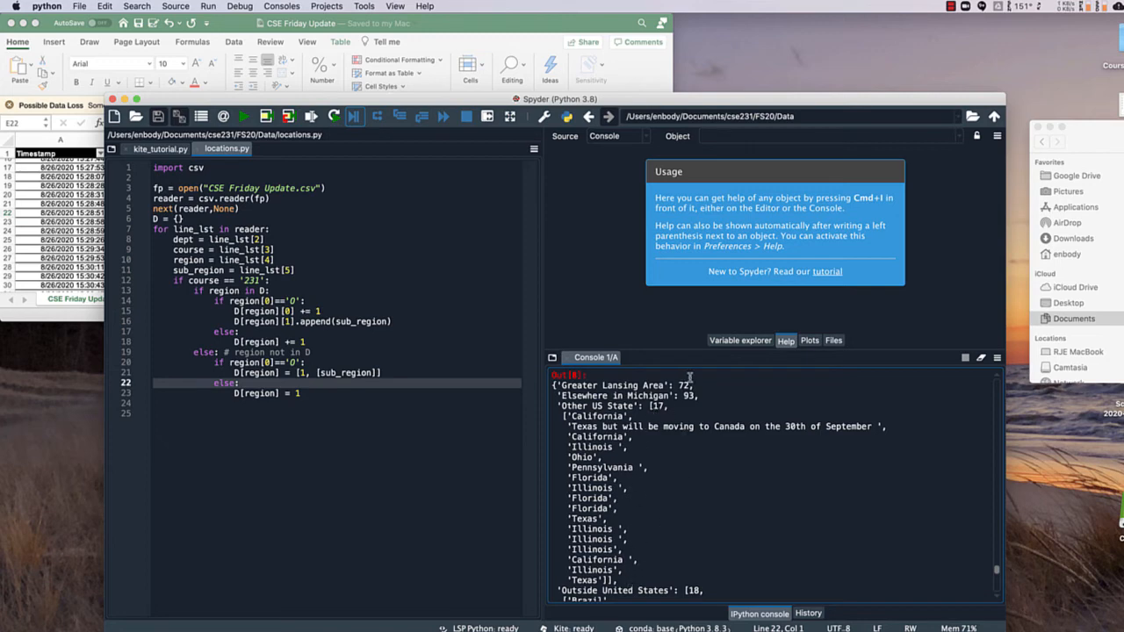
mouse_move(703, 396)
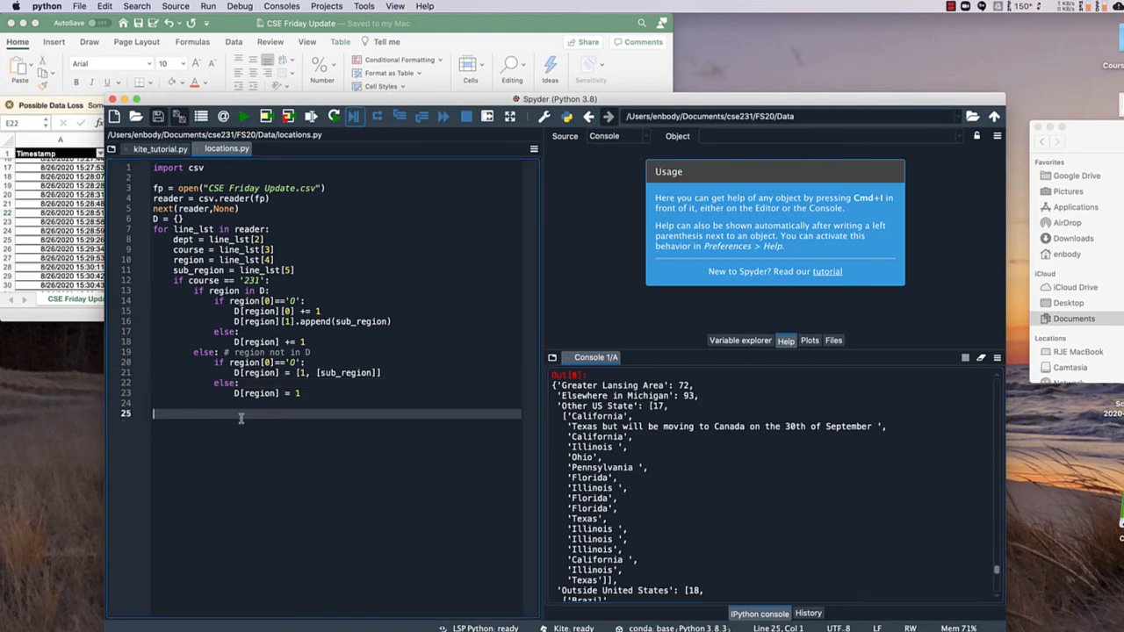
End the file with for k,v in D.items(): printing k and then v
type("for")
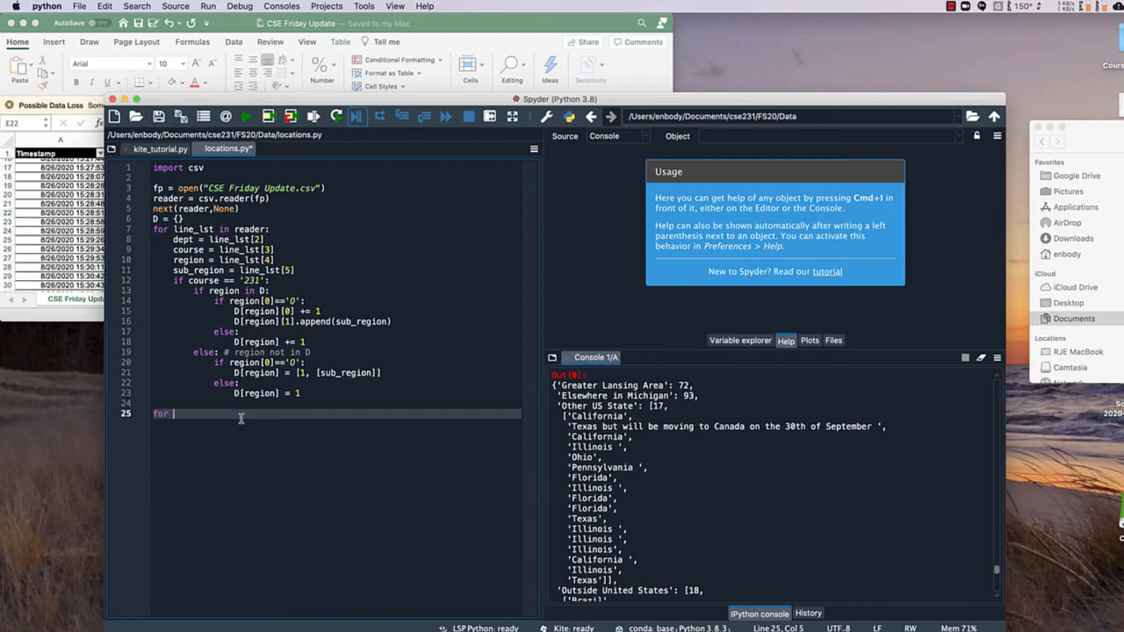
type("k,v in D")
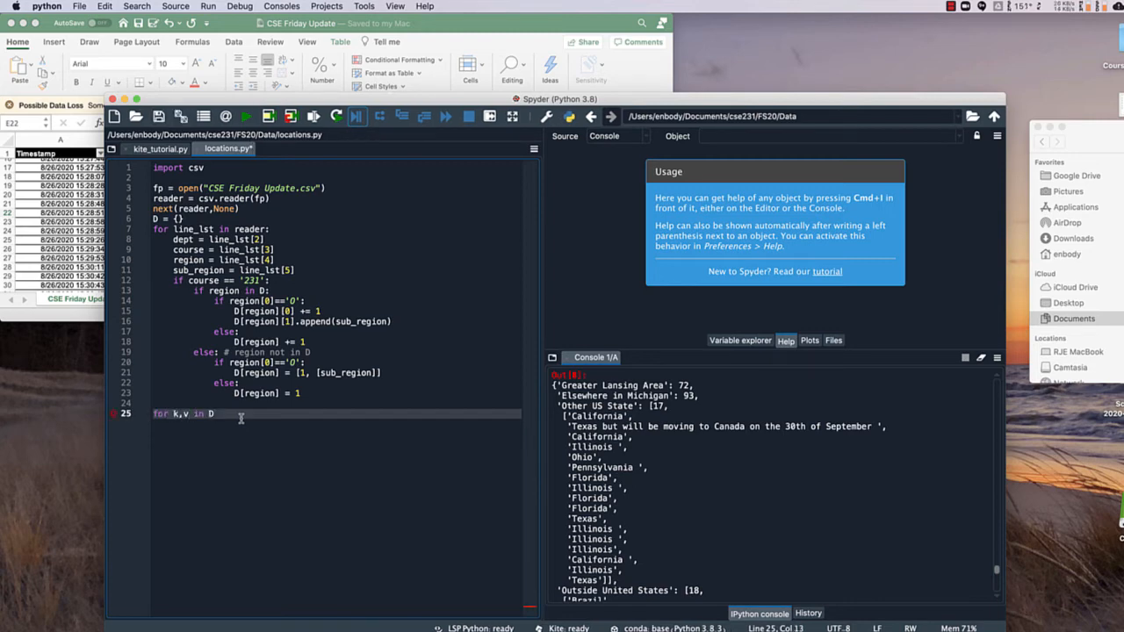
type(".items():")
type("prin")
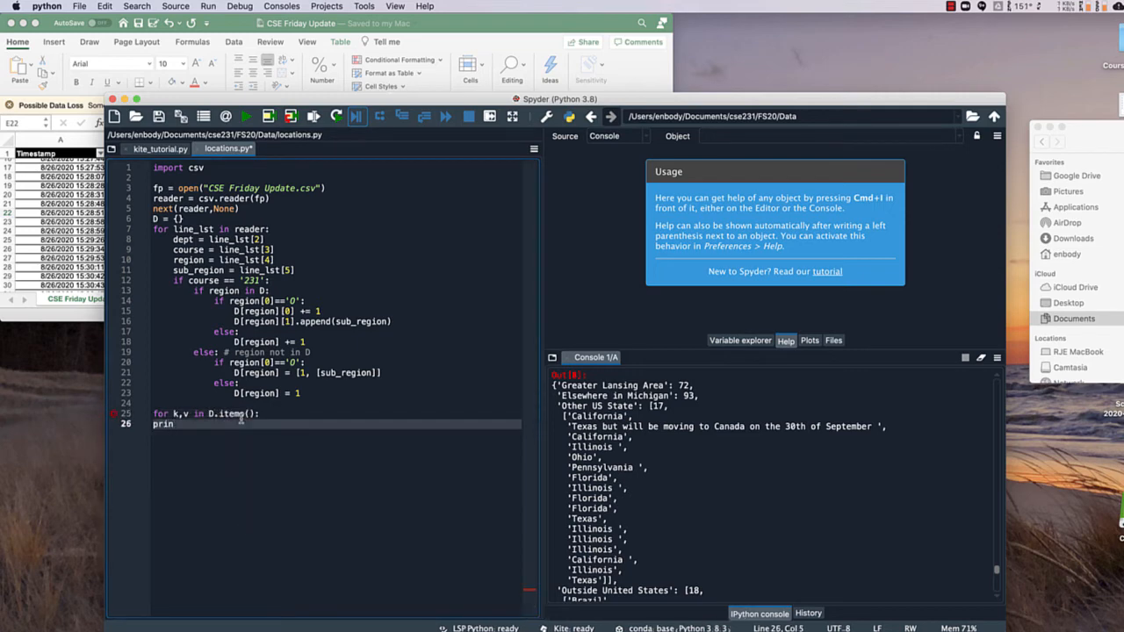
key("backspace")
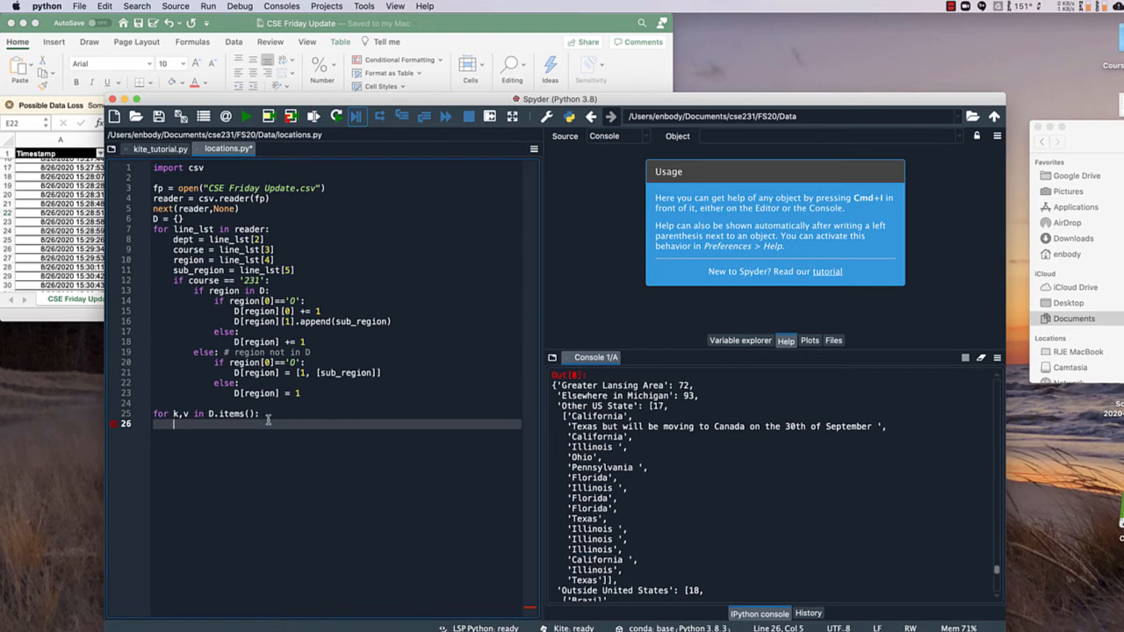
type("print(k")
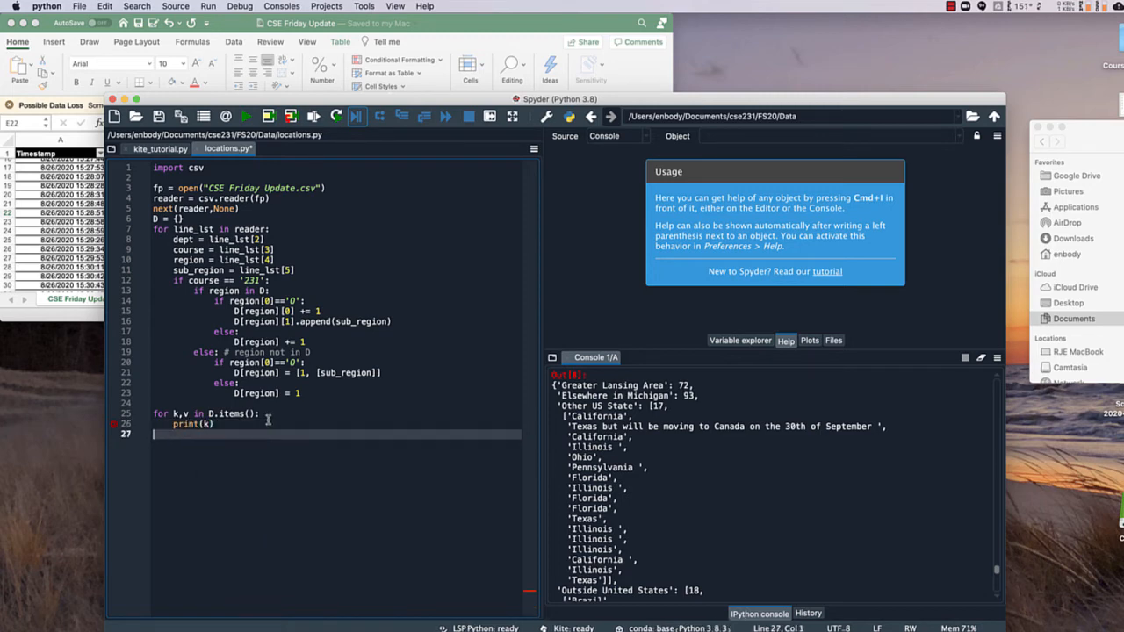
type("print")
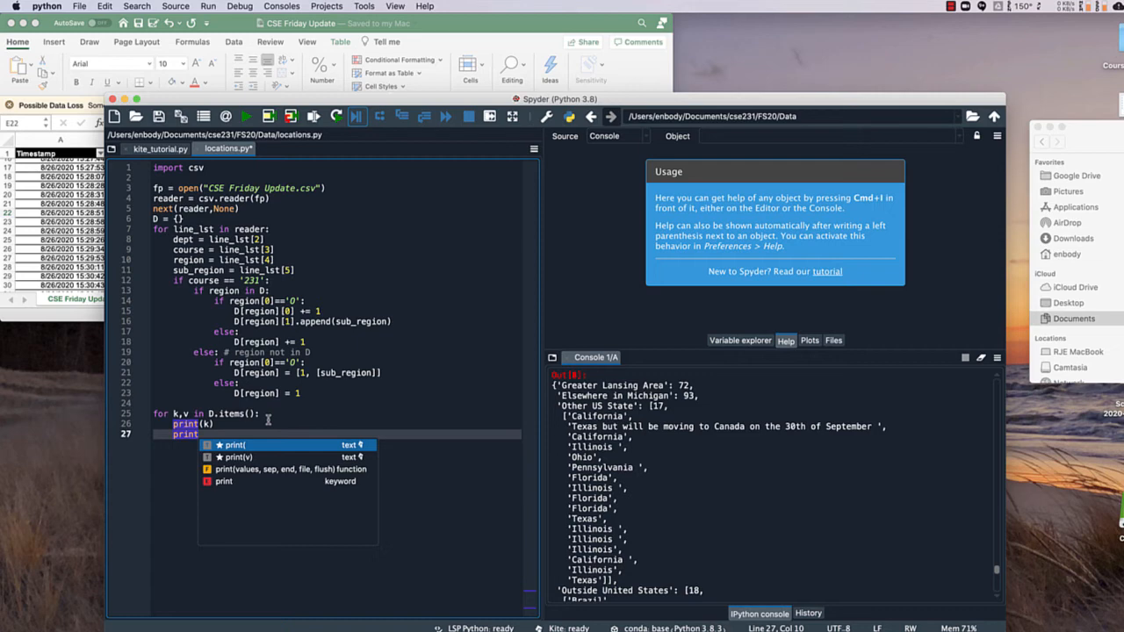
type("v)")
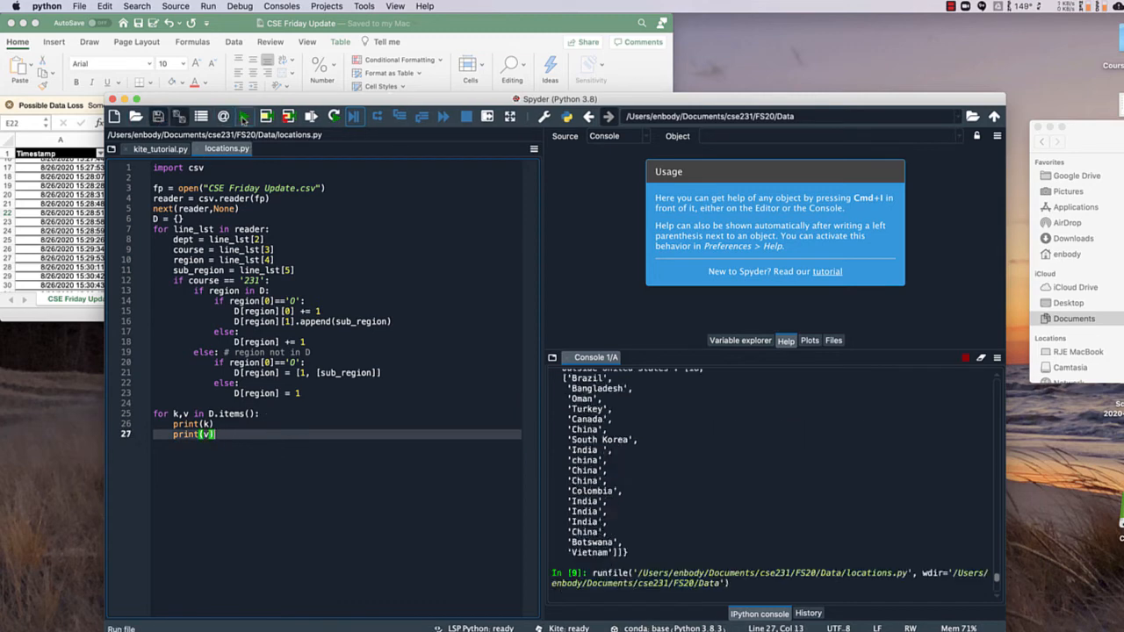
Run locations.py to print each region followed by its value
left_click(243, 115)
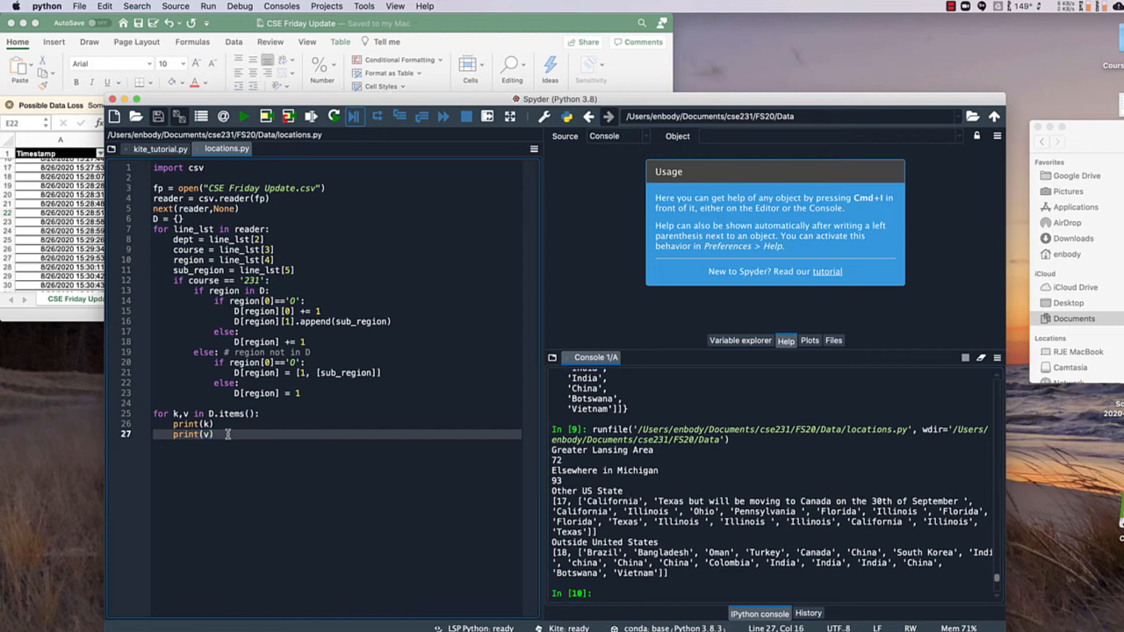
Replace print(v) with an if k[0]=='O' check that prints v[0] and v[1]
double_click(202, 435)
type("if")
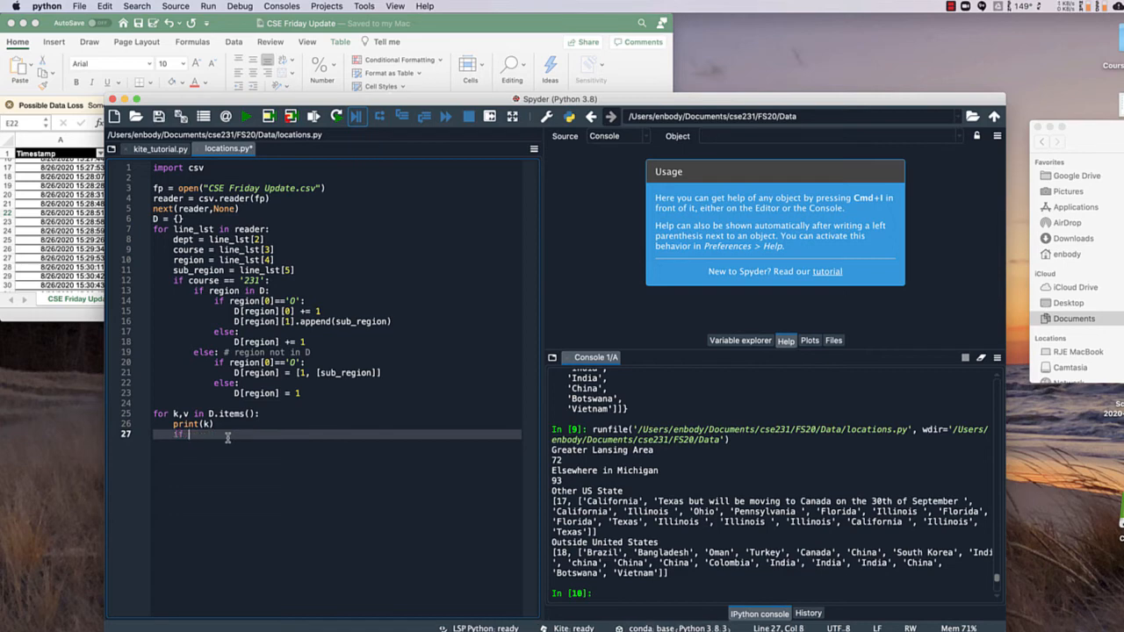
type("k[")
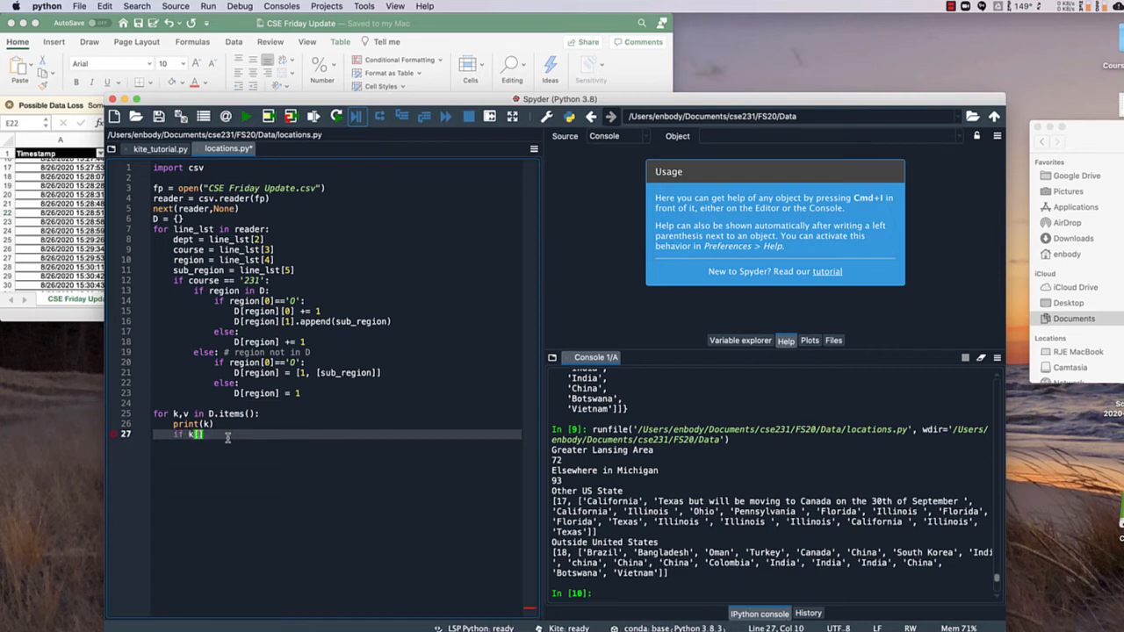
type("0")
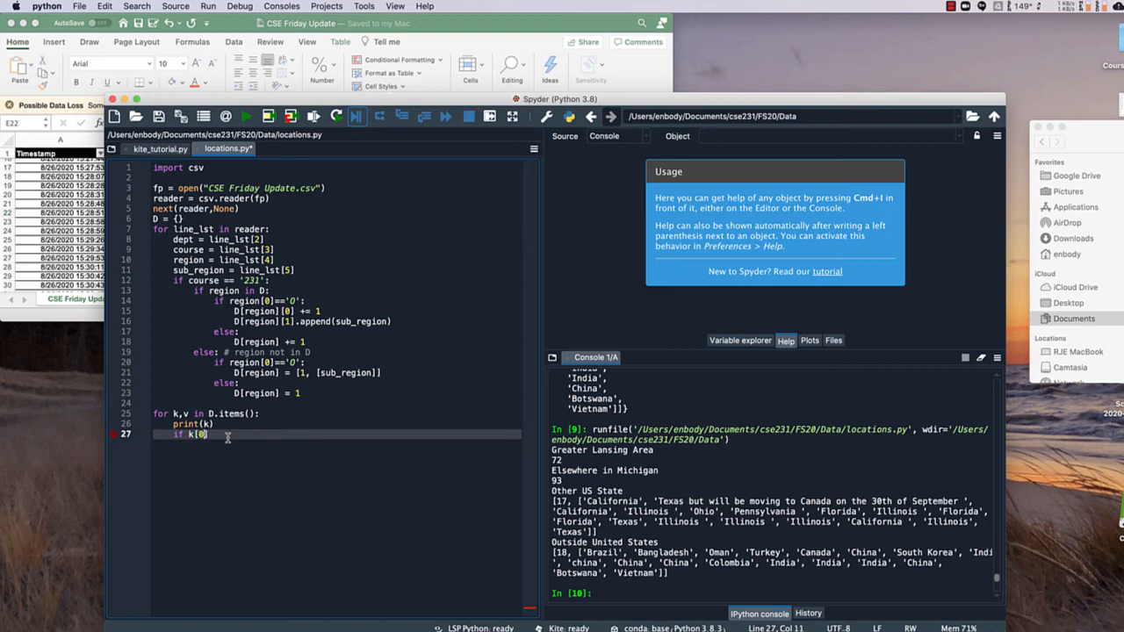
type("=='O':")
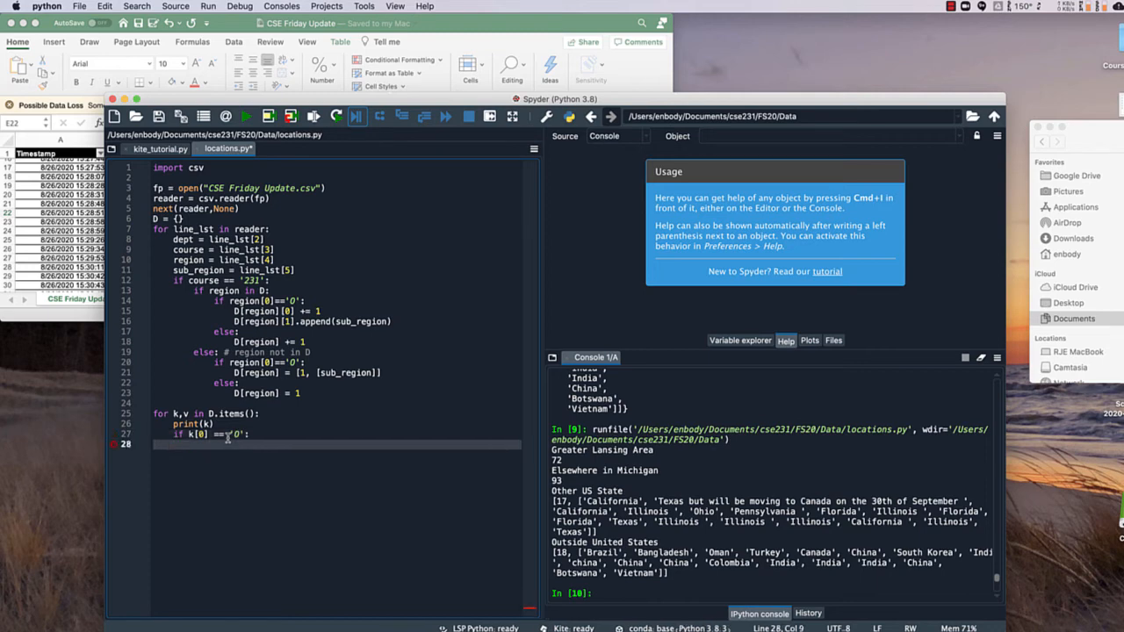
type("print")
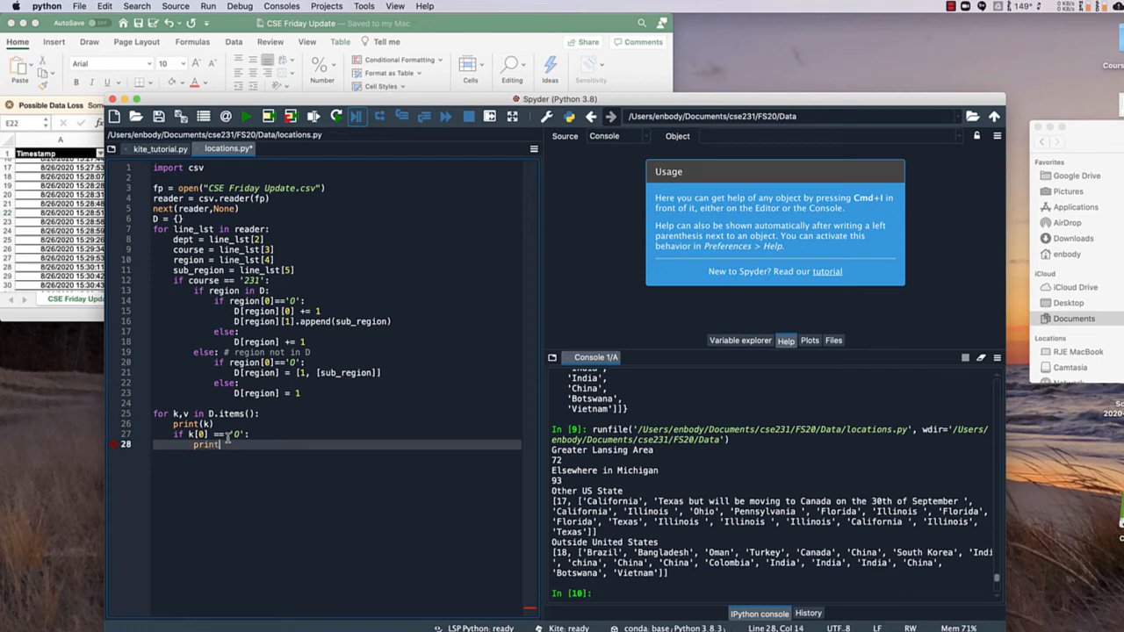
type("(")
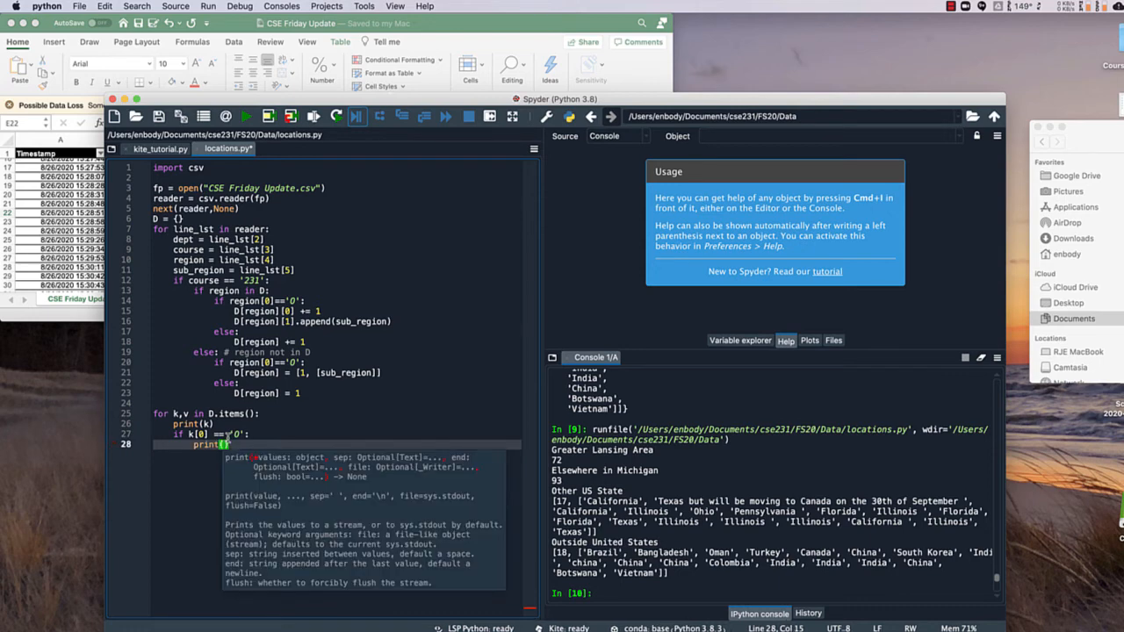
type("v")
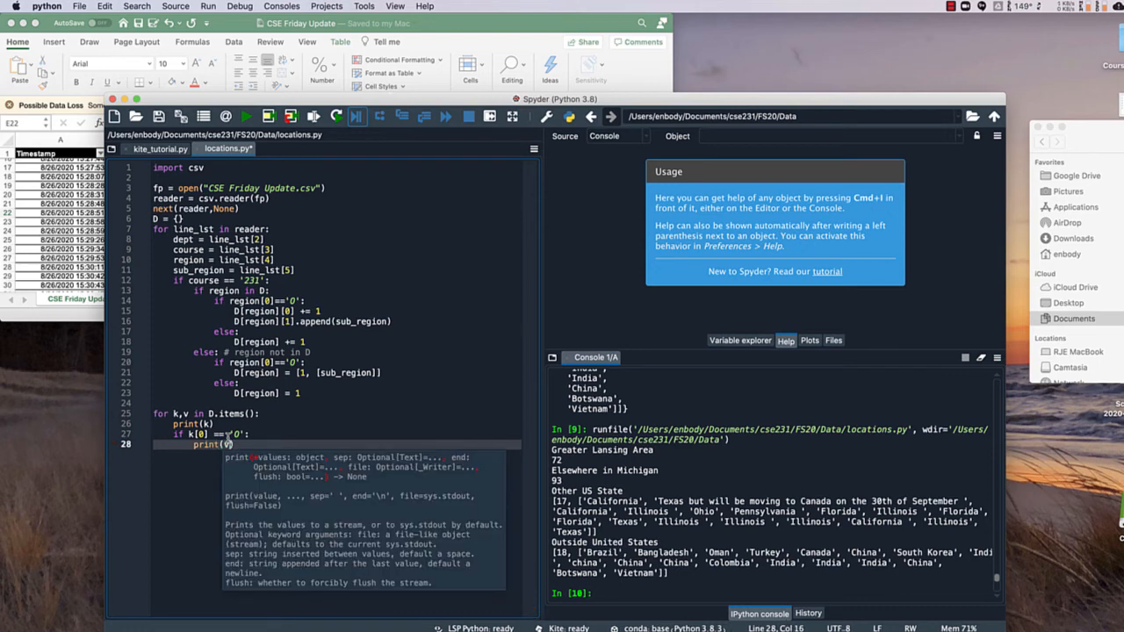
type("[0]")
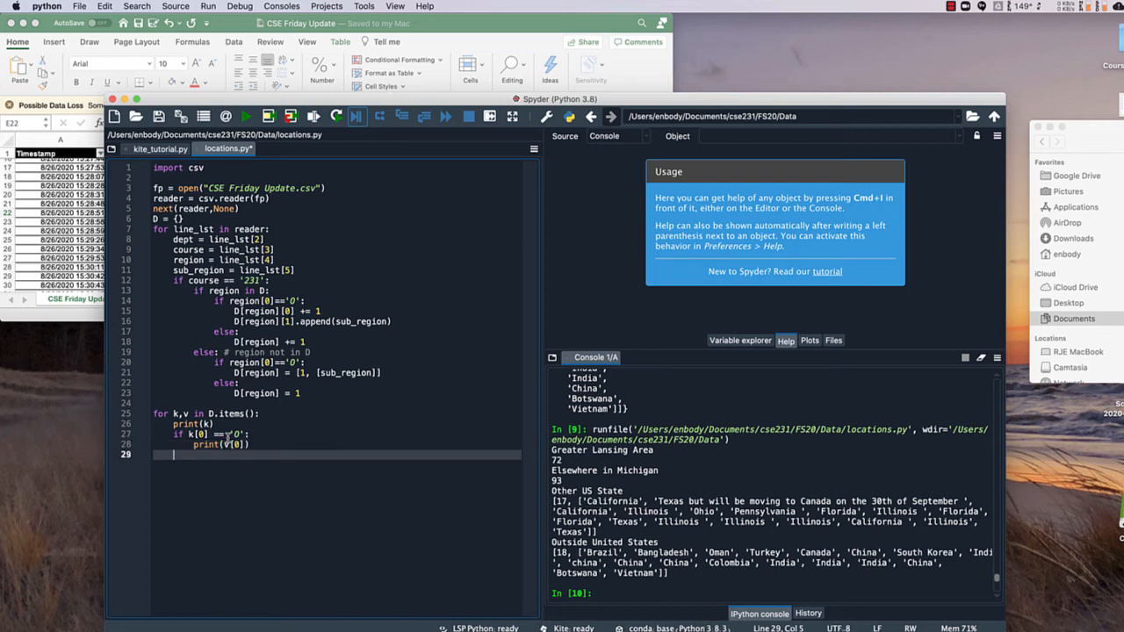
type("print")
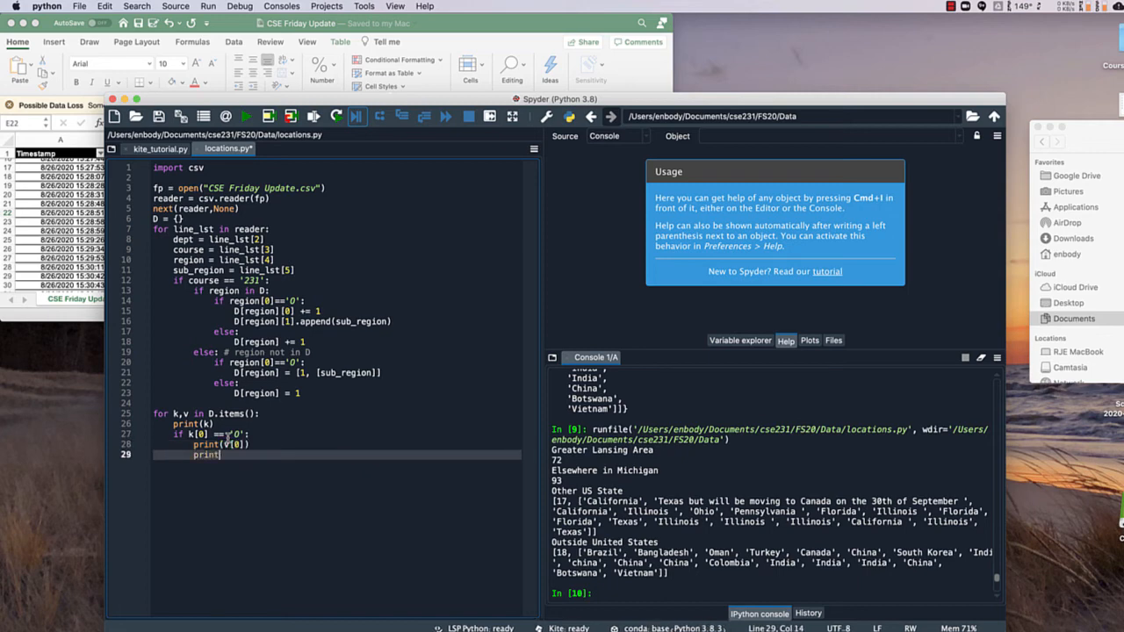
type("(v[1]")
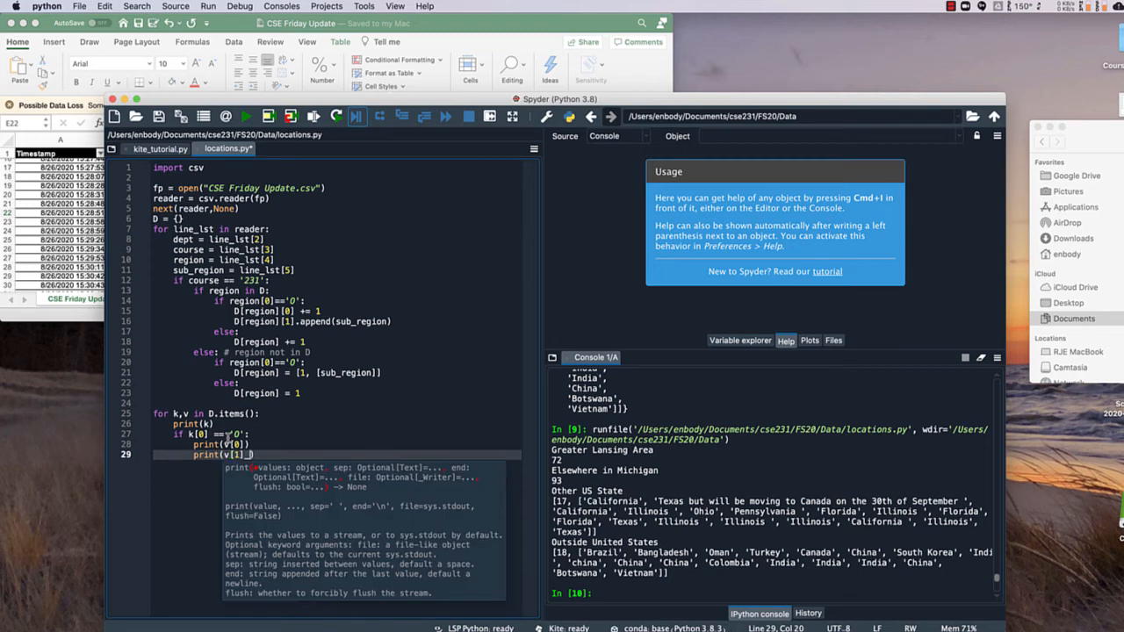
Add an else branch with print(v) and rerun the script
left_click(241, 467)
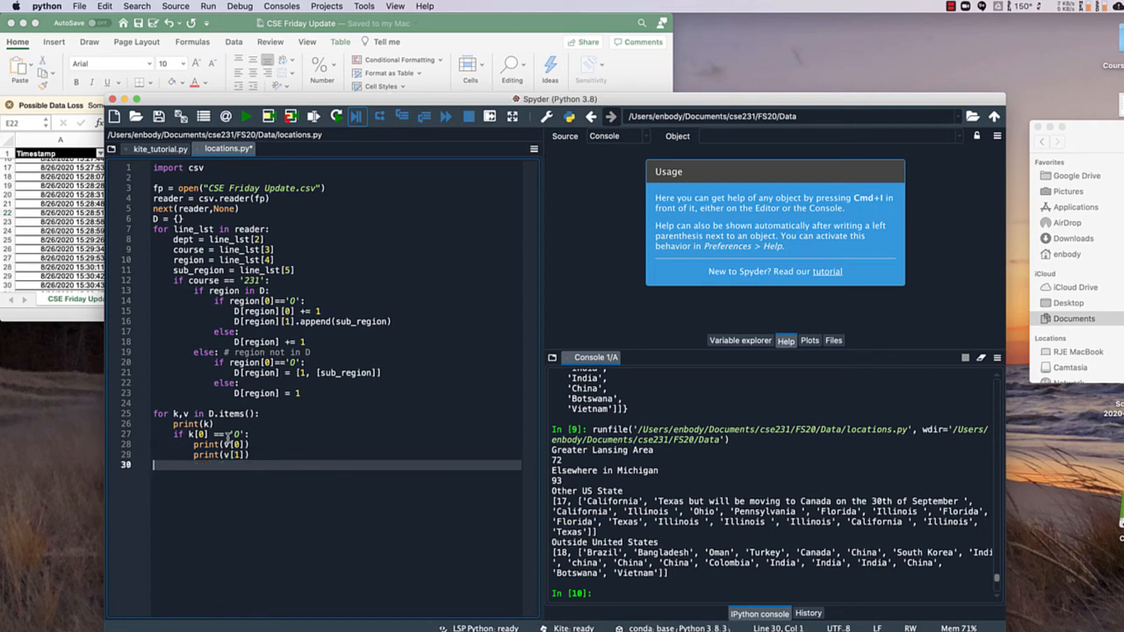
type("else:")
type("p")
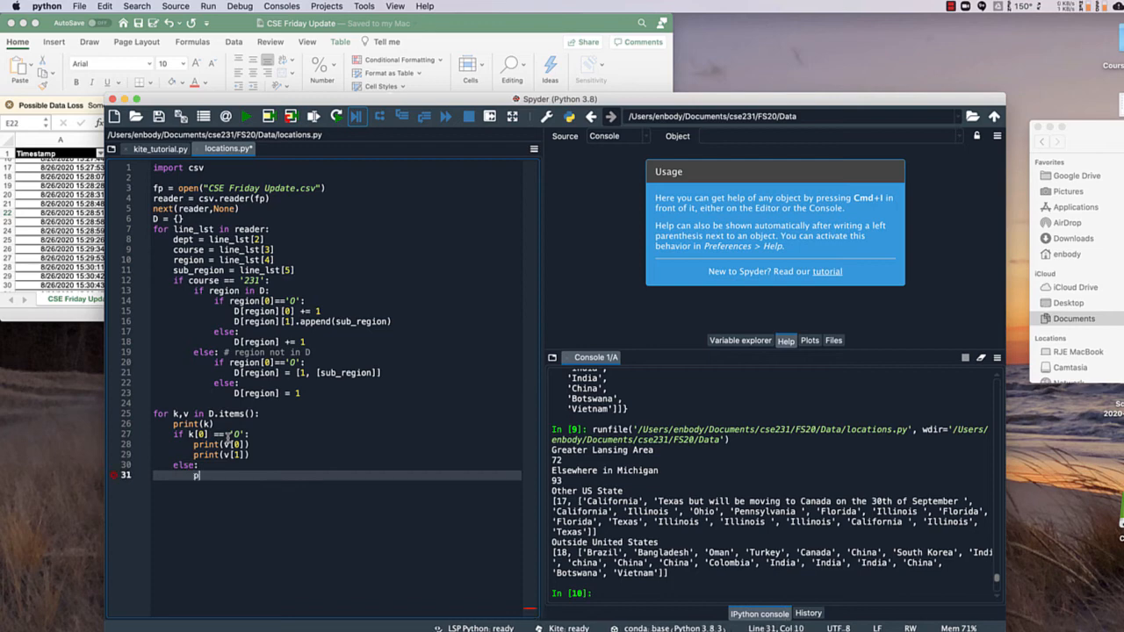
type("ritn(v)")
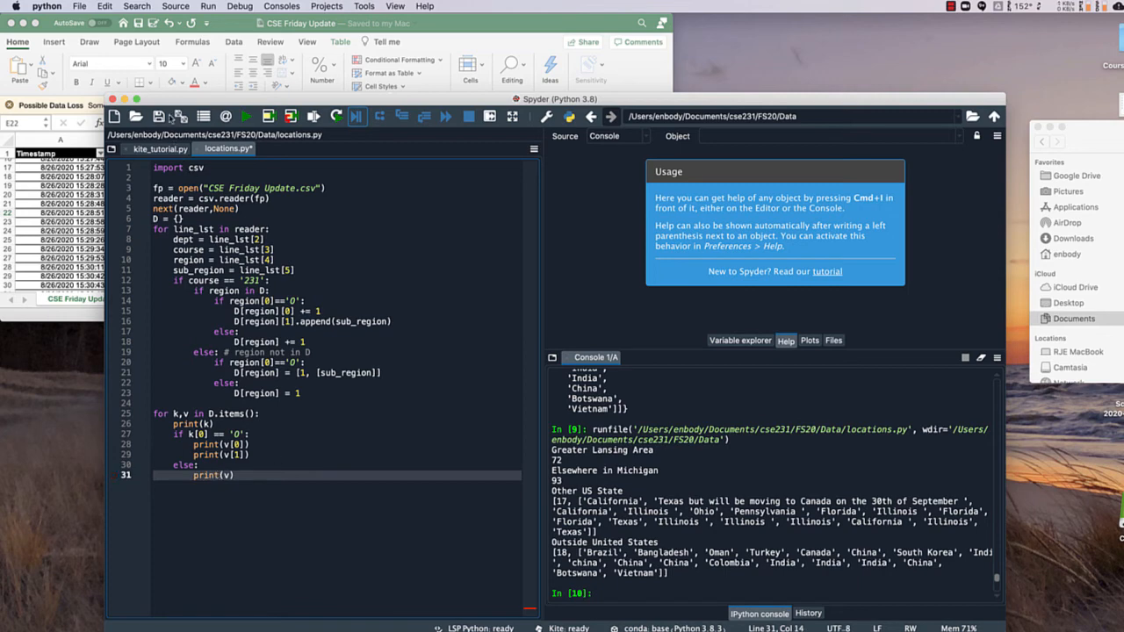
left_click(243, 116)
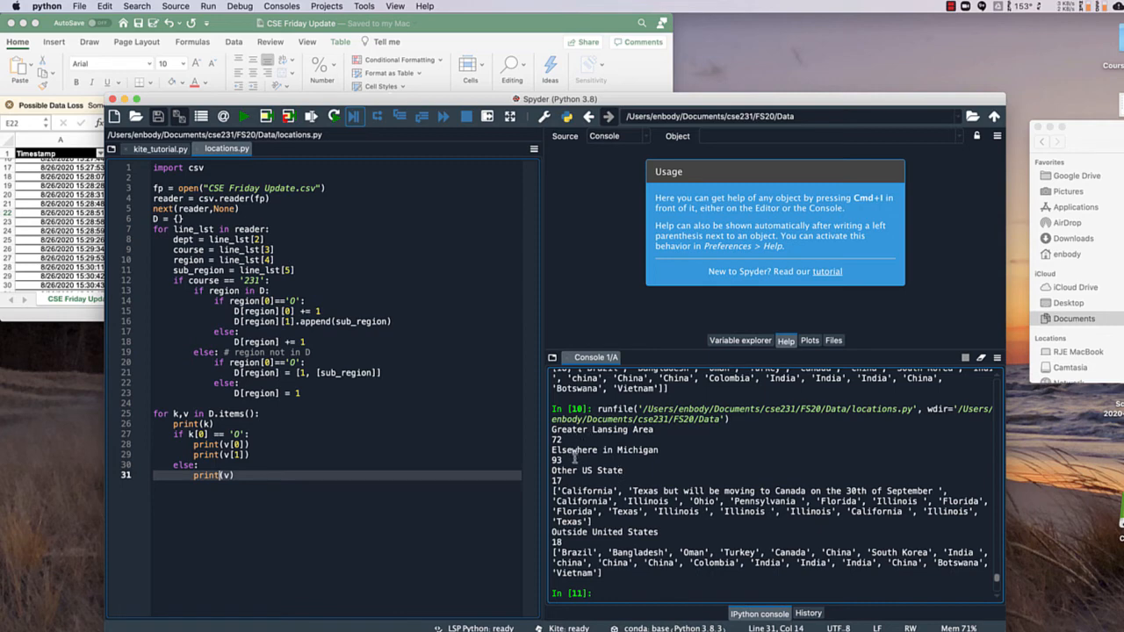
mouse_move(587, 480)
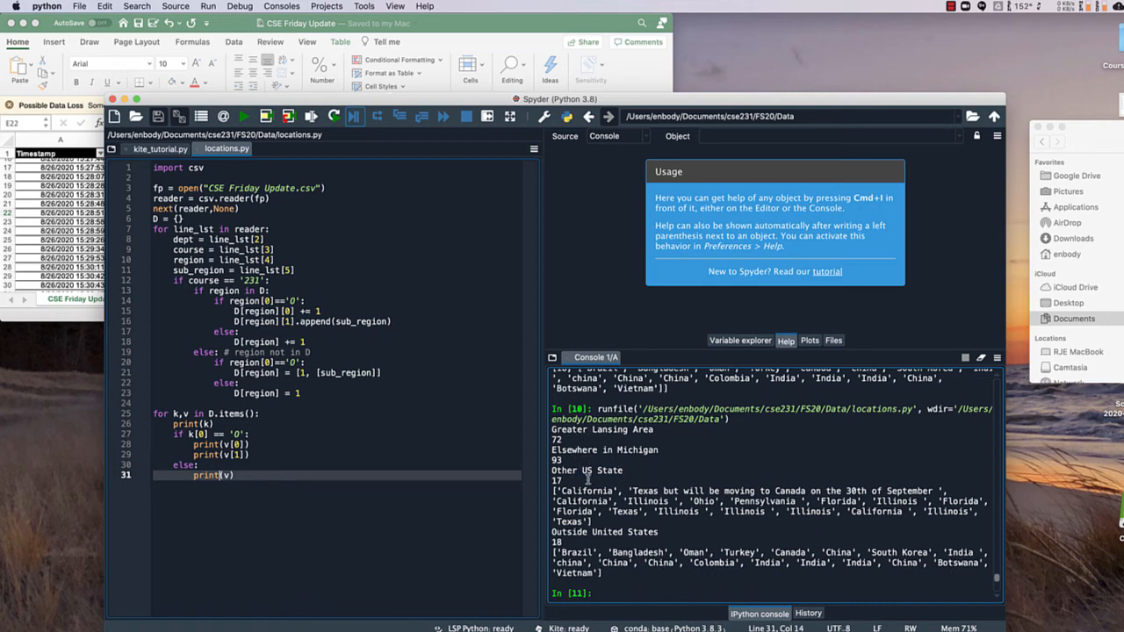
mouse_move(648, 516)
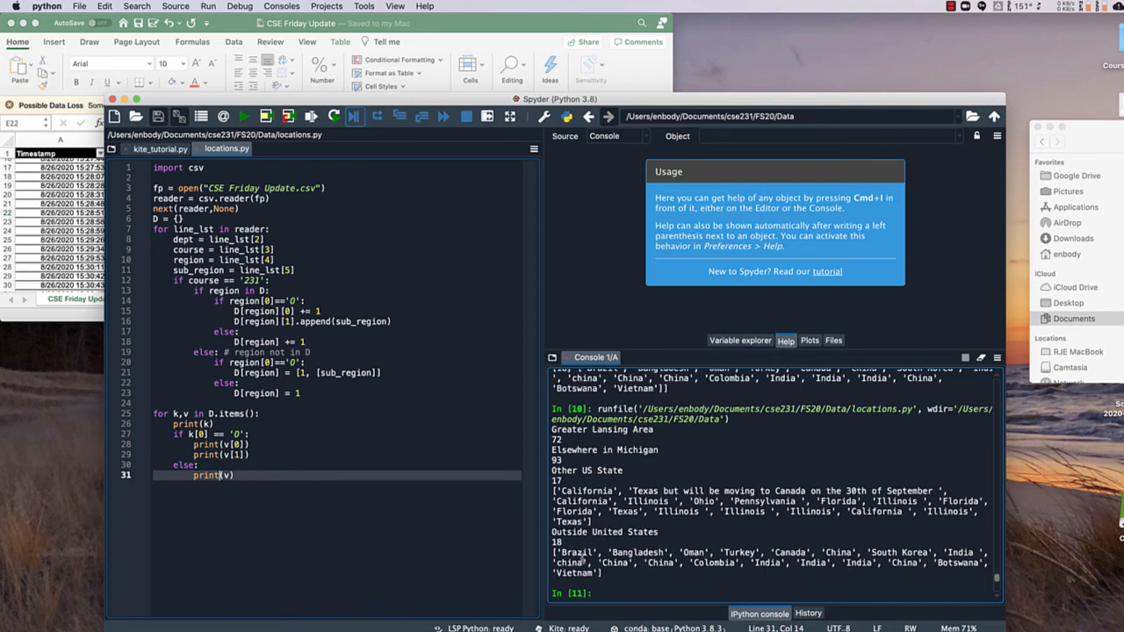
mouse_move(261, 417)
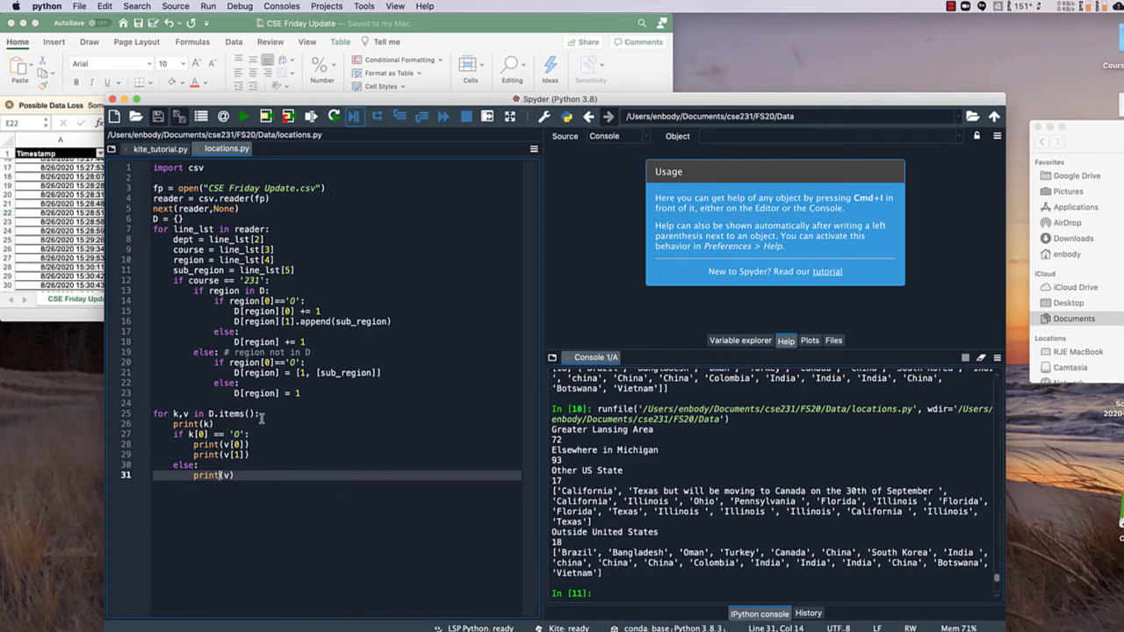
mouse_move(248, 440)
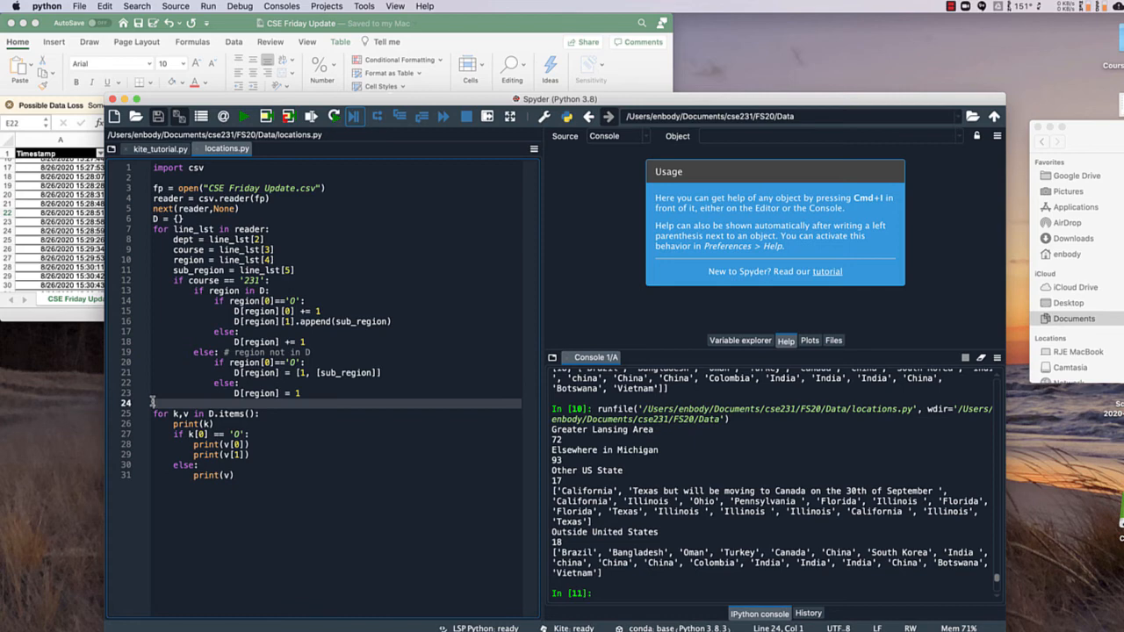
mouse_move(625, 528)
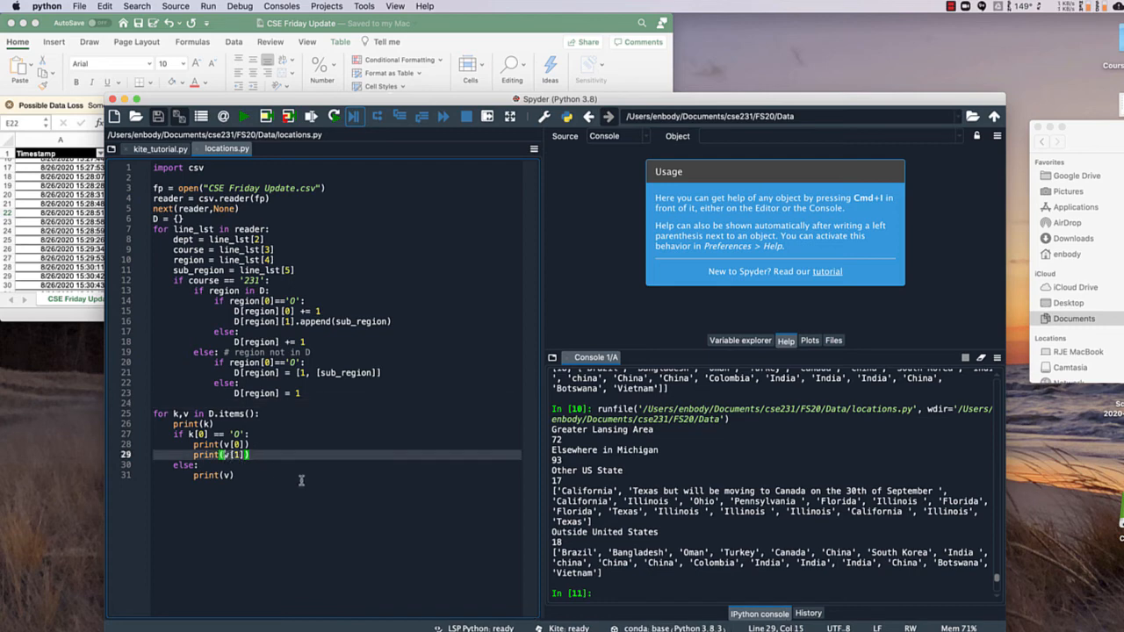
Wrap v[1] in sorted() and rerun to print subregion lists alphabetically
type("sorted(")
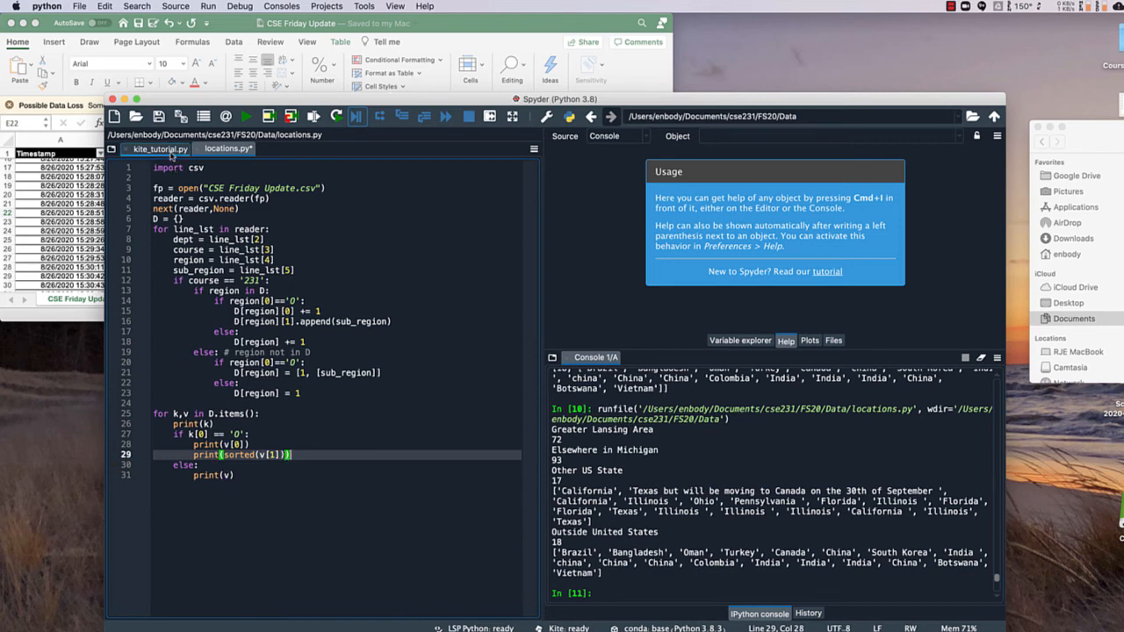
left_click(245, 116)
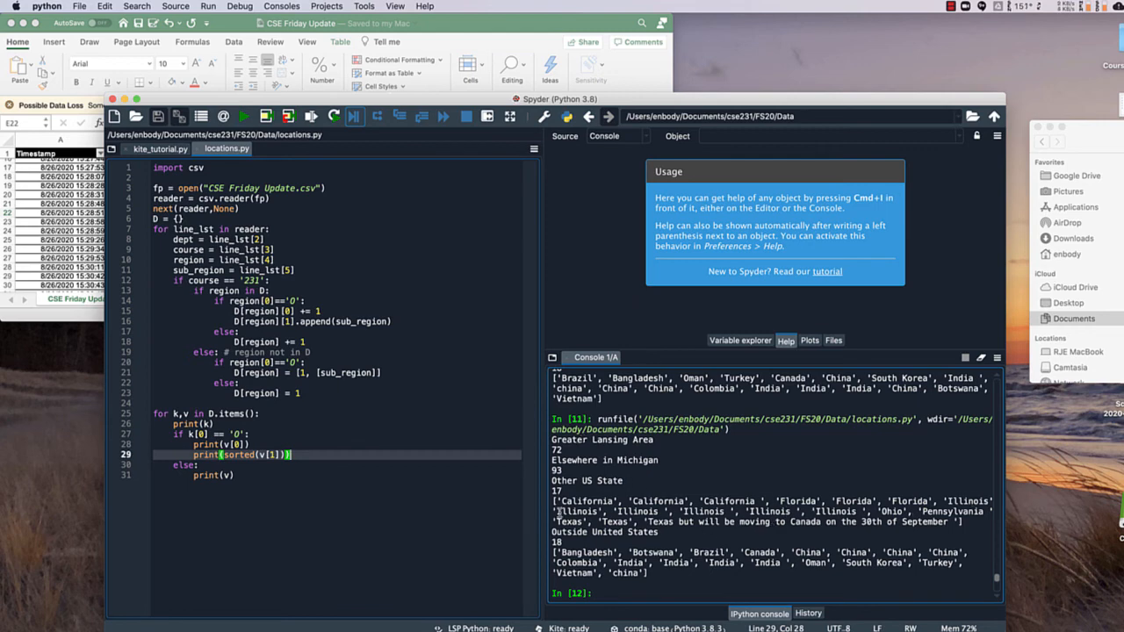
mouse_move(823, 544)
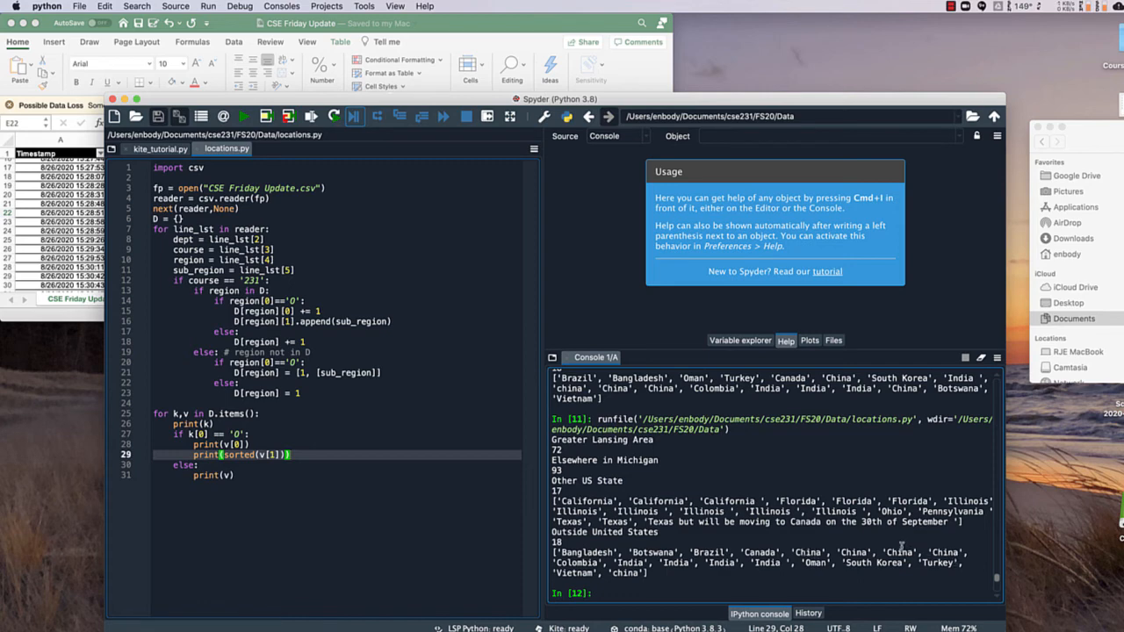
mouse_move(412, 454)
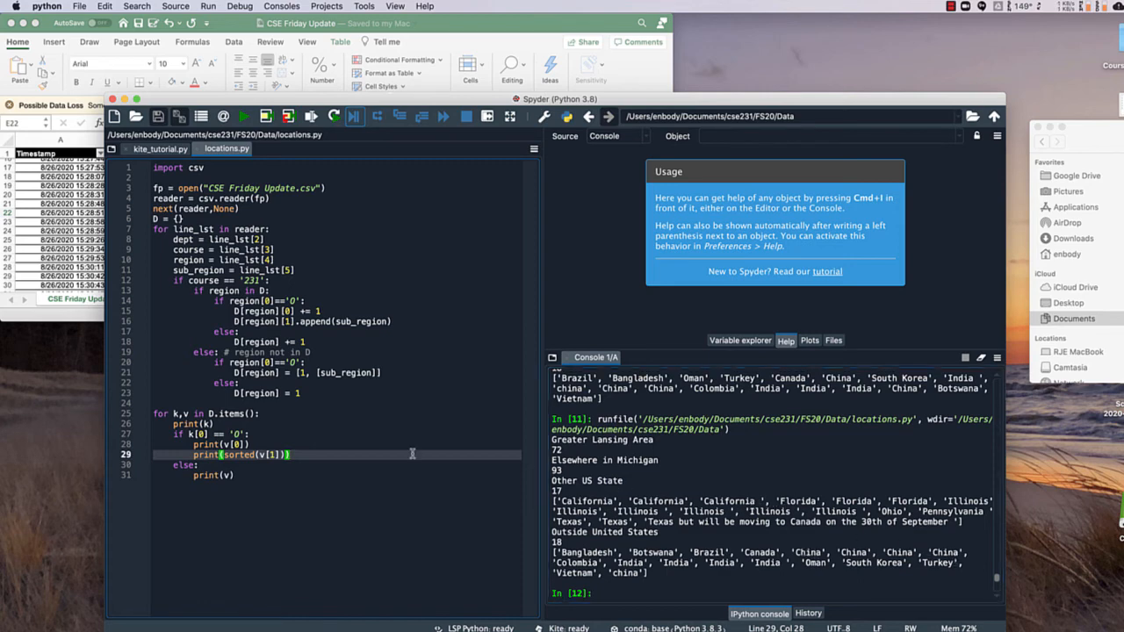
mouse_move(661, 537)
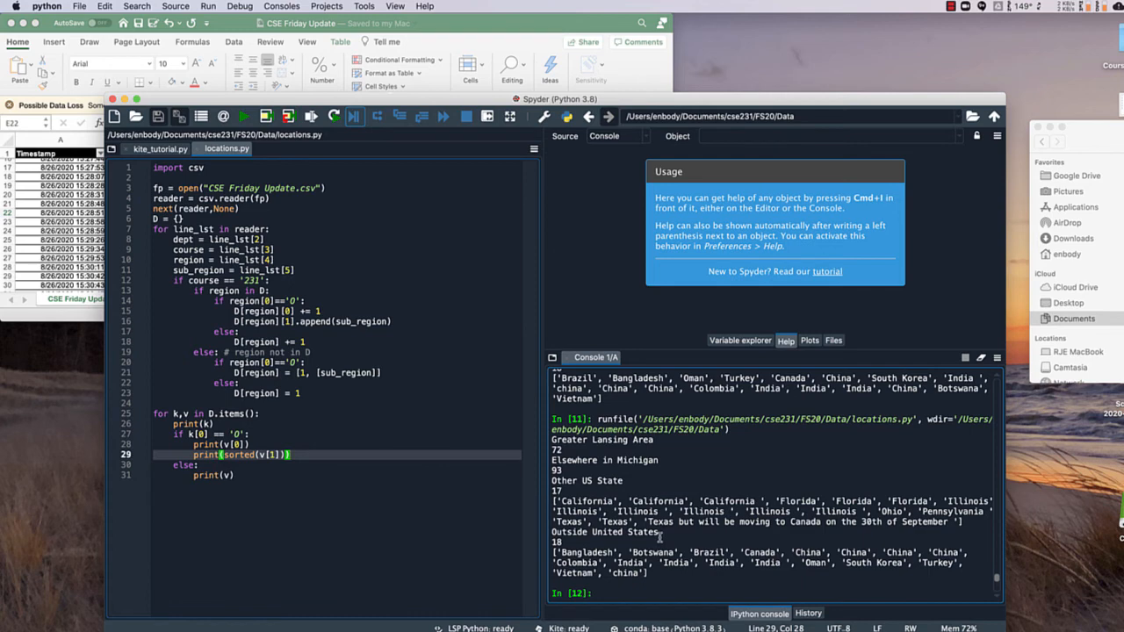
mouse_move(666, 518)
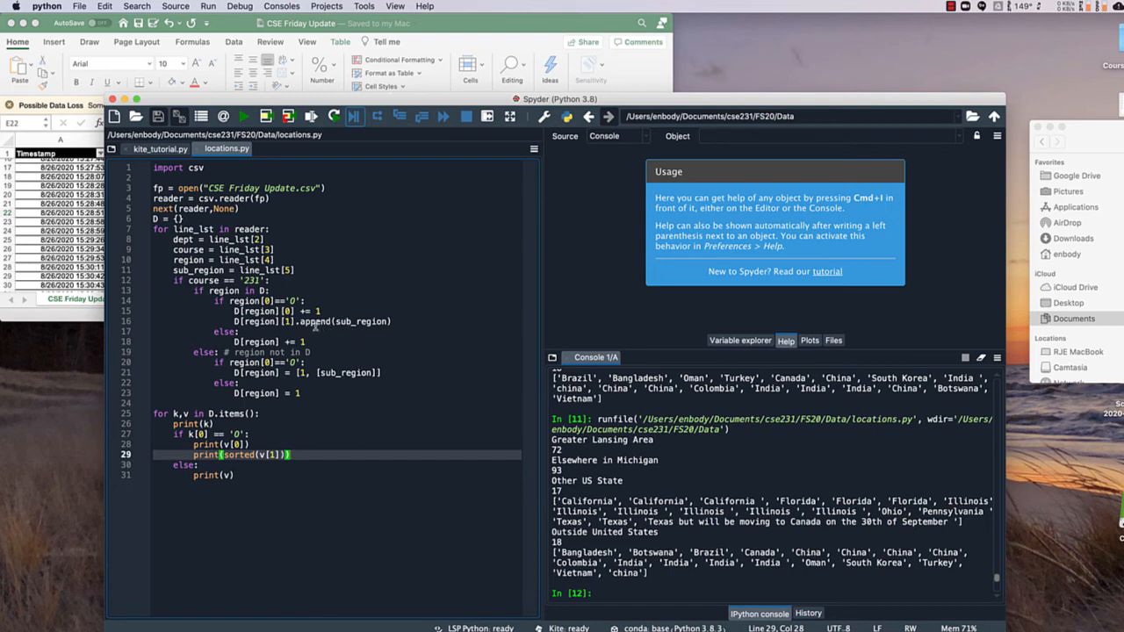
mouse_move(299, 322)
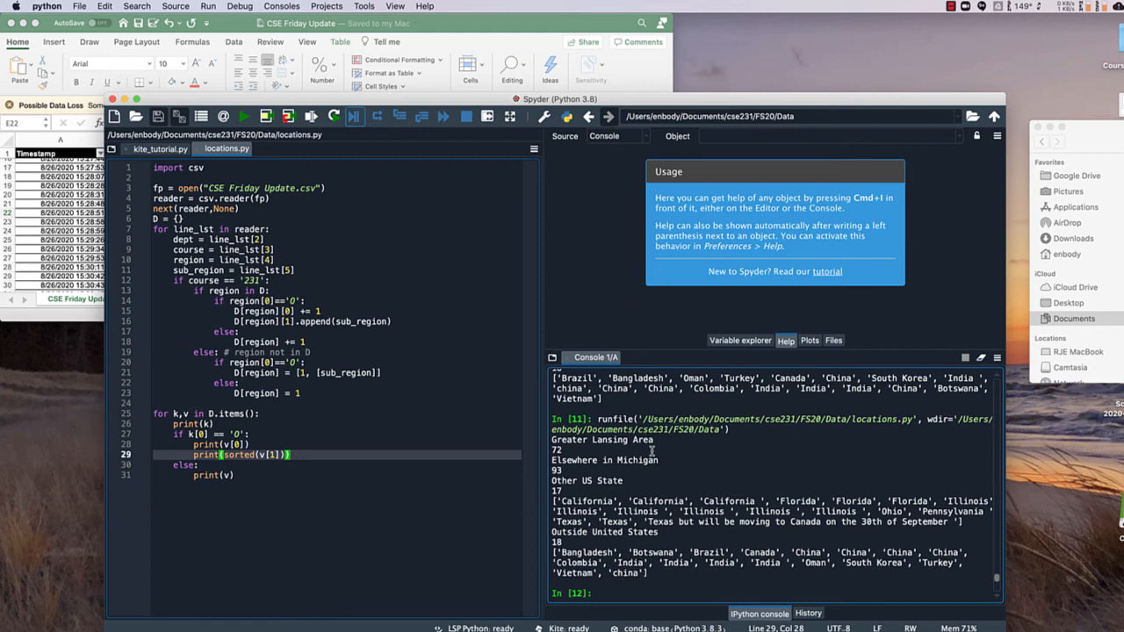
mouse_move(764, 437)
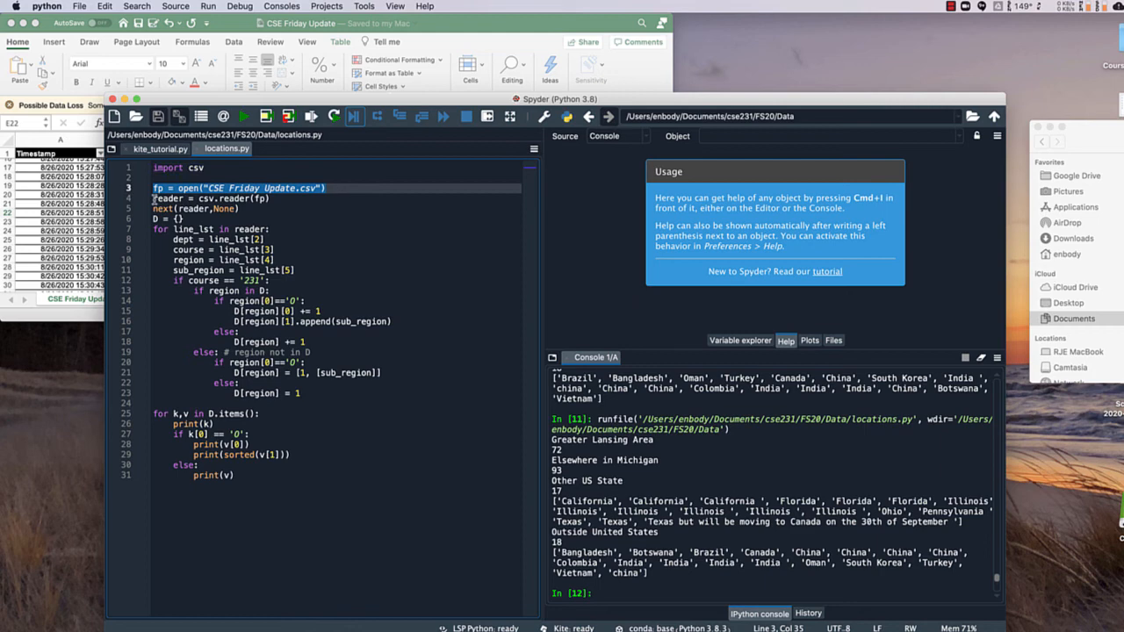
Review the empty dictionary setup line, then bring the CSE Friday Update spreadsheet in front of the editor
left_click(272, 198)
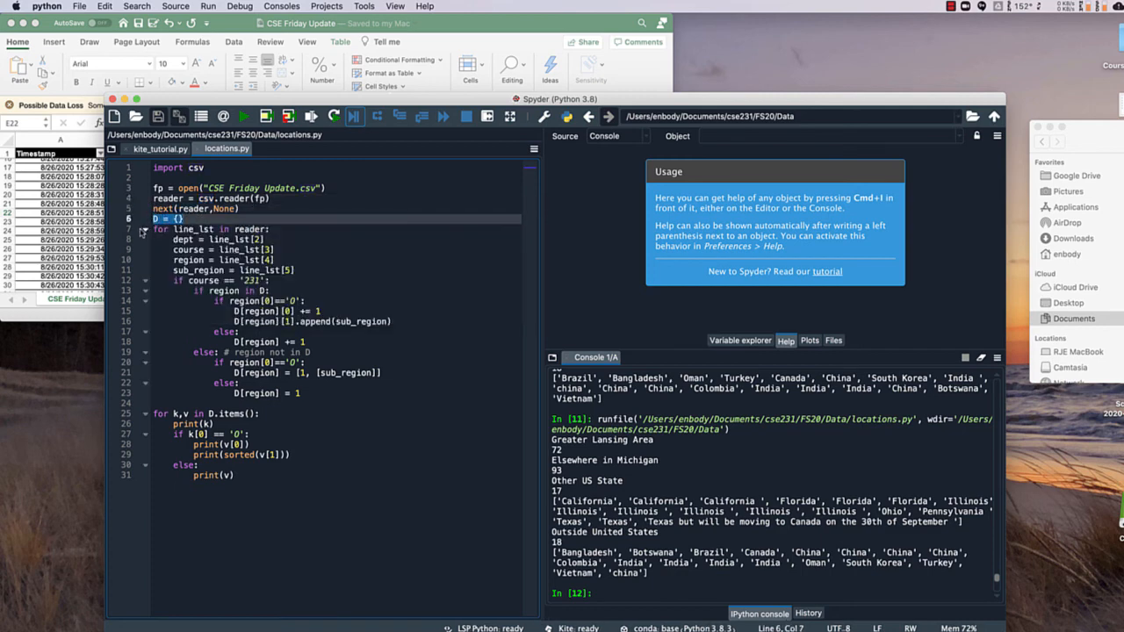
left_click(202, 229)
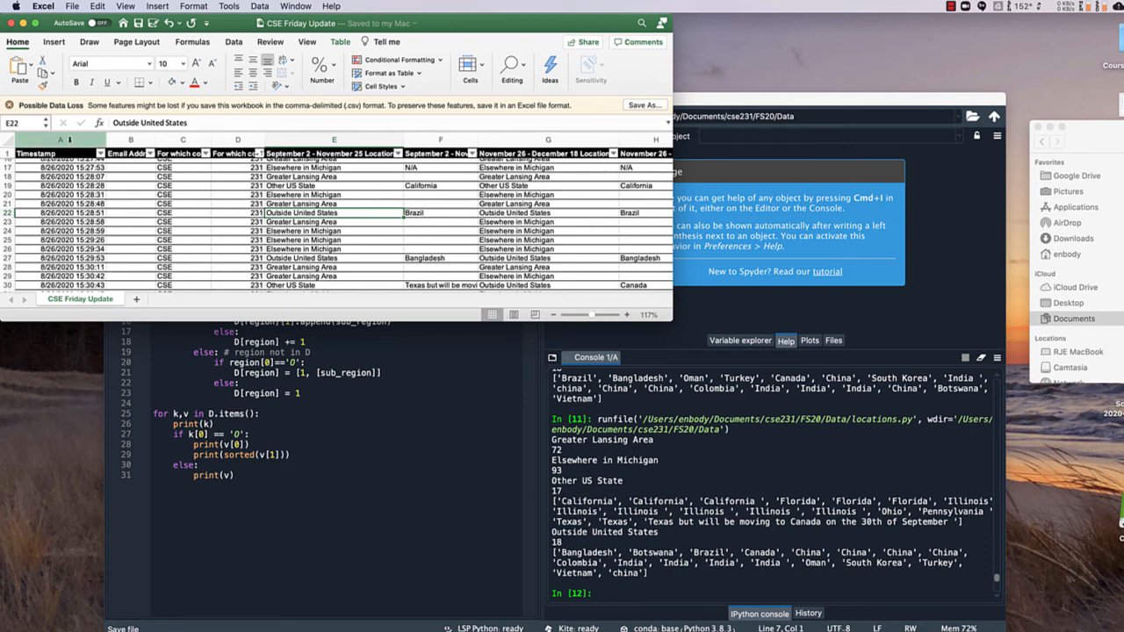
left_click(130, 139)
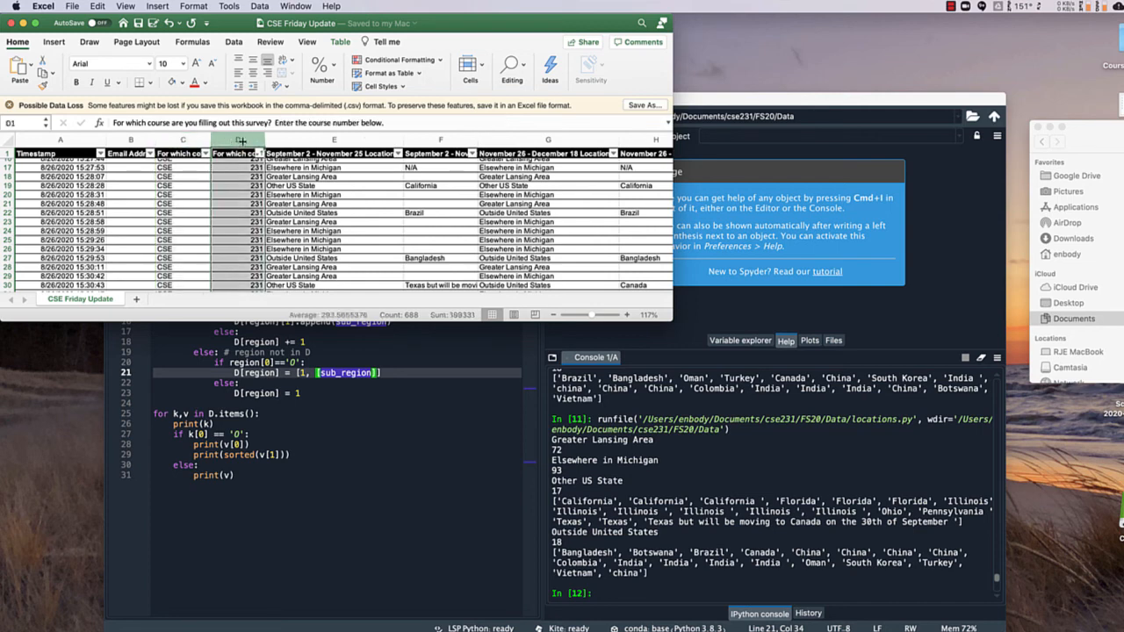
left_click(334, 153)
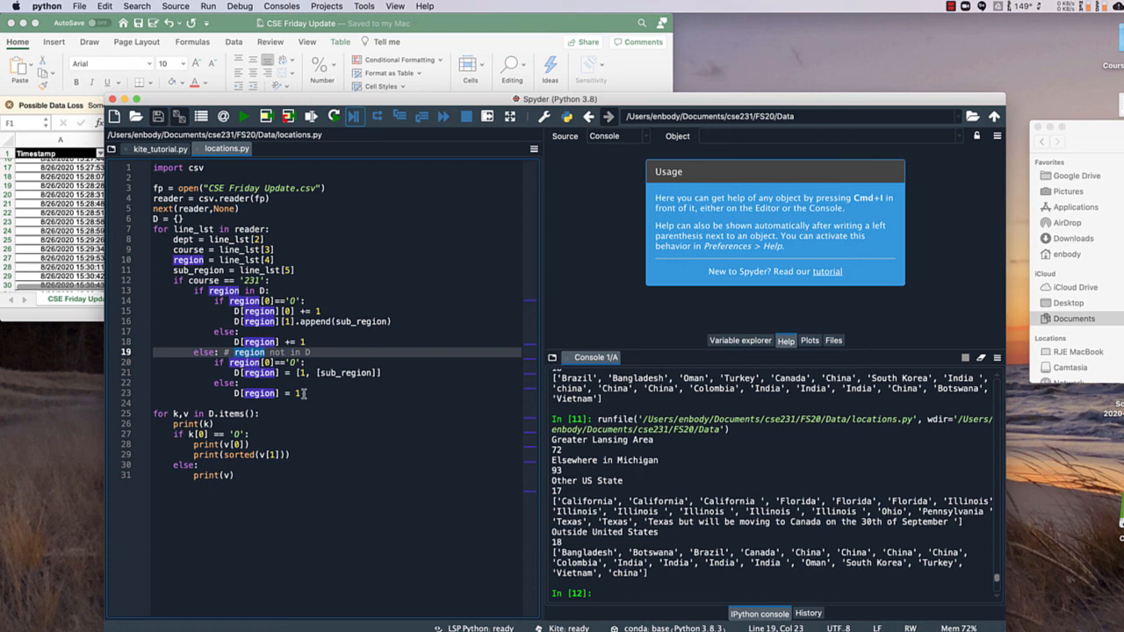
mouse_move(626, 546)
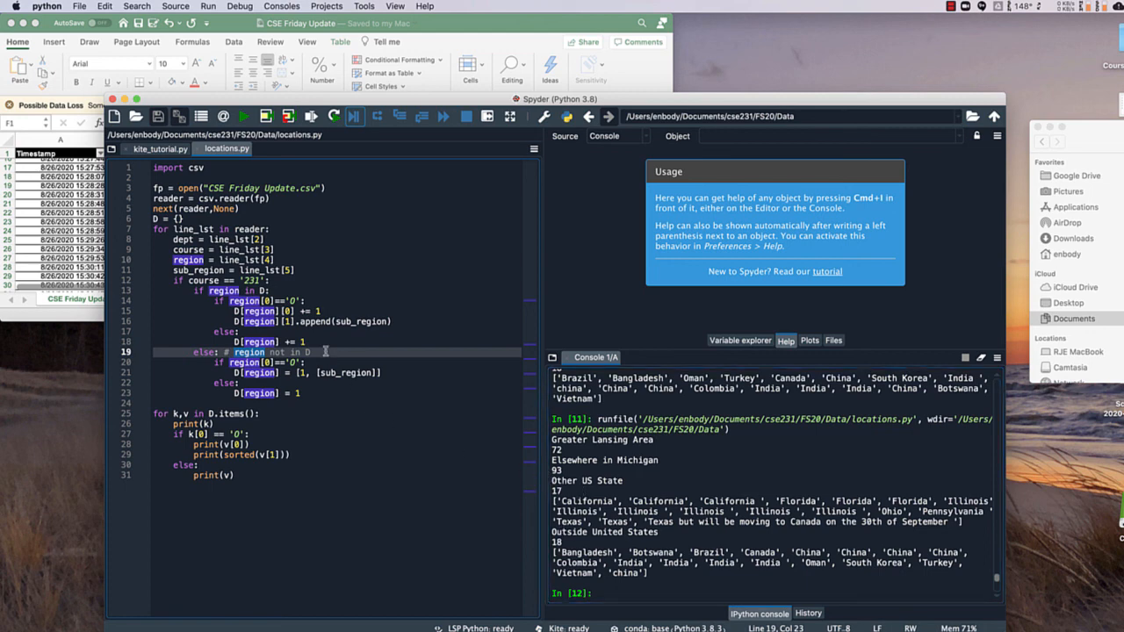
mouse_move(290, 353)
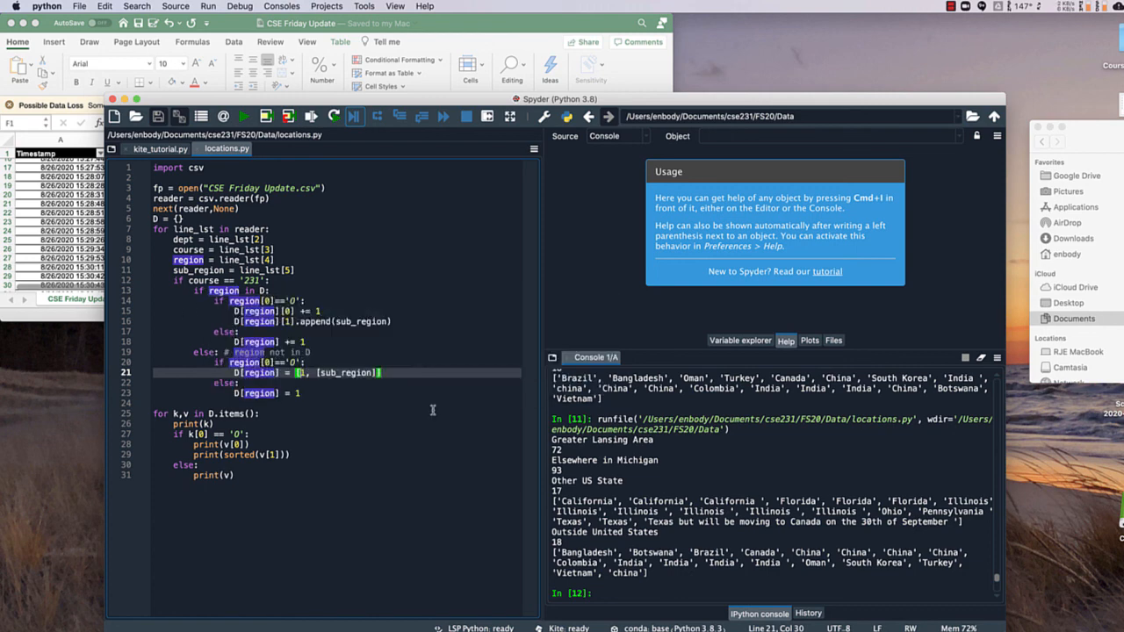
mouse_move(235, 290)
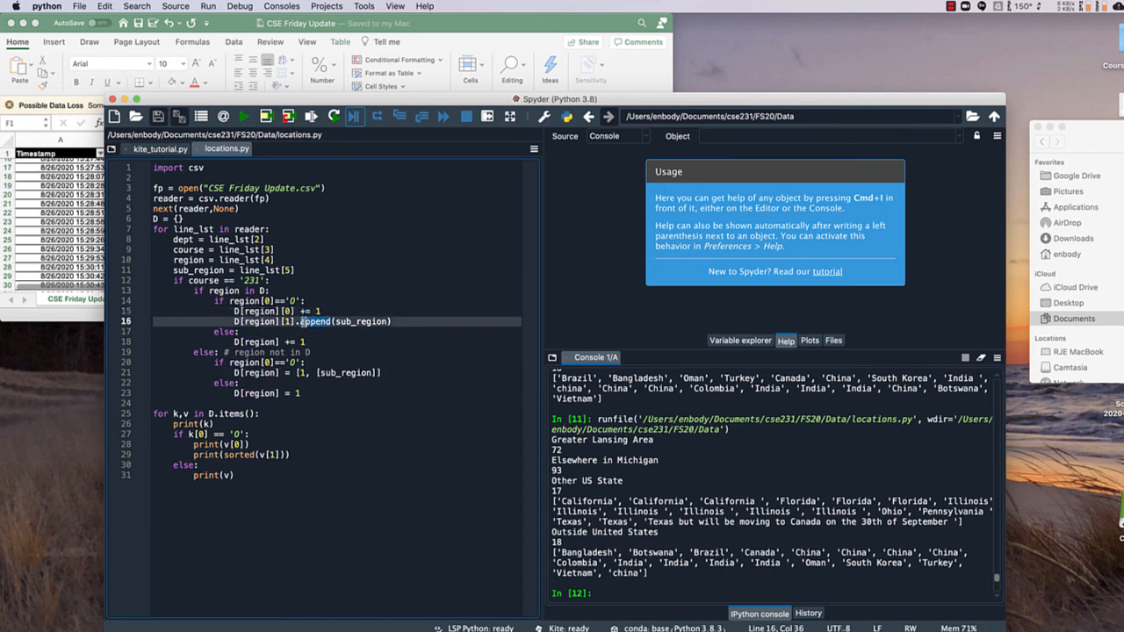
double_click(362, 321)
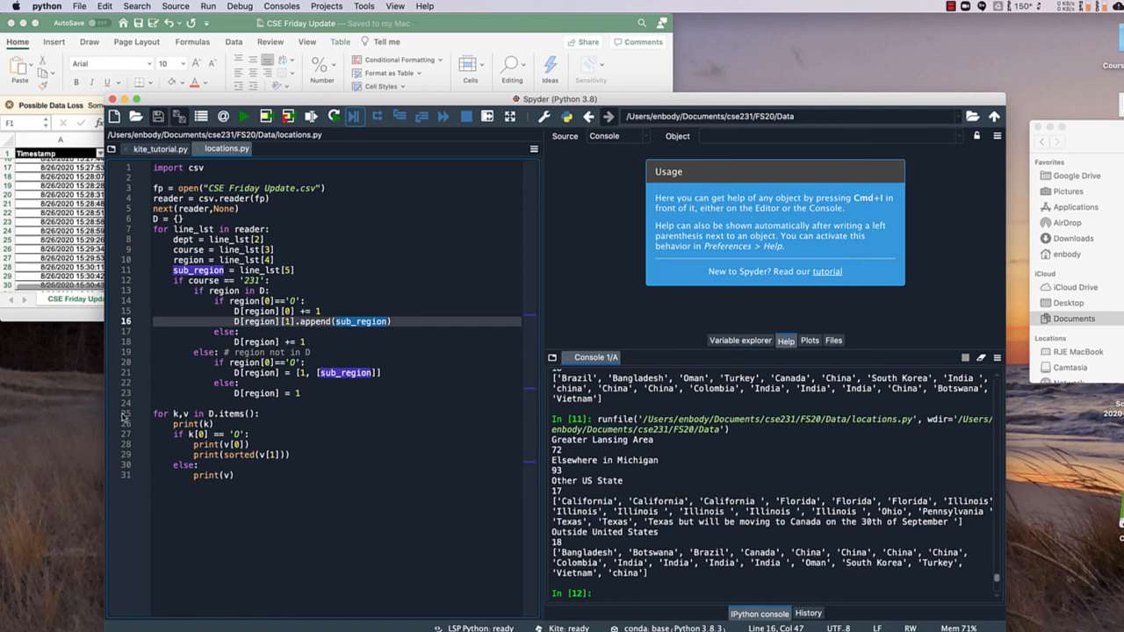
left_click_drag(158, 414, 290, 474)
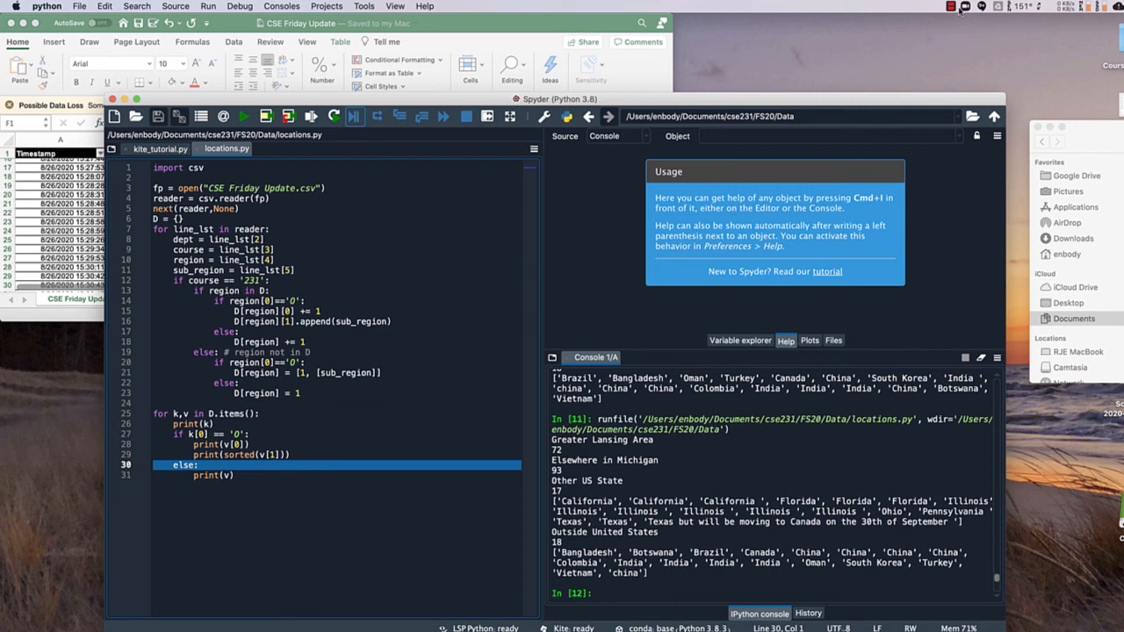
left_click(944, 7)
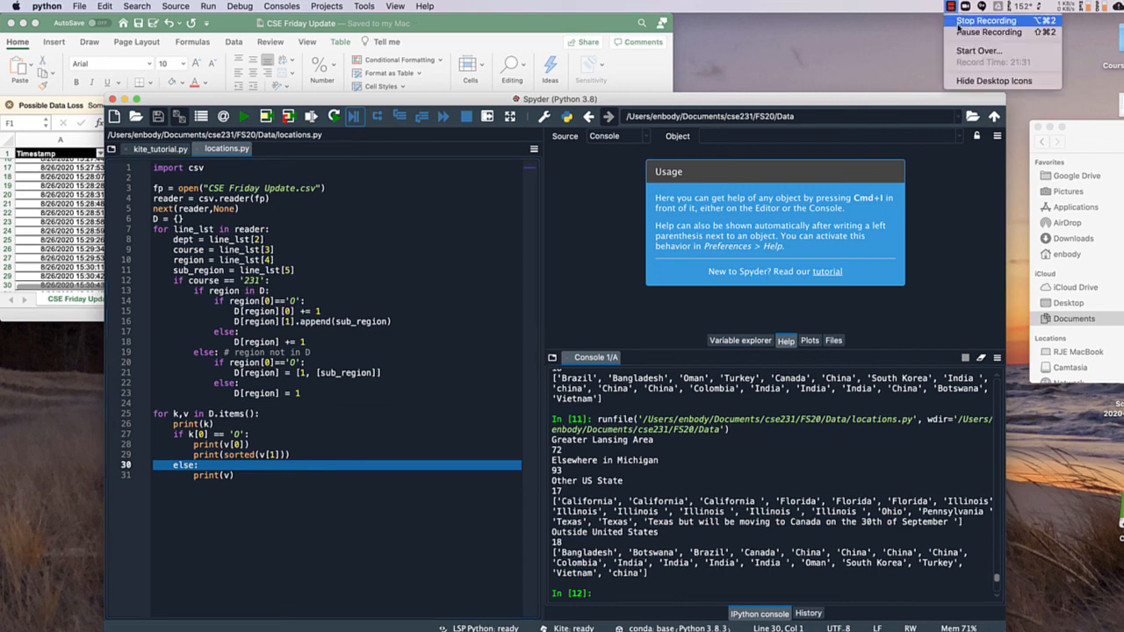